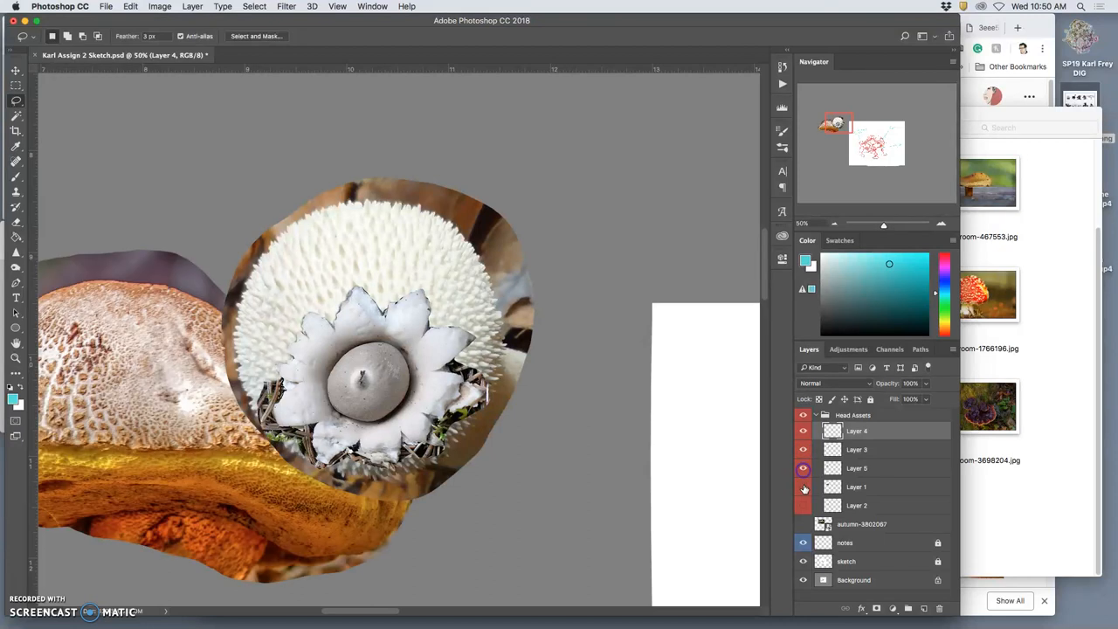
- Zoom to 200% on the star mushroom and clear a background patch beside the petals
left_click(803, 485)
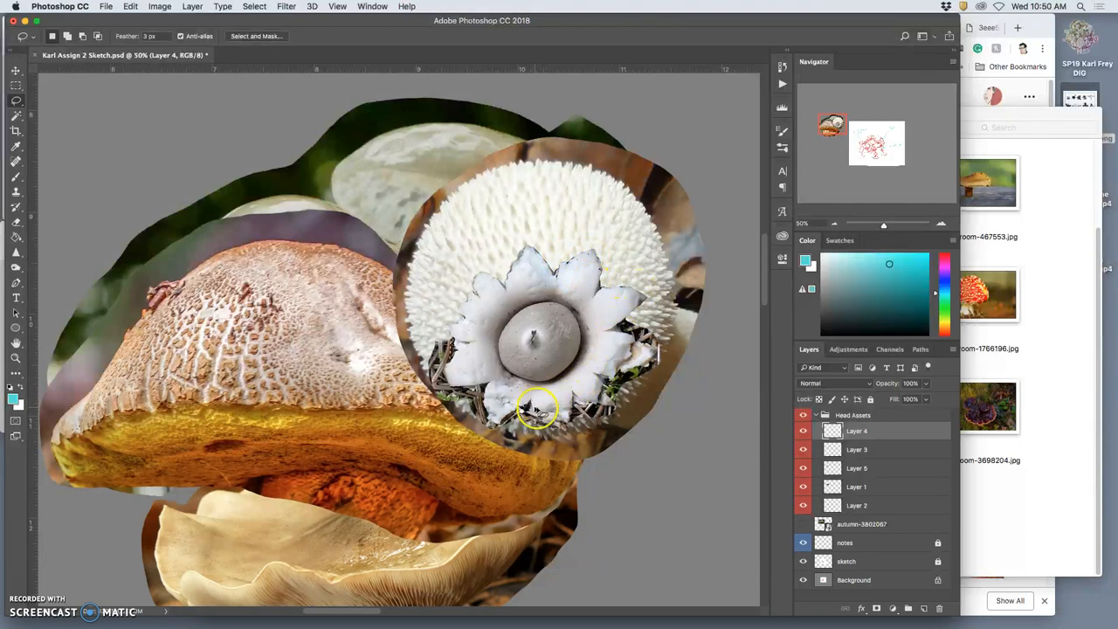
mouse_move(377, 362)
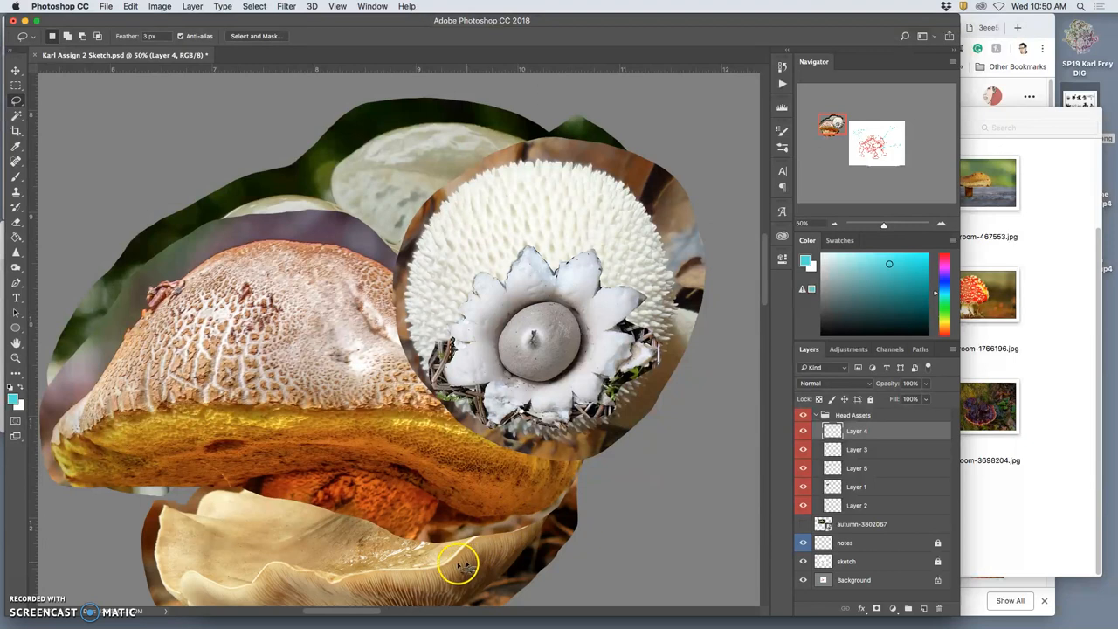
mouse_move(445, 416)
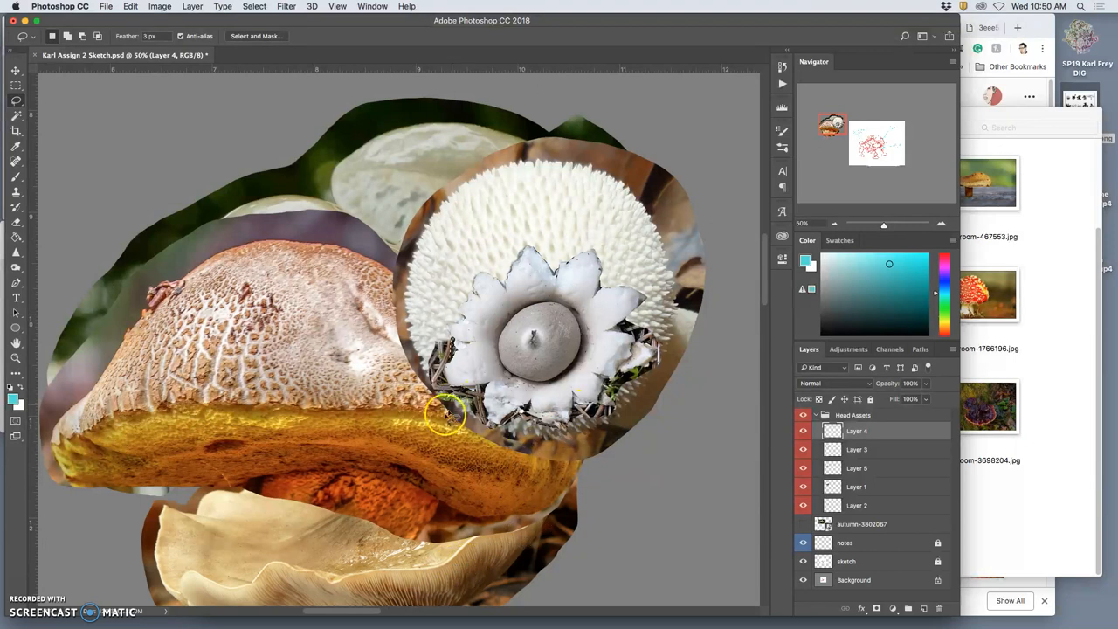
mouse_move(450, 398)
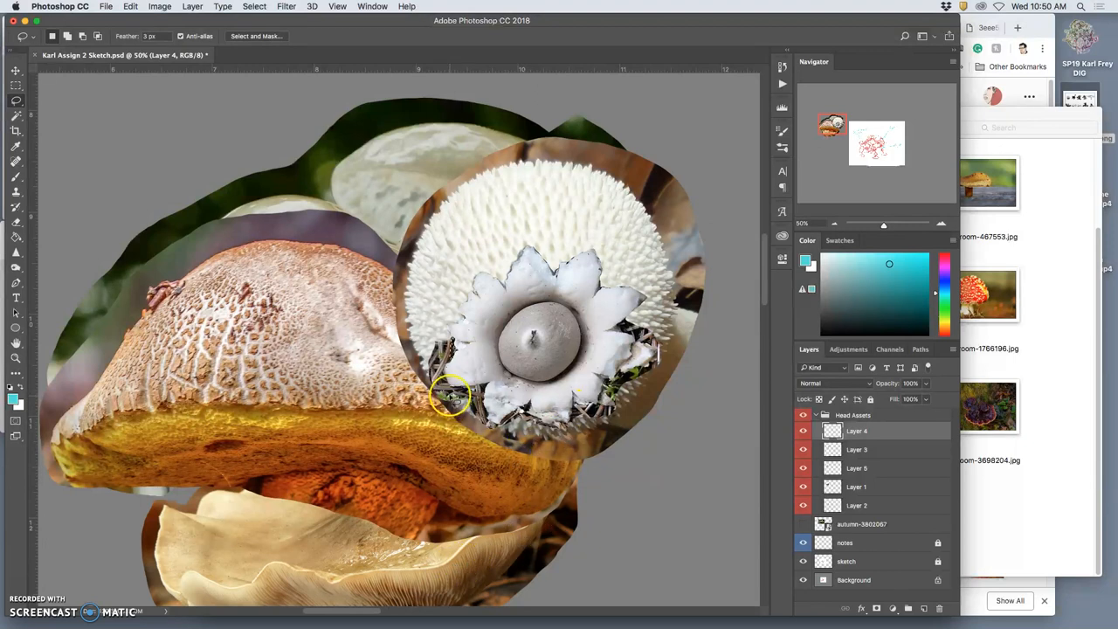
left_click(803, 429)
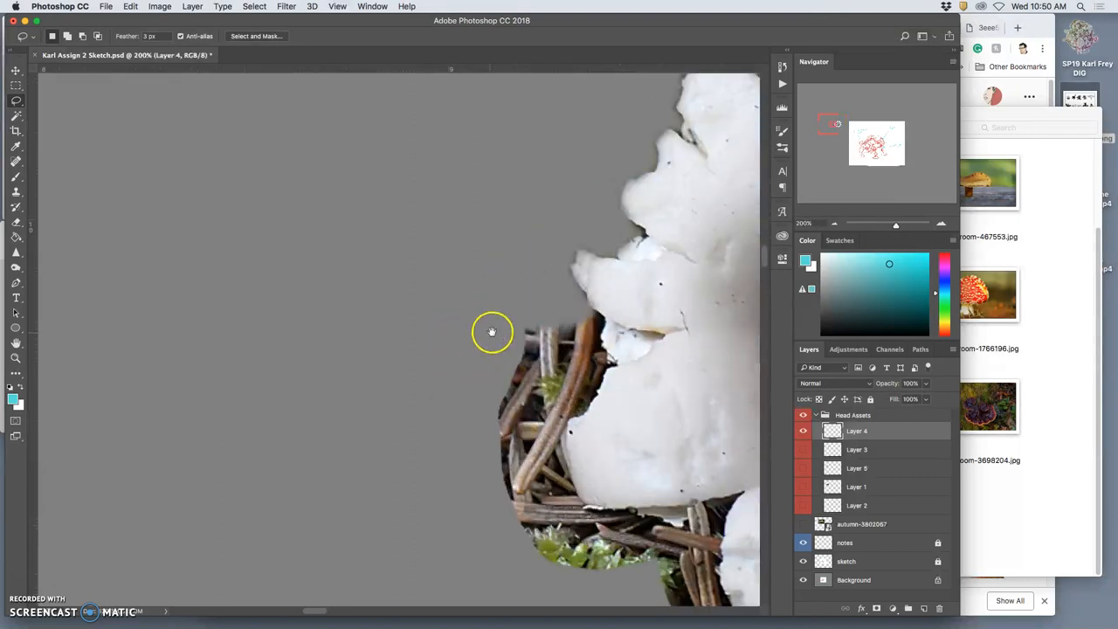
left_click_drag(493, 332, 359, 199)
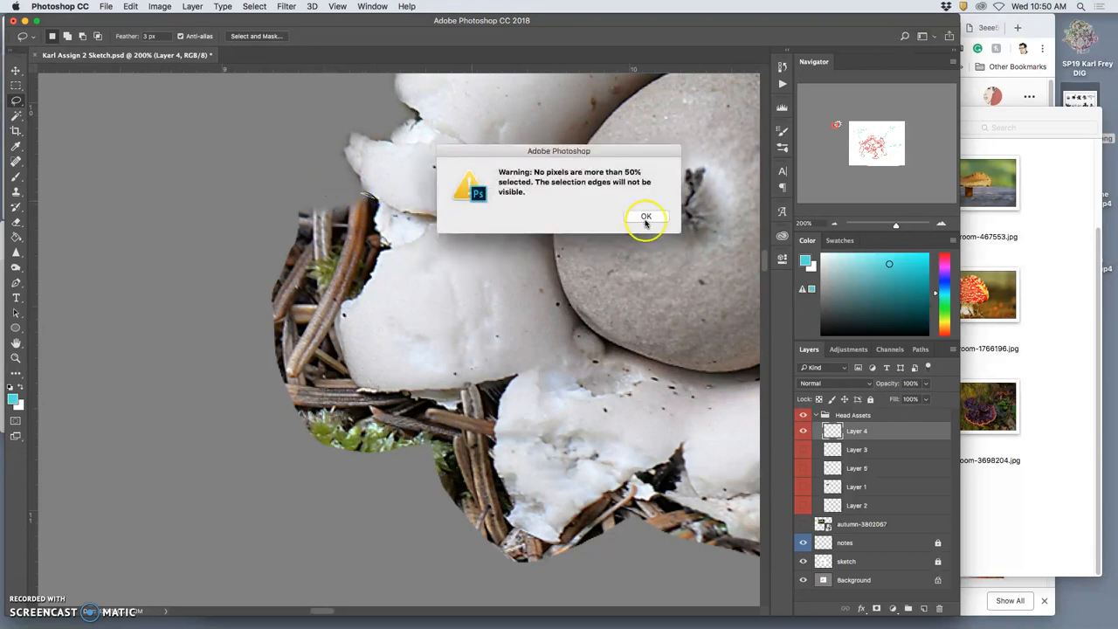
left_click(646, 216)
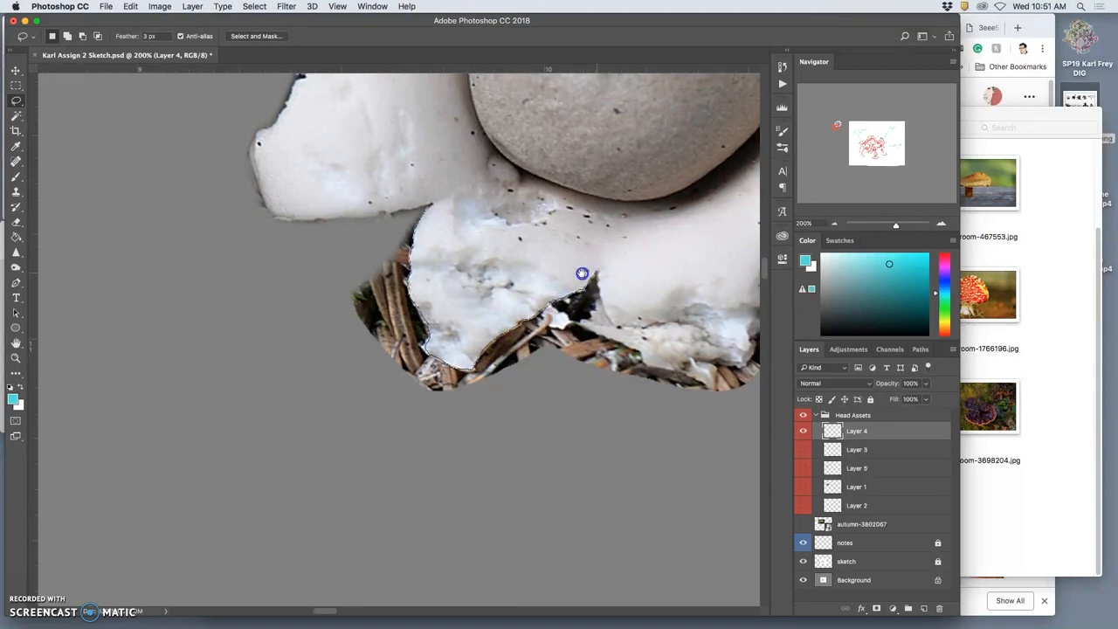
- Lasso and delete the twig debris under the star mushroom's lower petals
left_click_drag(584, 272, 367, 210)
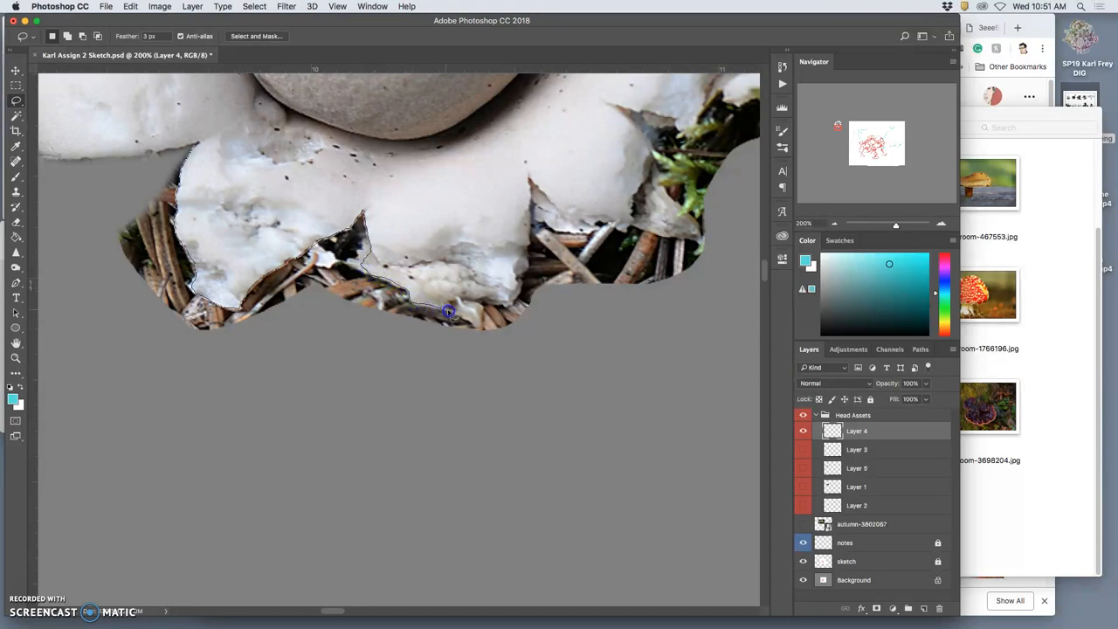
left_click_drag(447, 312, 122, 360)
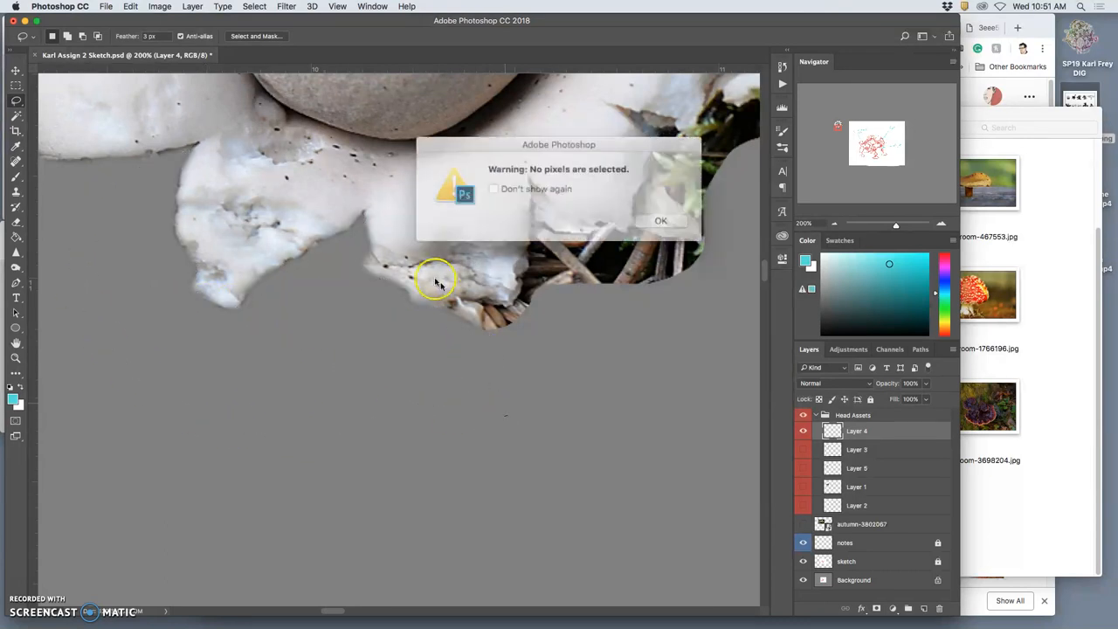
- Remove the debris at the right edge of the star mushroom's petals
left_click(660, 220)
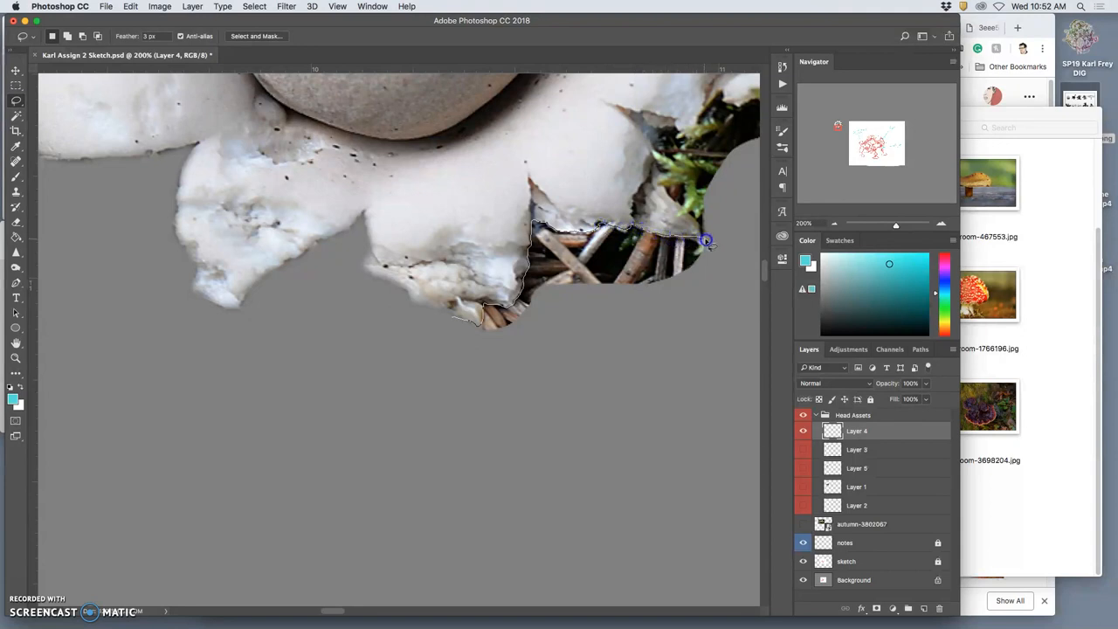
left_click_drag(707, 241, 632, 300)
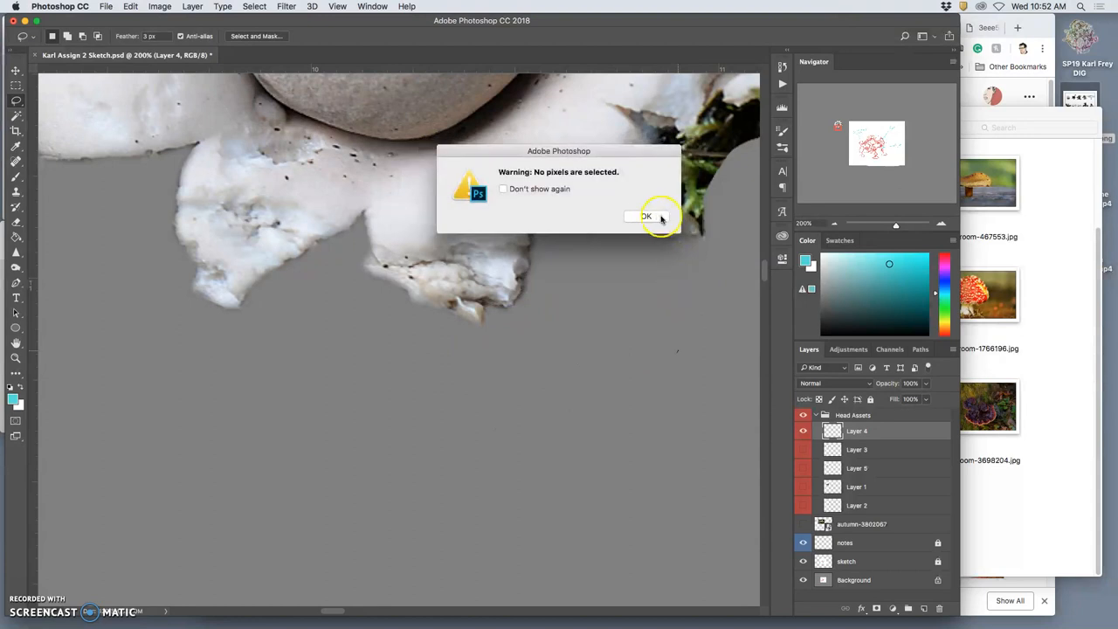
left_click(646, 216)
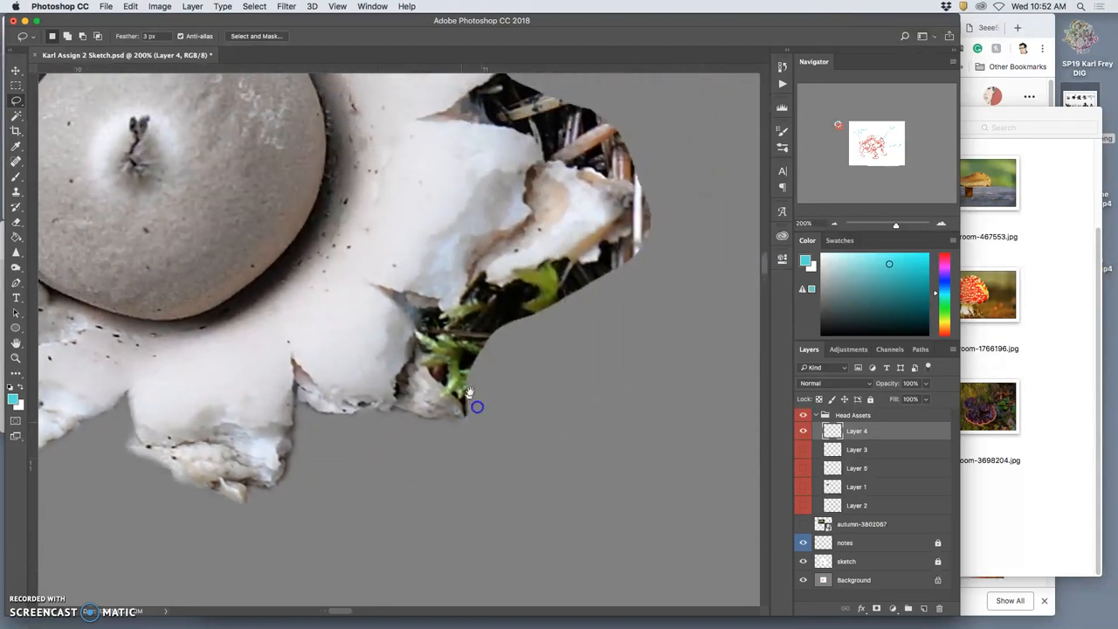
left_click_drag(478, 405, 402, 340)
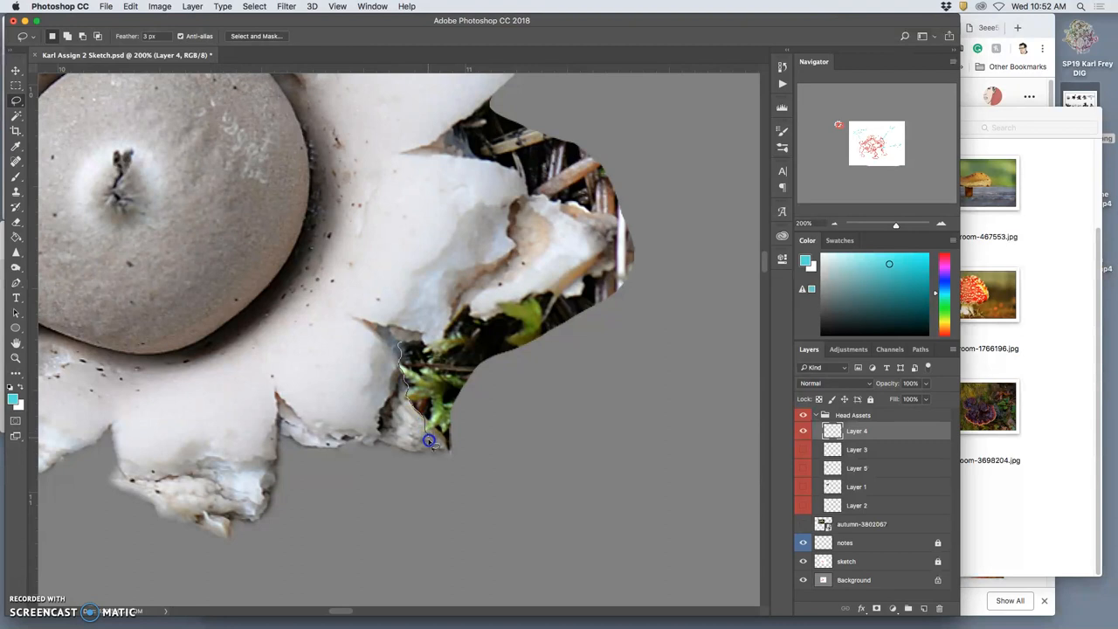
- Outline and delete the green leaves tucked between the lower-right petals
left_click(514, 419)
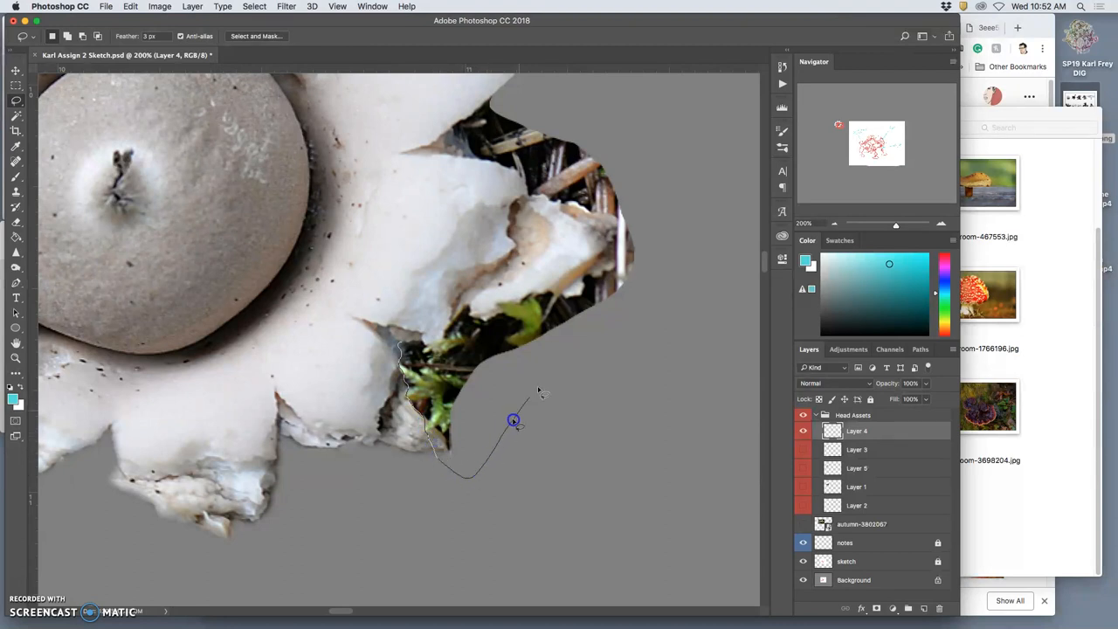
left_click(587, 295)
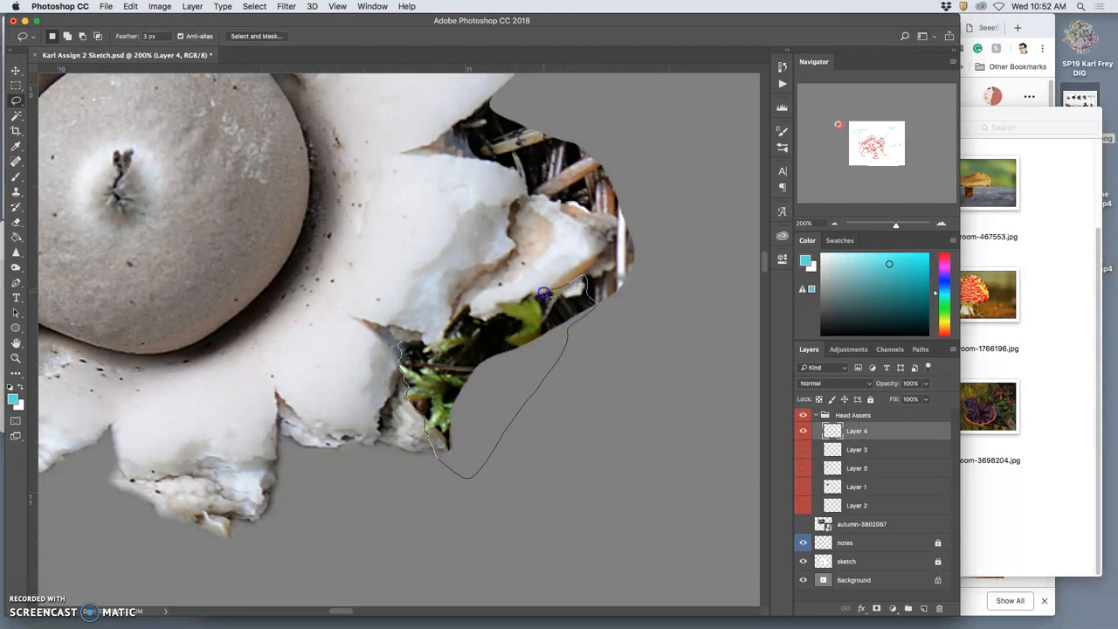
mouse_move(496, 304)
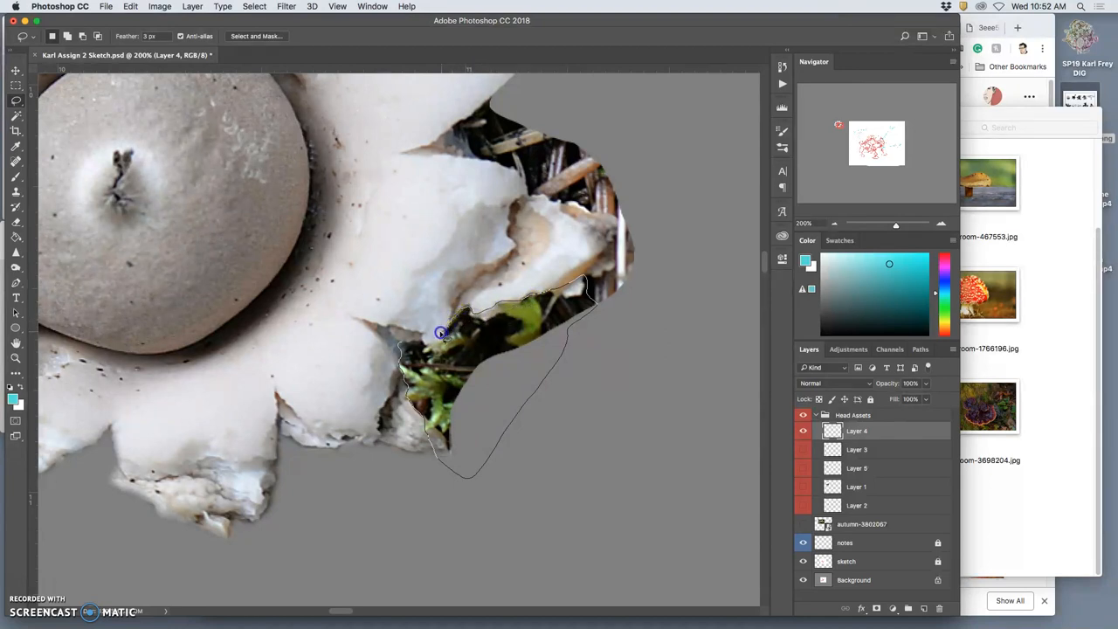
left_click(402, 342)
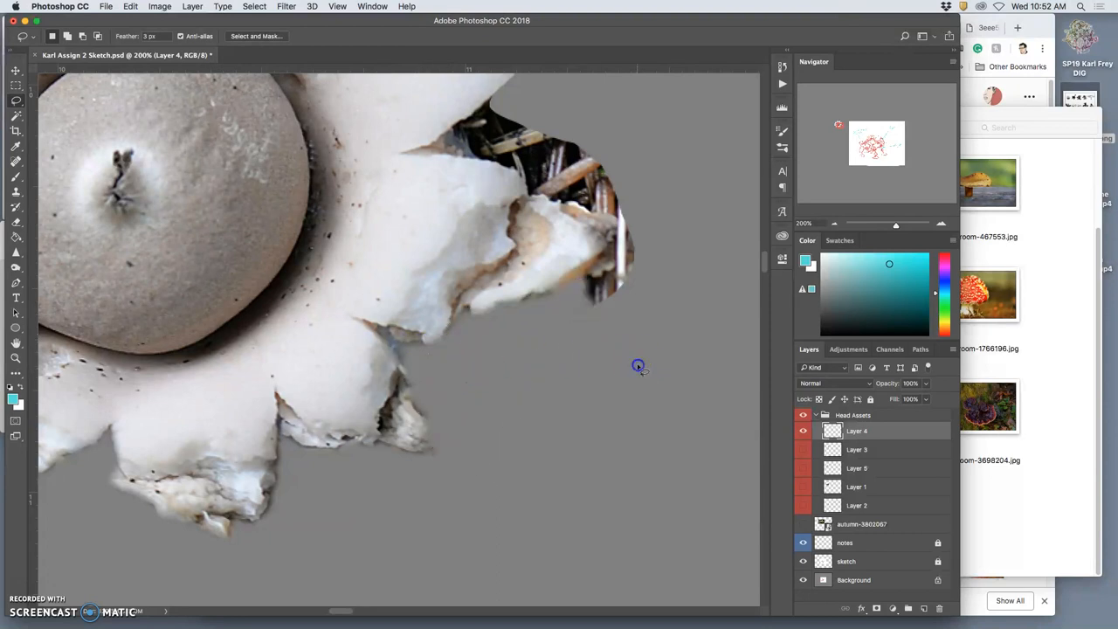
- Delete the remaining twig fragments wedged between the right-side petals, finishing the cutout
left_click_drag(637, 365, 577, 306)
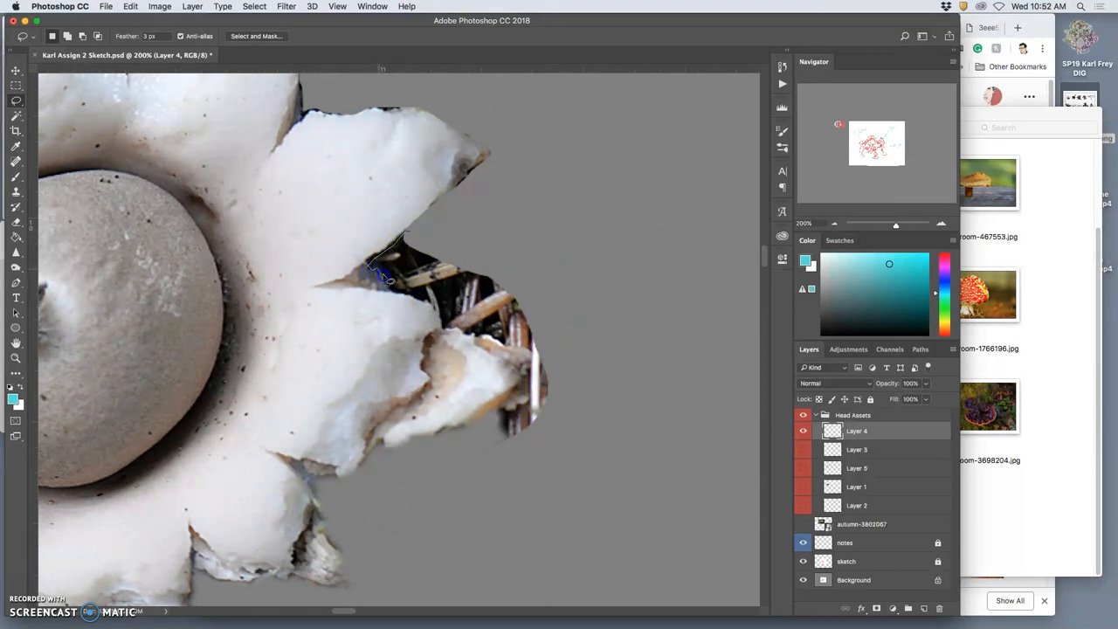
left_click_drag(388, 265, 416, 301)
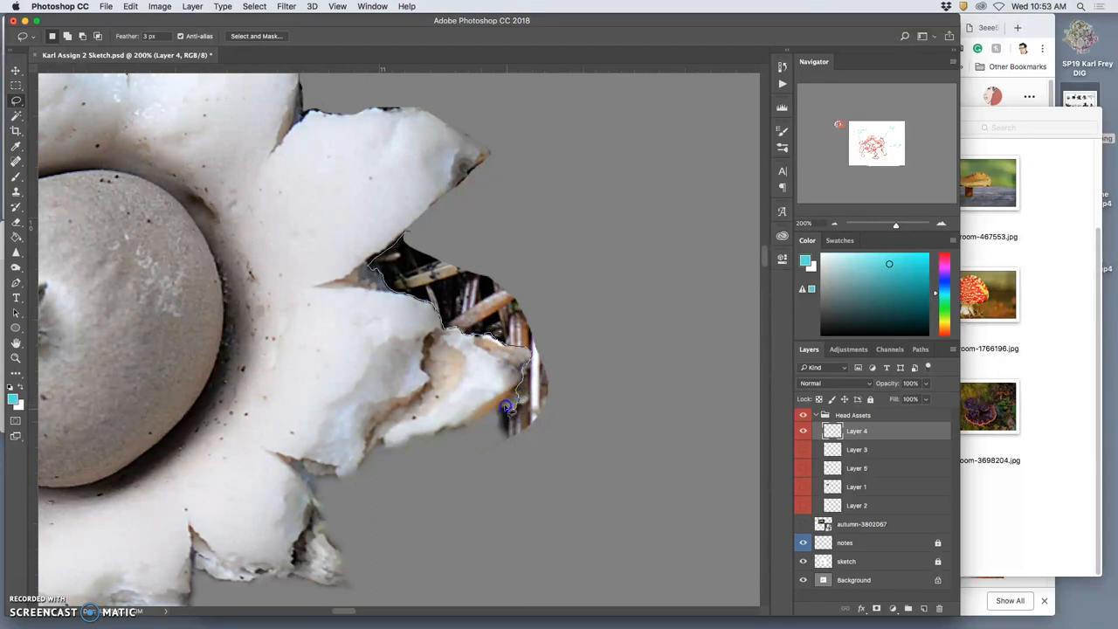
left_click_drag(506, 409, 566, 278)
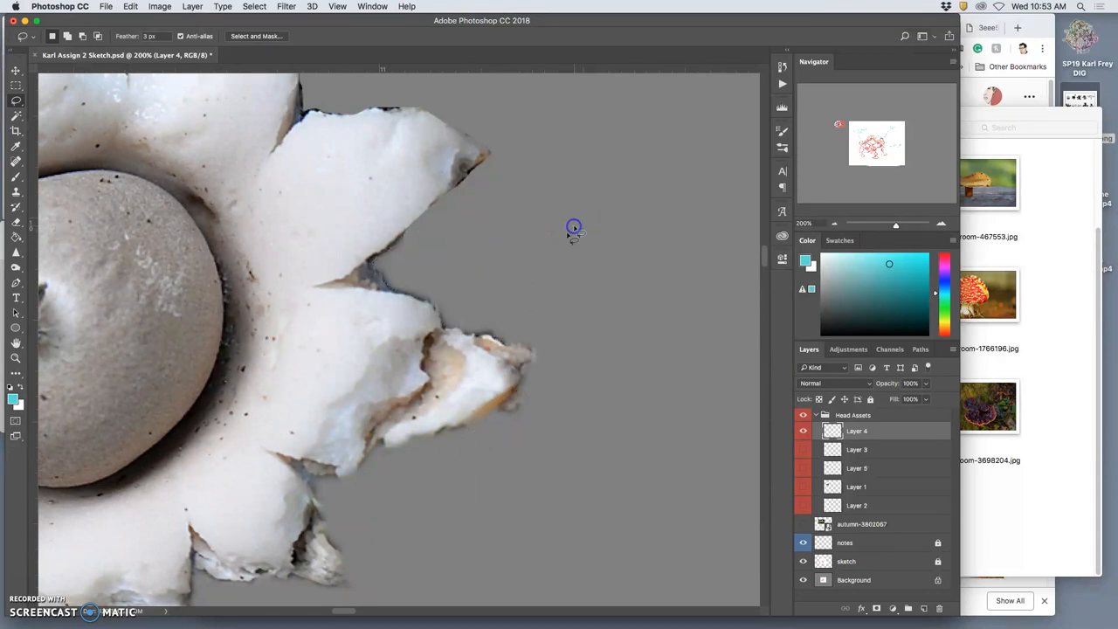
mouse_move(487, 253)
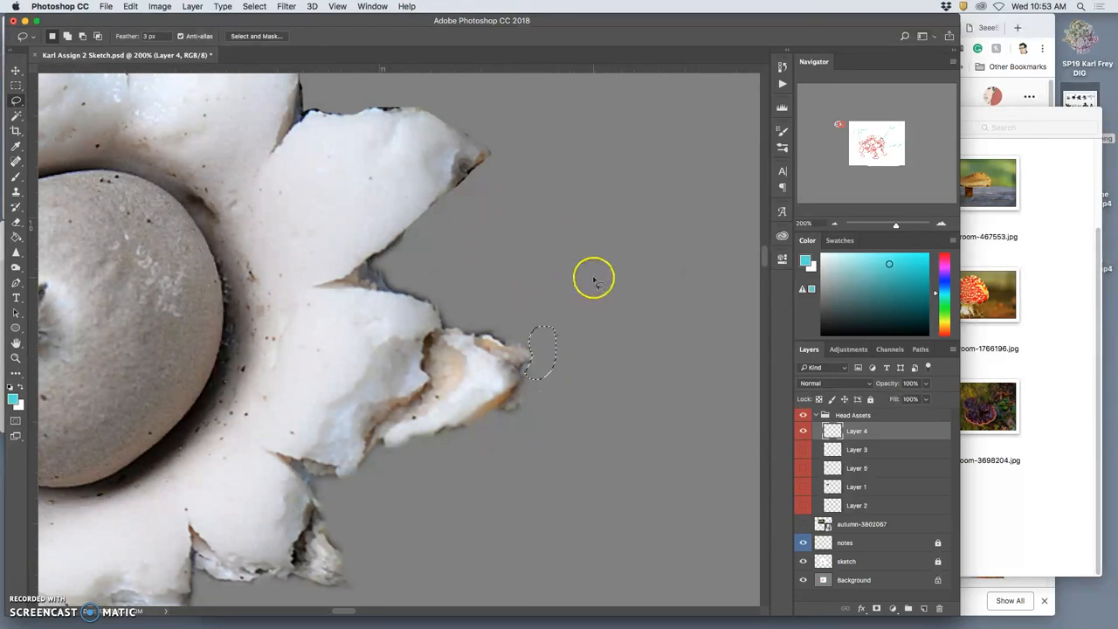
left_click(398, 238)
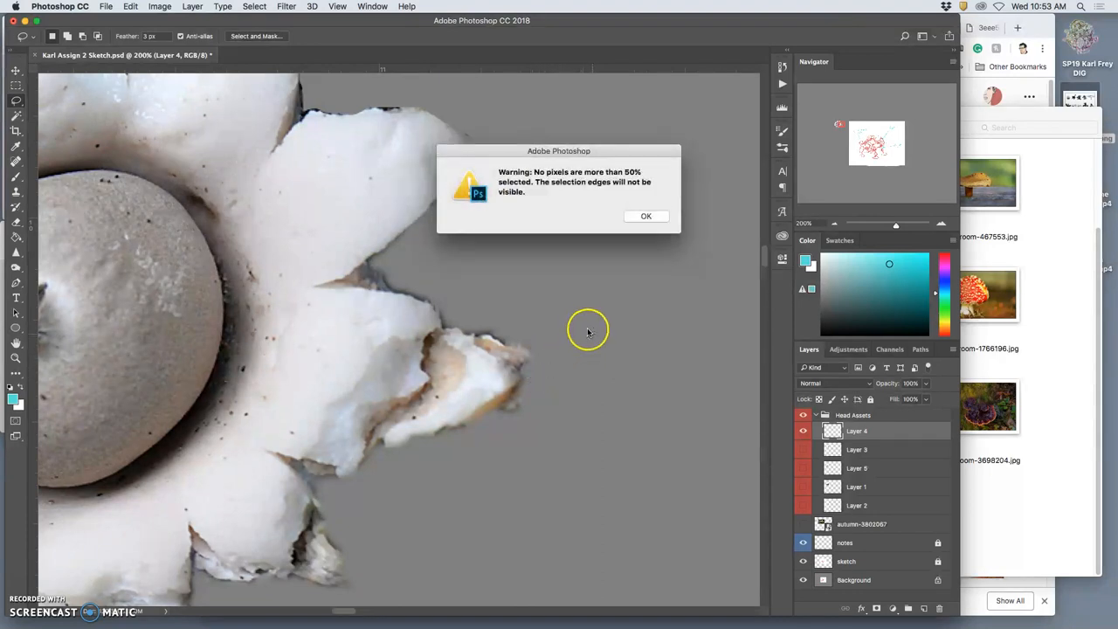
left_click(646, 217)
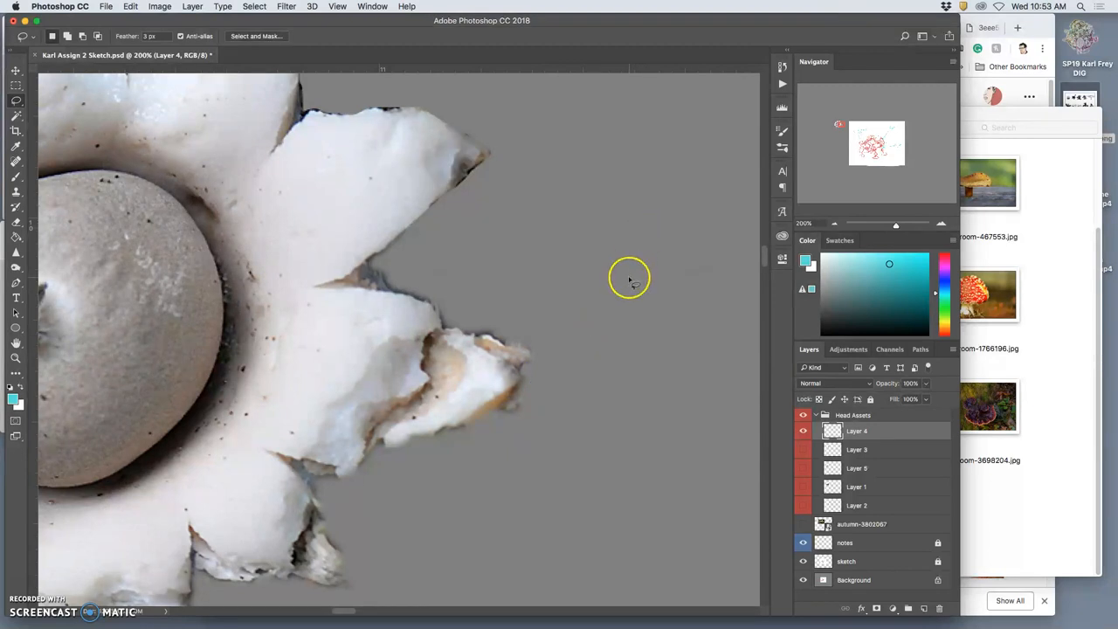
mouse_move(618, 281)
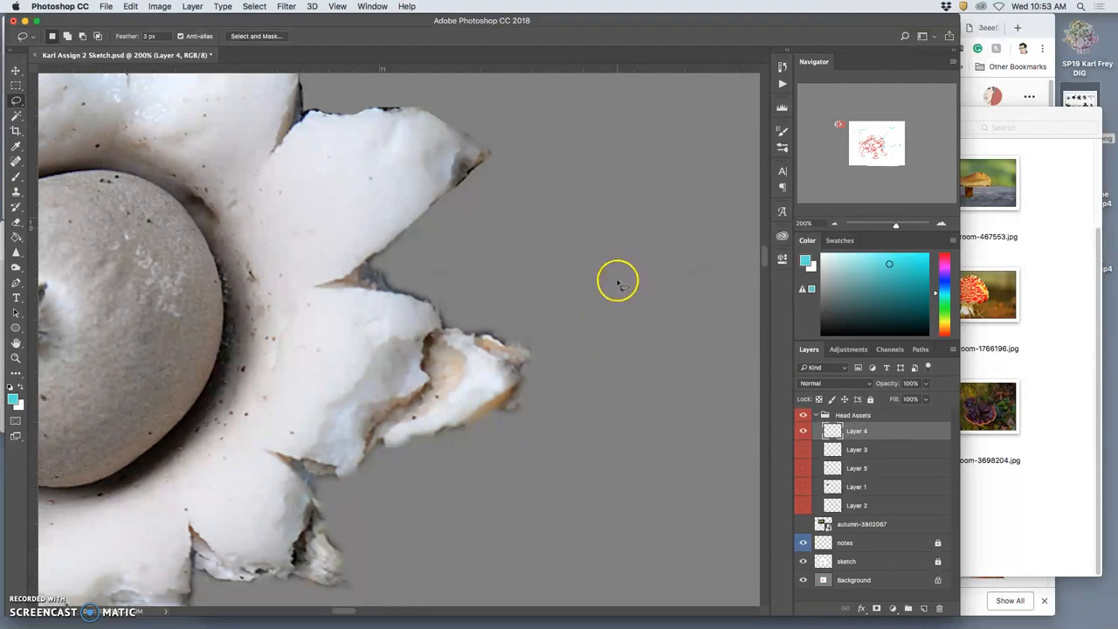
mouse_move(496, 155)
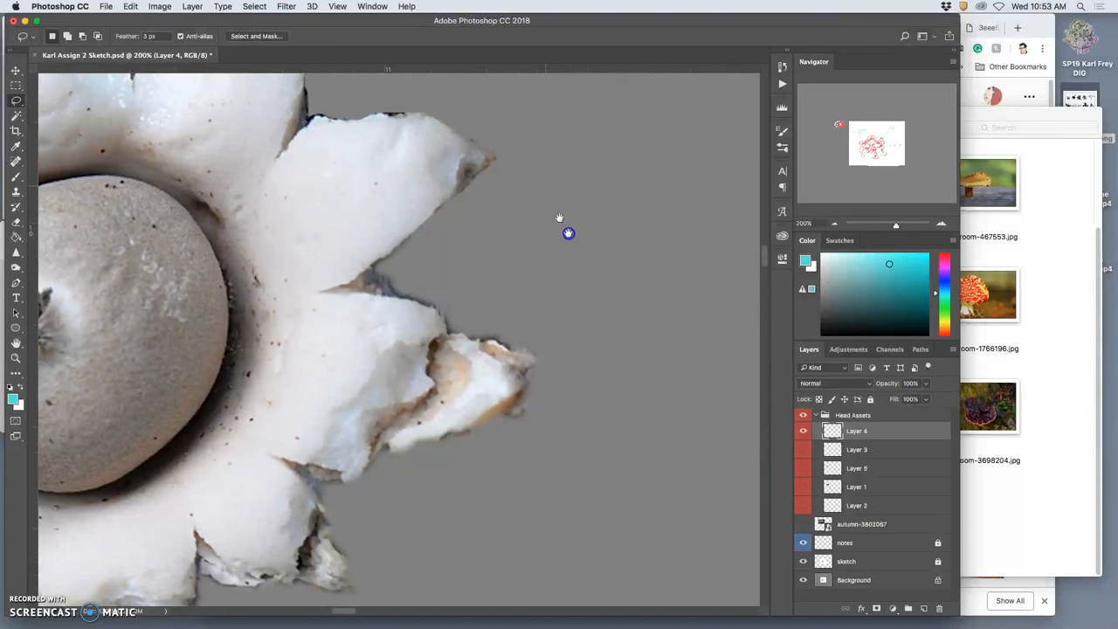
left_click_drag(567, 234, 218, 147)
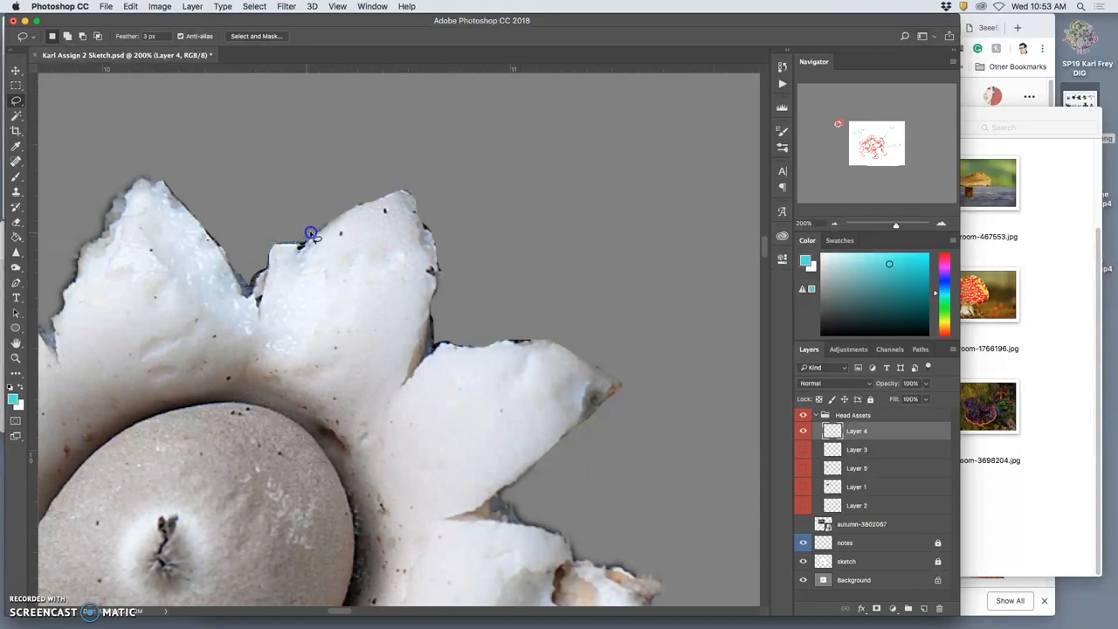
mouse_move(440, 211)
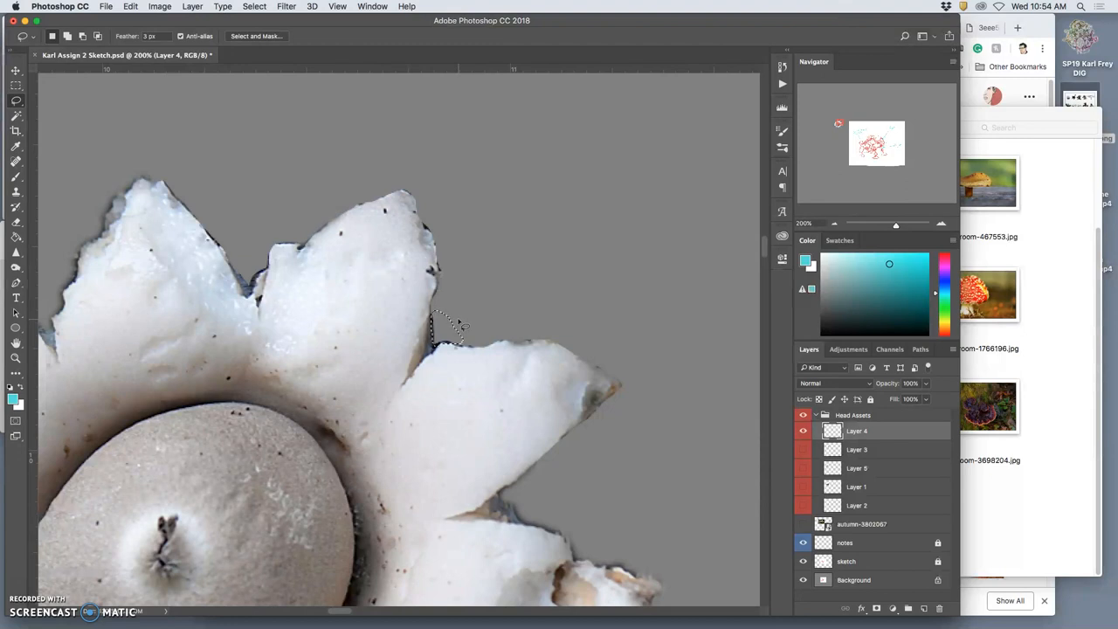
mouse_move(332, 278)
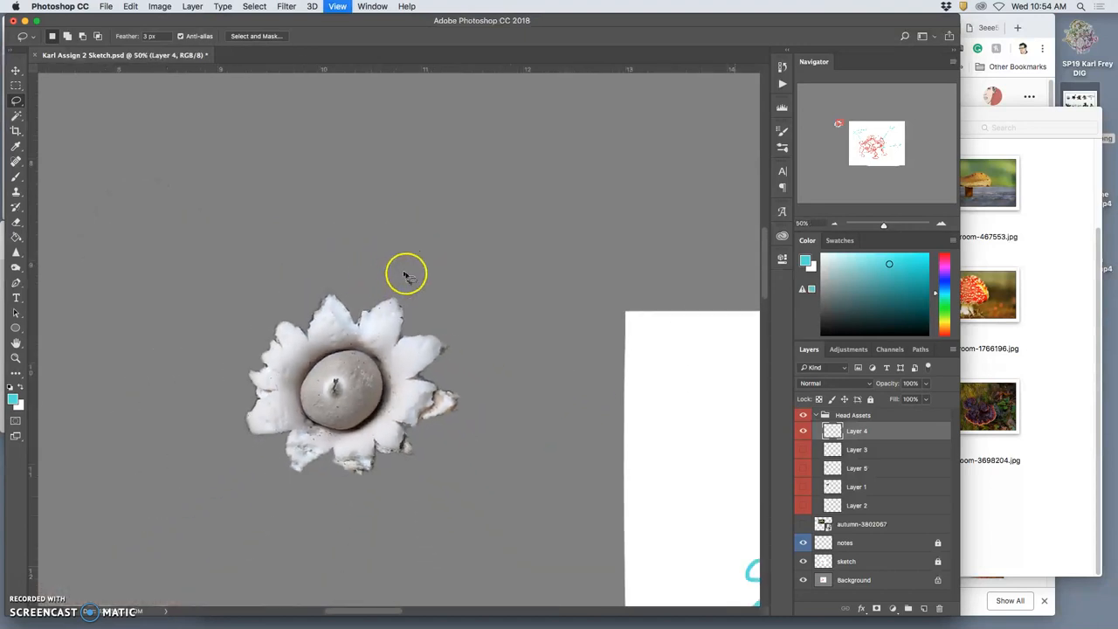
- Warp the flower-shaped mushroom to sit at the base of the spiky mushroom and commit
left_click(803, 449)
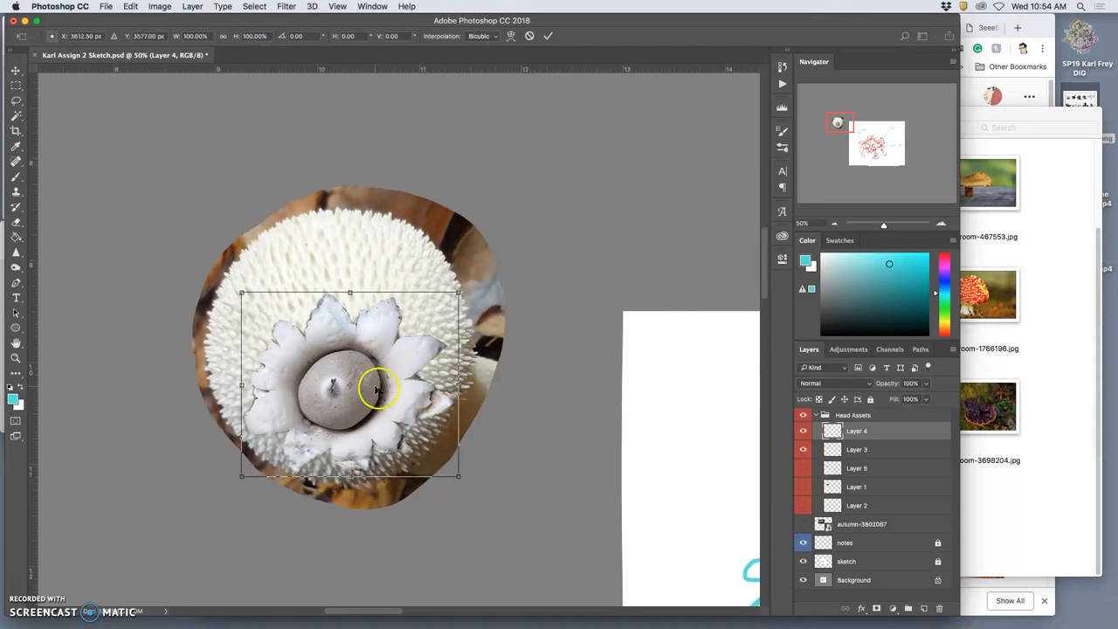
right_click(381, 388)
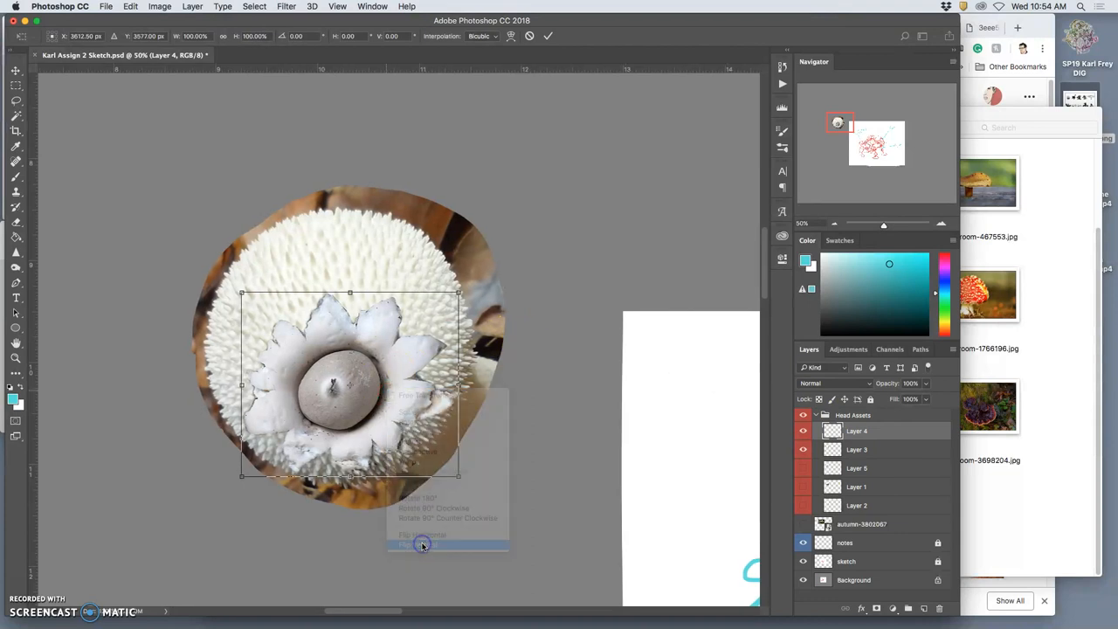
left_click(422, 543)
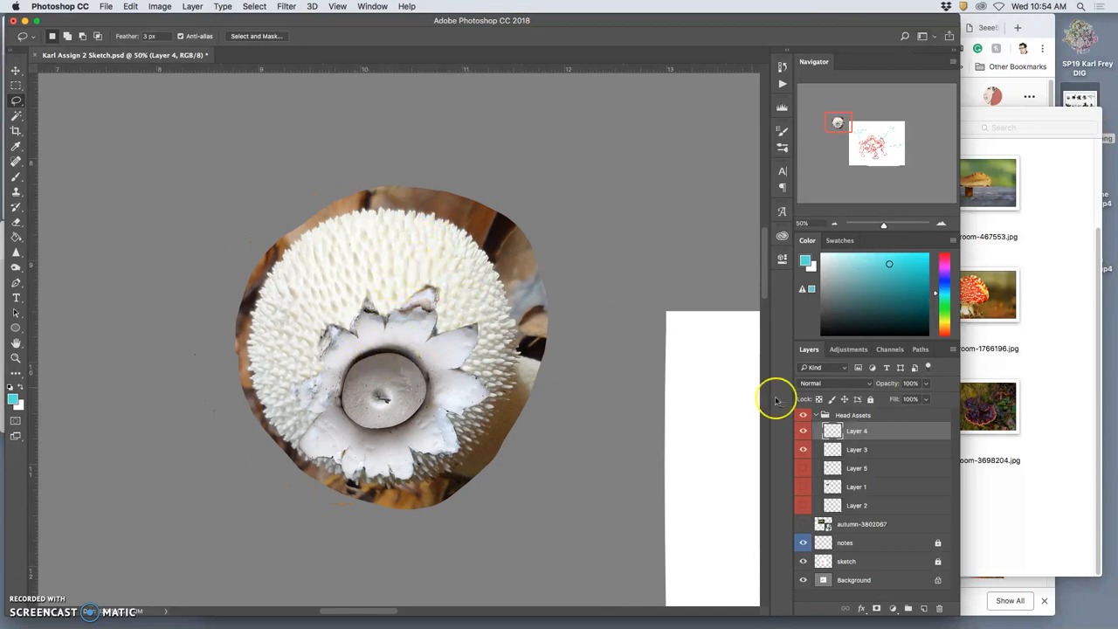
left_click(803, 430)
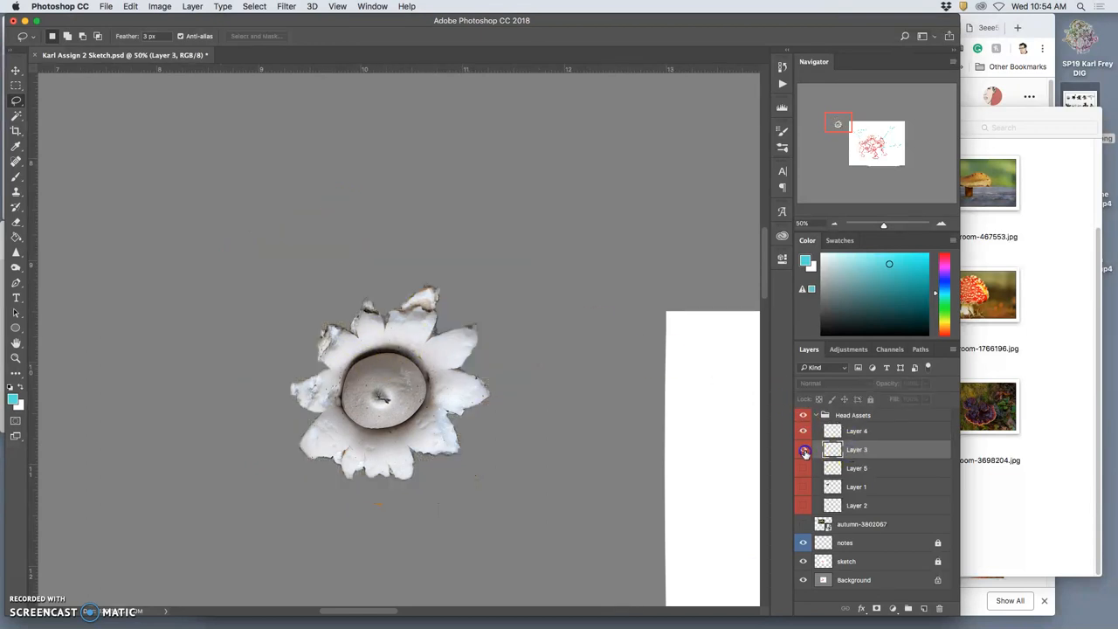
left_click(804, 448)
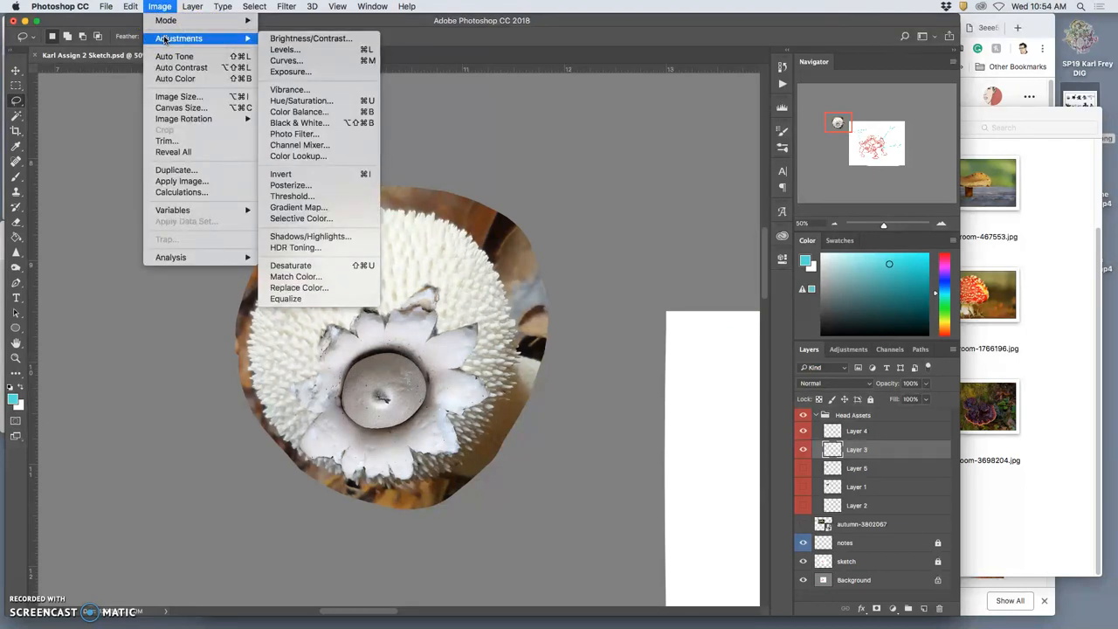
mouse_move(165, 21)
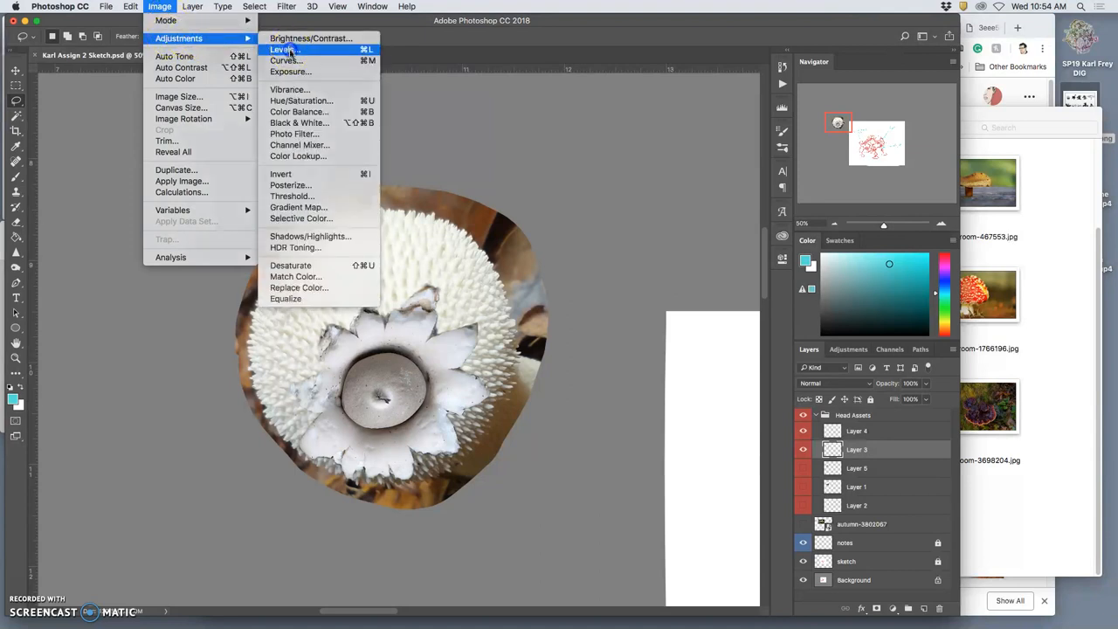
- Apply Levels: brighten highlights, deepen midtones and slightly dim the output whites
left_click(282, 49)
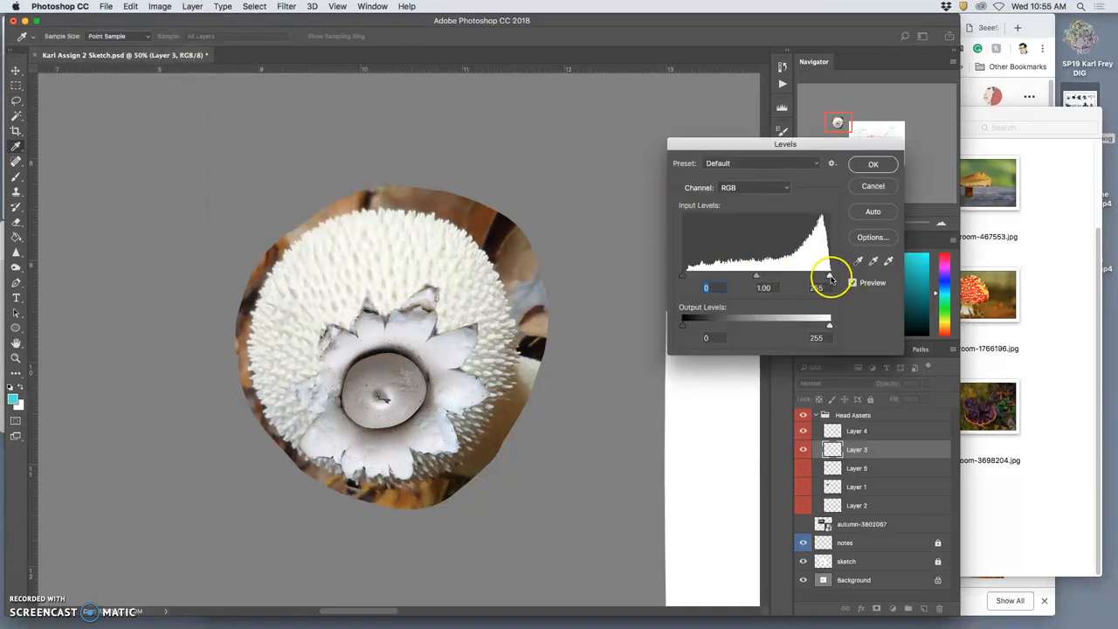
left_click_drag(829, 276, 754, 275)
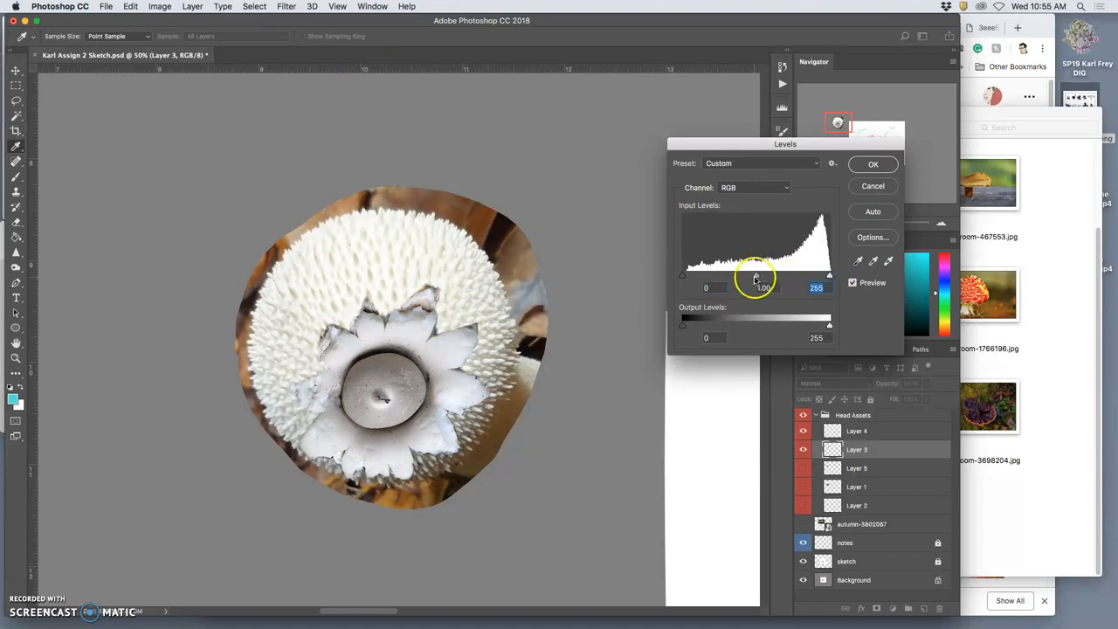
left_click_drag(765, 275, 775, 274)
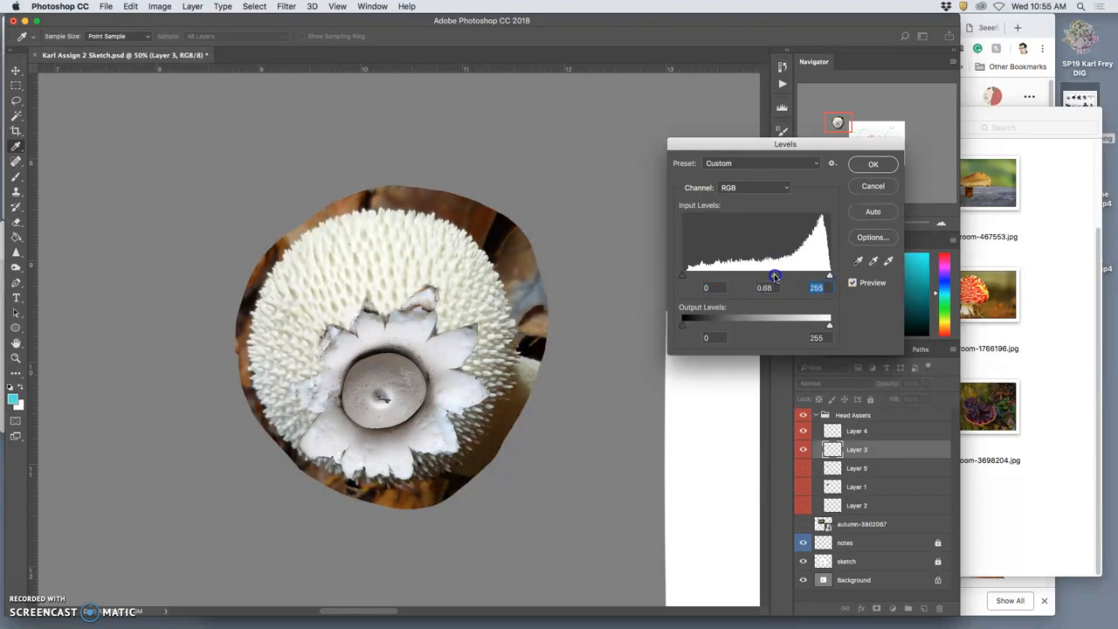
left_click_drag(776, 274, 772, 274)
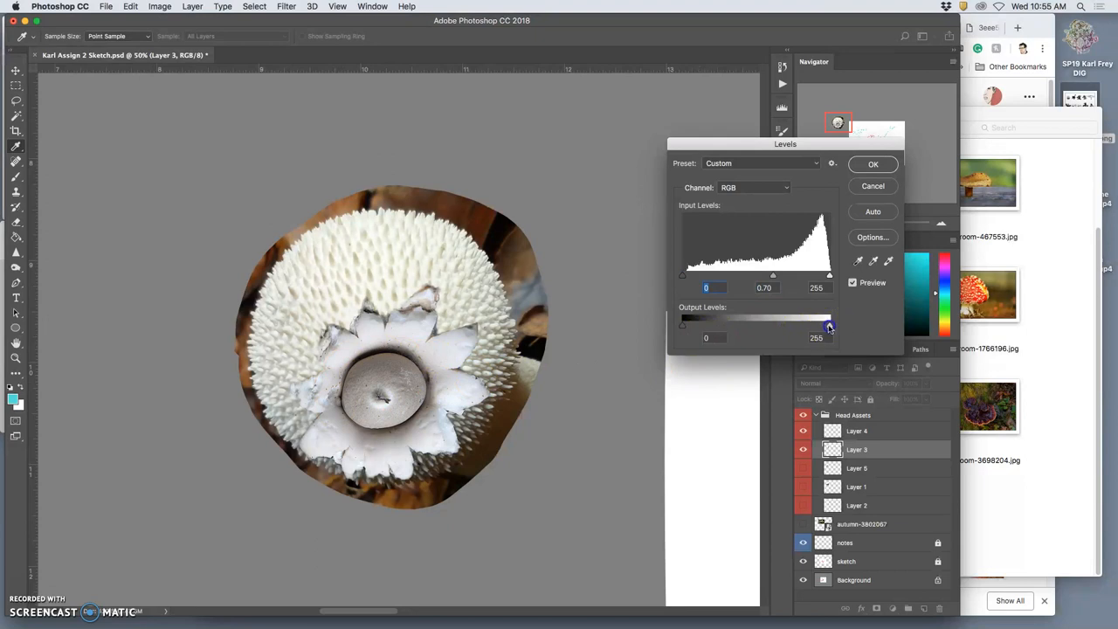
left_click_drag(830, 327, 817, 327)
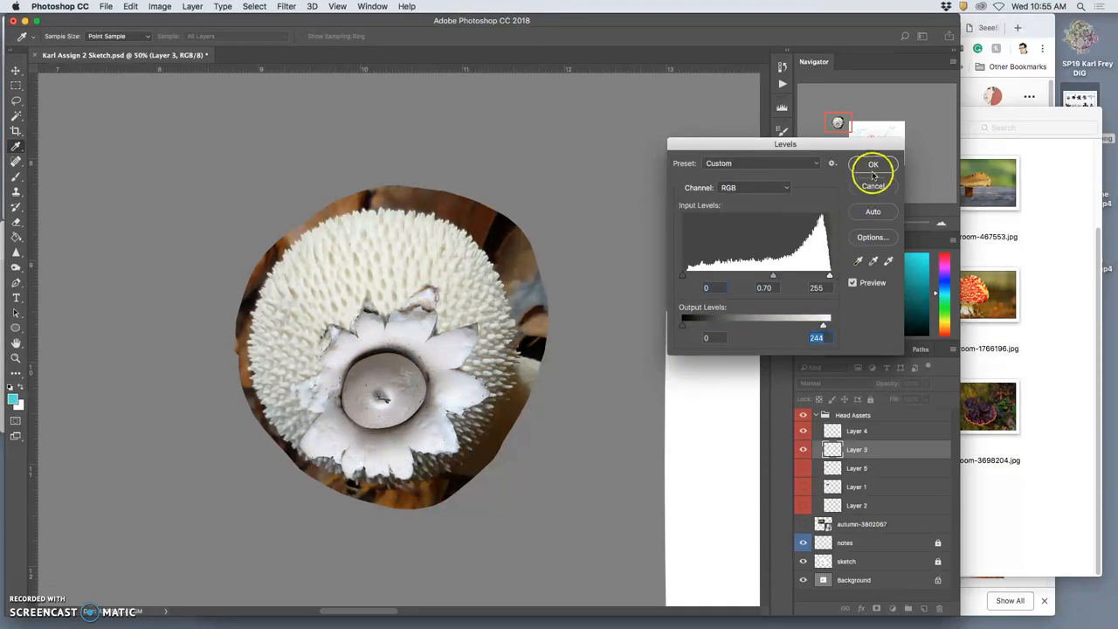
left_click(161, 7)
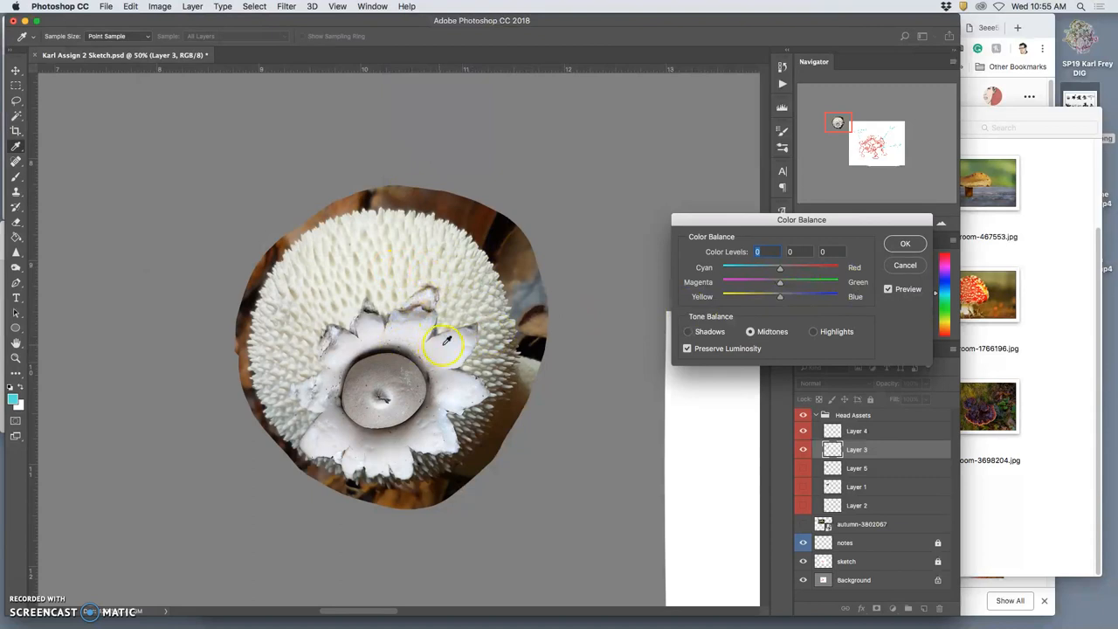
- Shift the midtone colour balance toward blue (+18), cyan, and green -5
left_click_drag(779, 296, 789, 295)
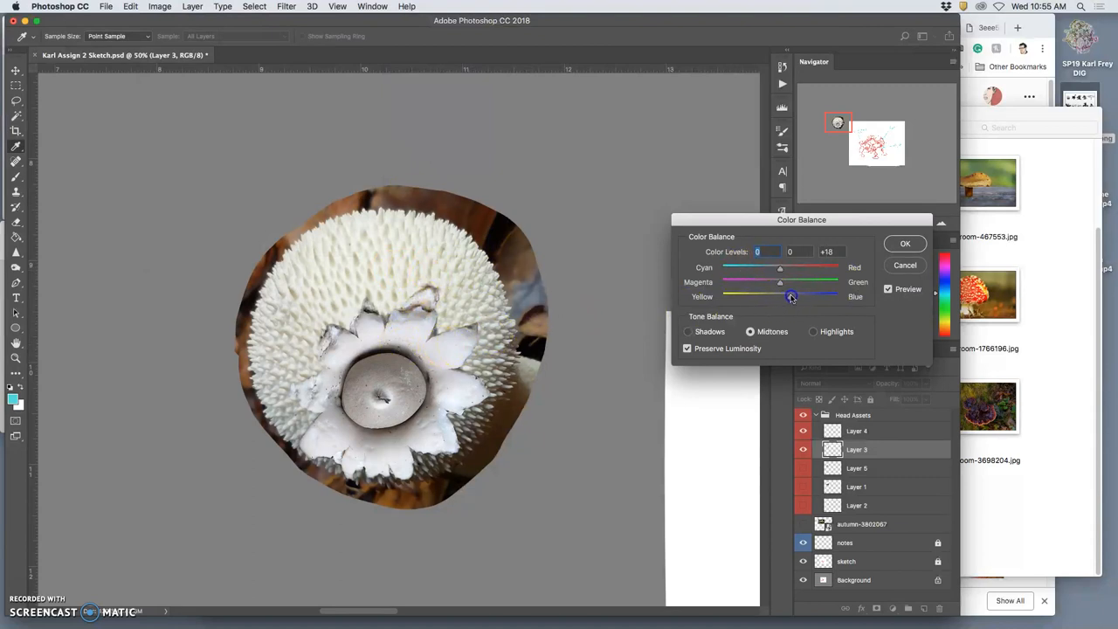
left_click_drag(790, 295, 792, 295)
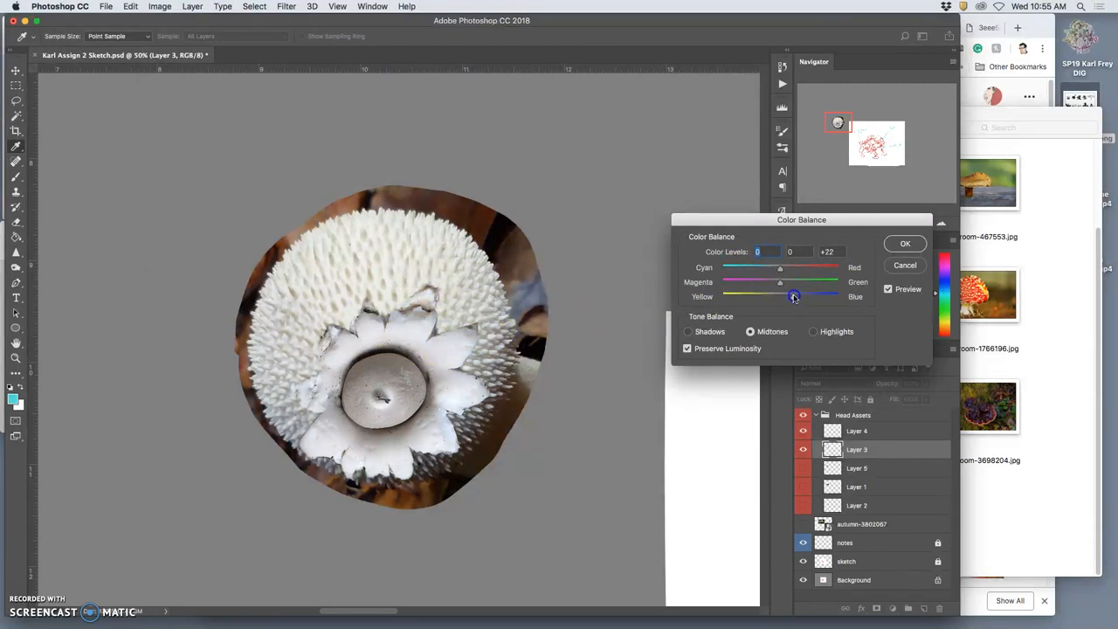
left_click_drag(793, 297, 789, 297)
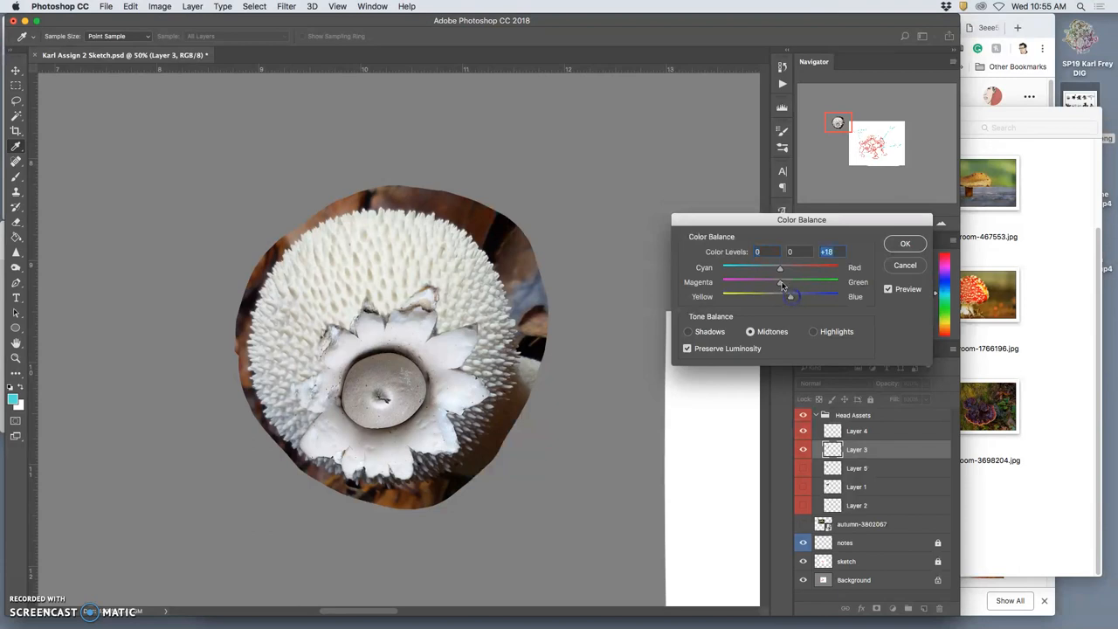
left_click_drag(779, 287, 775, 286)
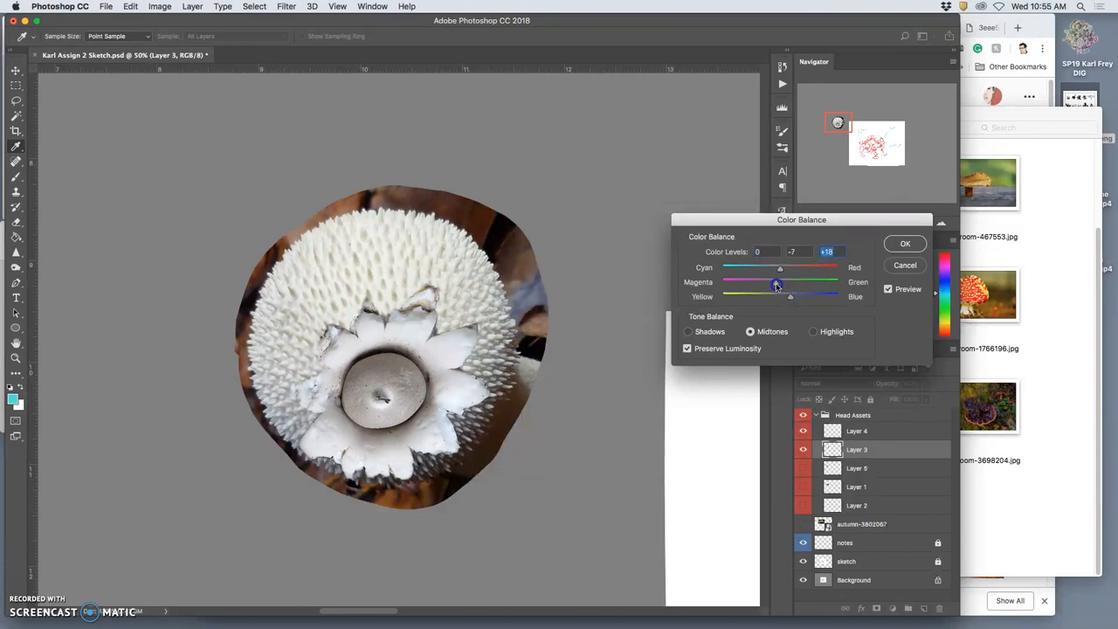
left_click_drag(772, 267, 778, 267)
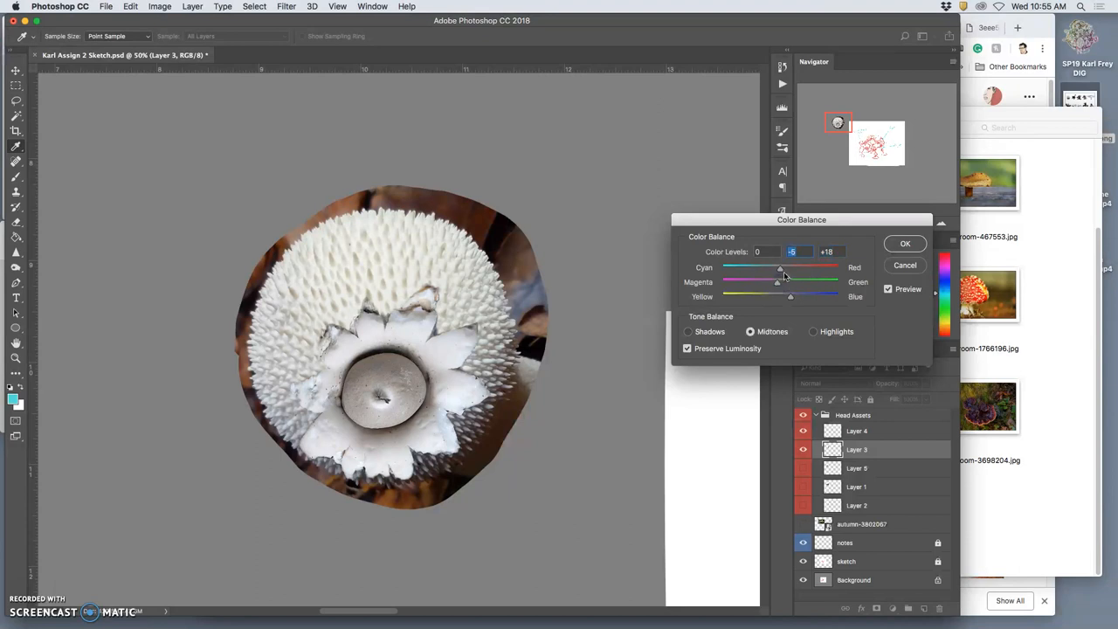
left_click_drag(779, 269, 776, 269)
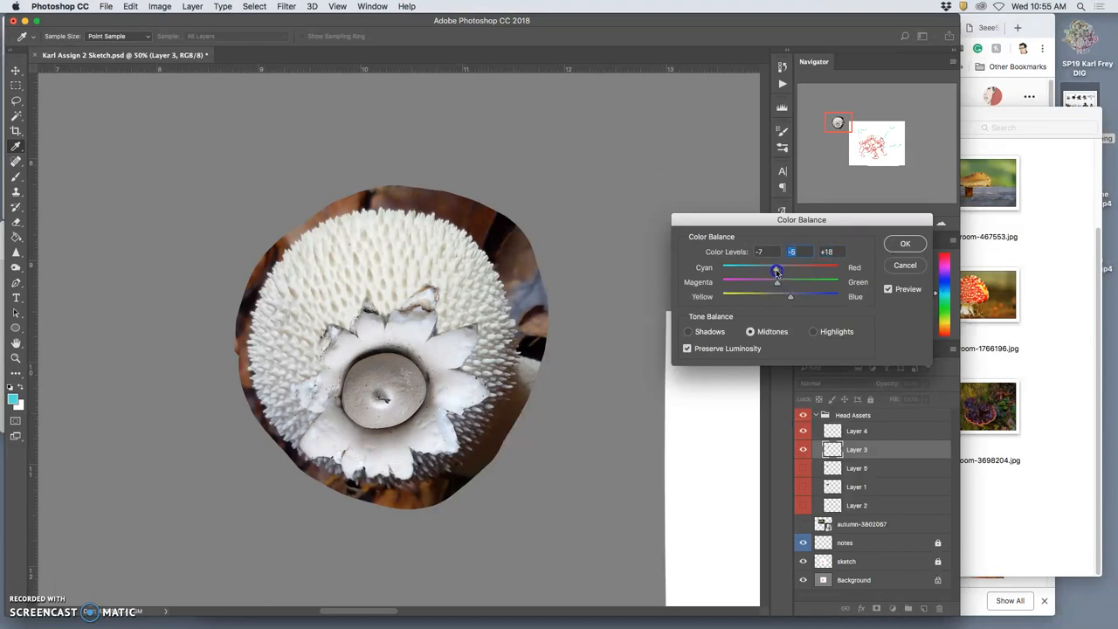
left_click_drag(772, 267, 777, 267)
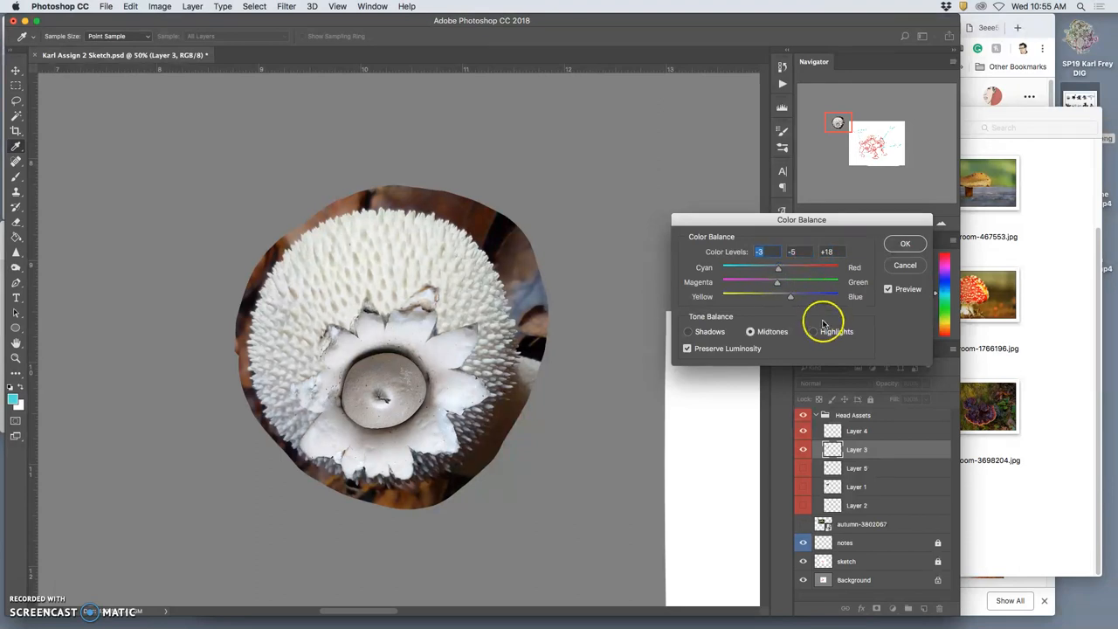
- Shift the highlights toward blue as well and apply the colour balance
left_click(812, 332)
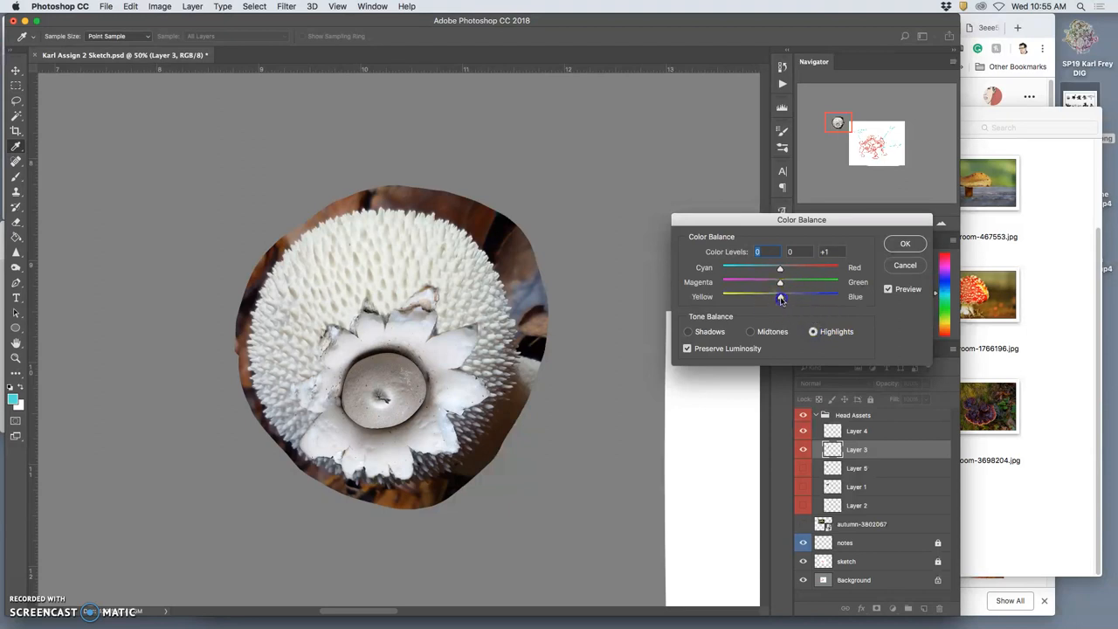
left_click_drag(779, 297, 784, 297)
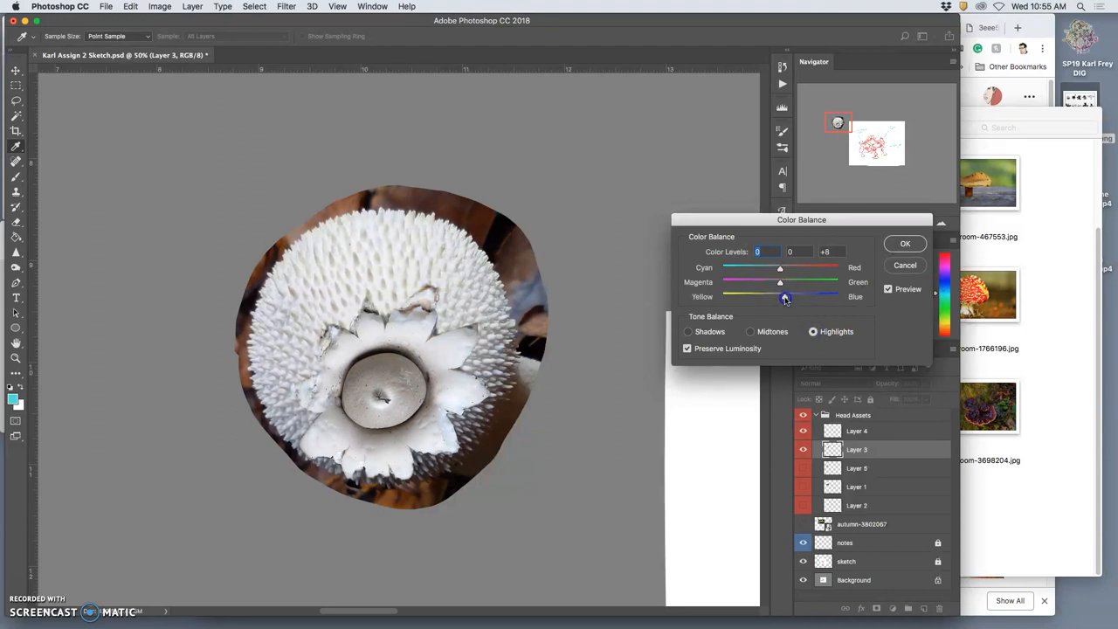
left_click_drag(786, 297, 782, 296)
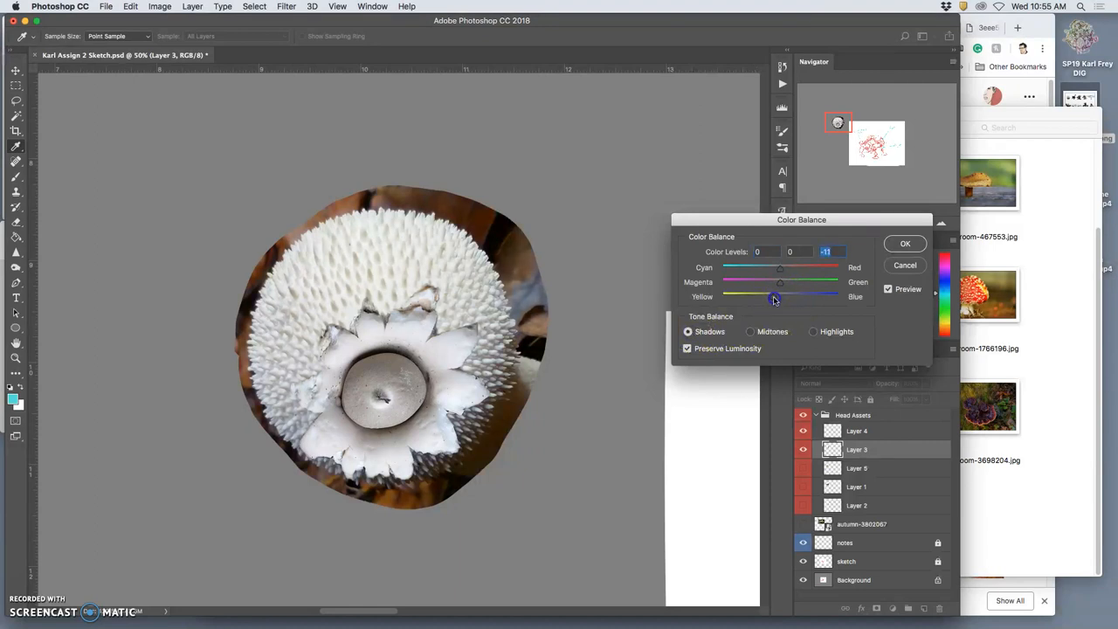
mouse_move(793, 287)
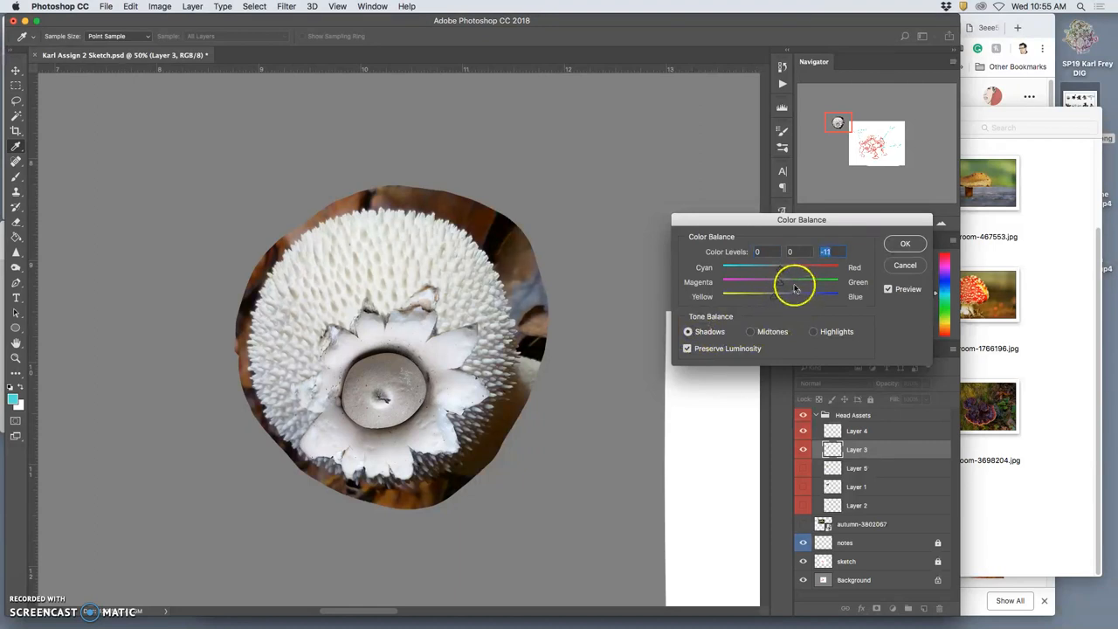
left_click(904, 243)
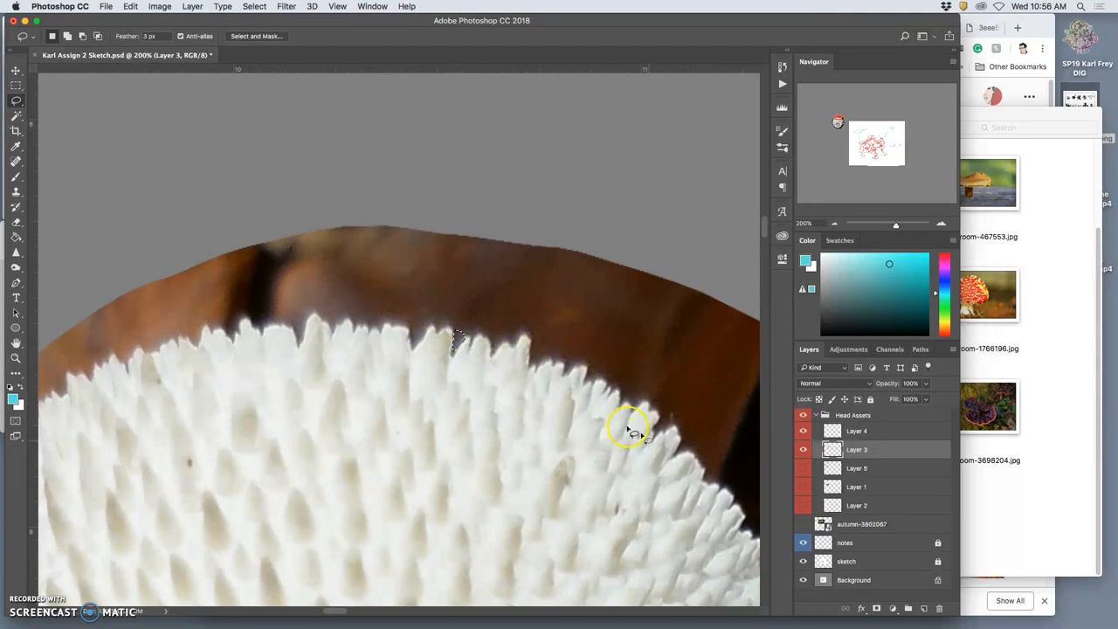
mouse_move(349, 305)
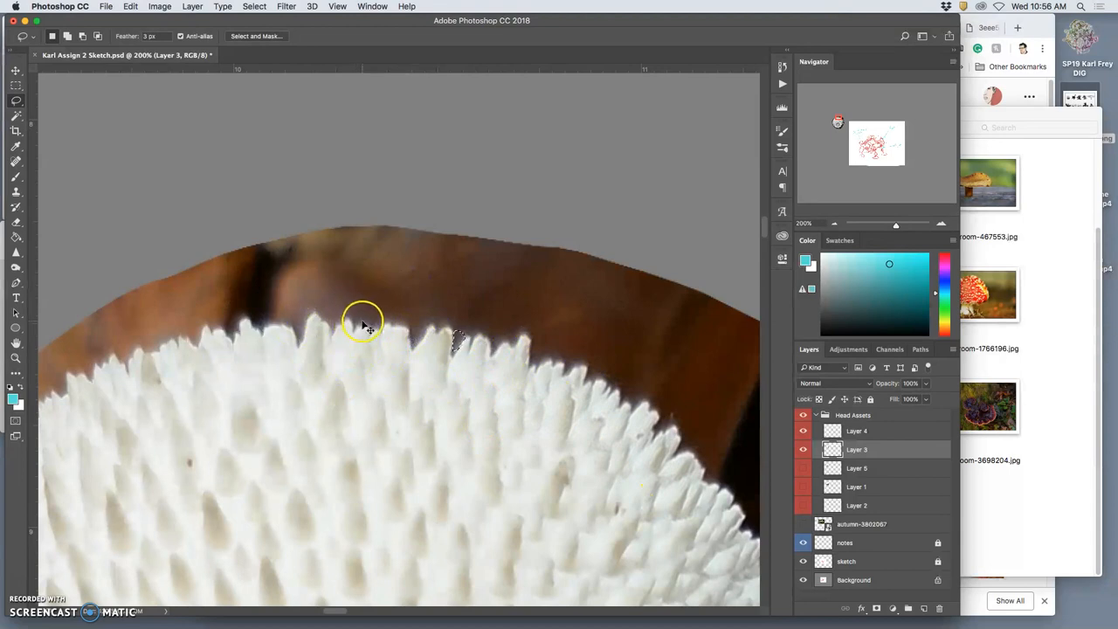
- Magic-wand the contiguous brown background above the spiky mushroom and delete it
left_click(15, 115)
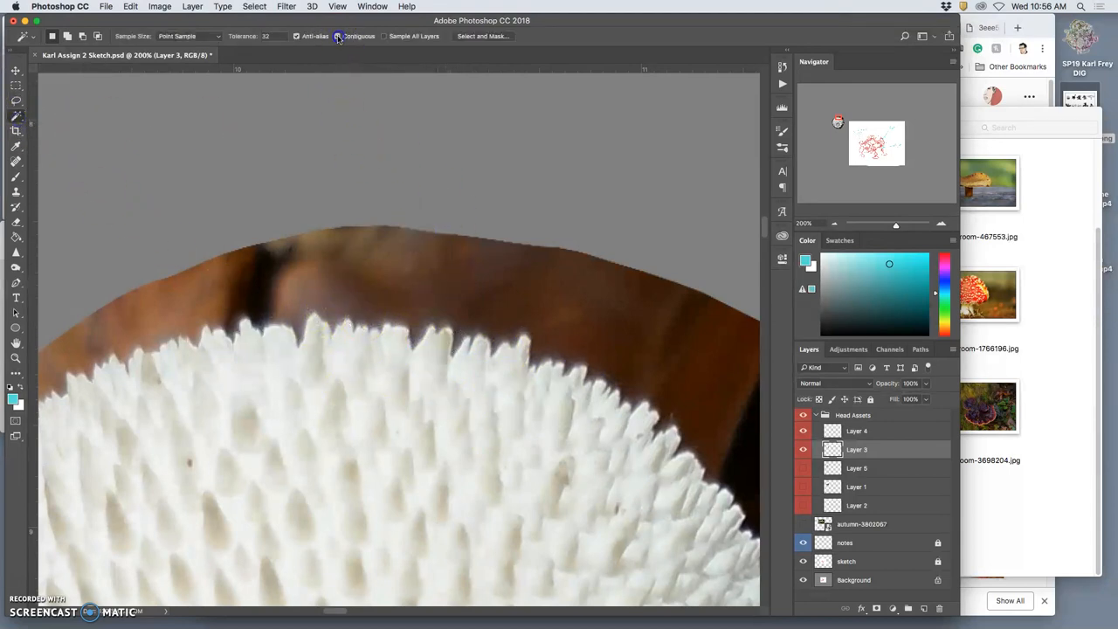
left_click(485, 318)
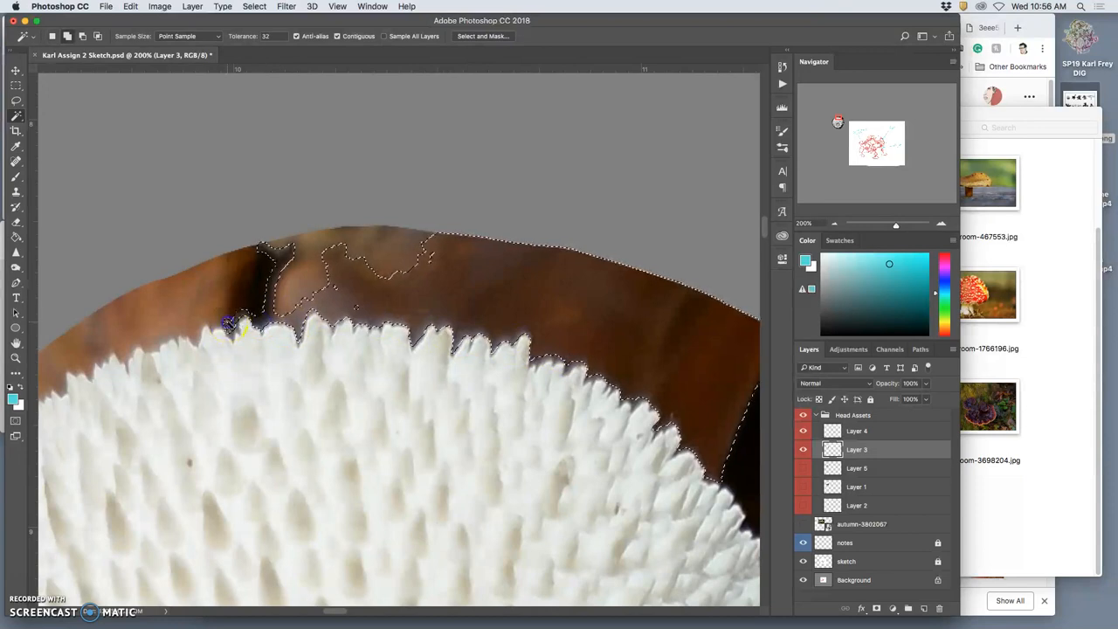
left_click(349, 300)
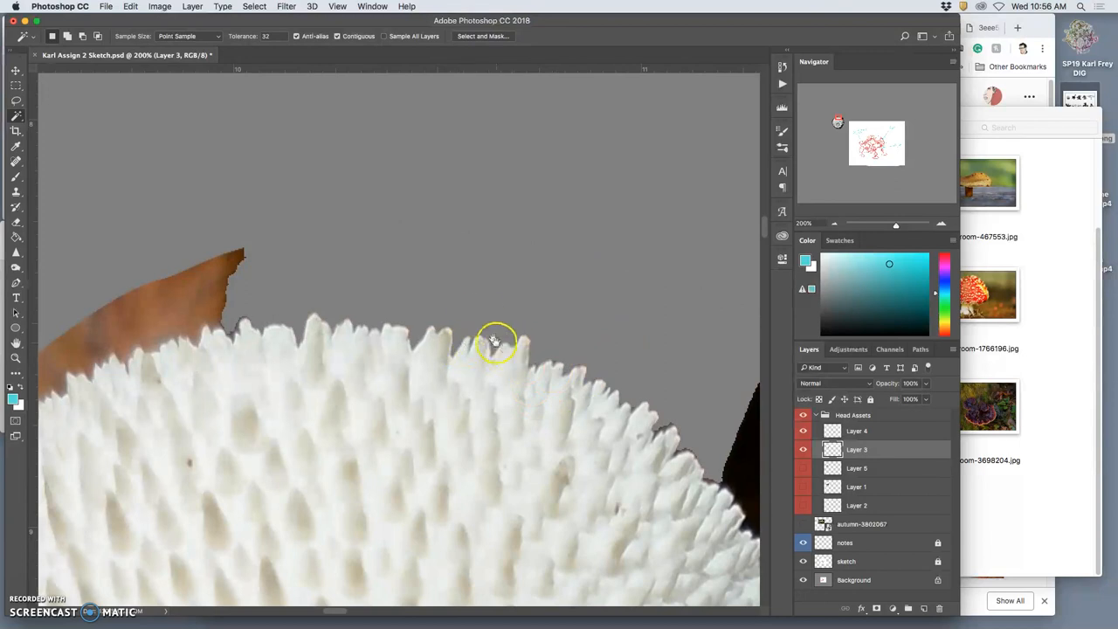
left_click_drag(493, 341, 113, 171)
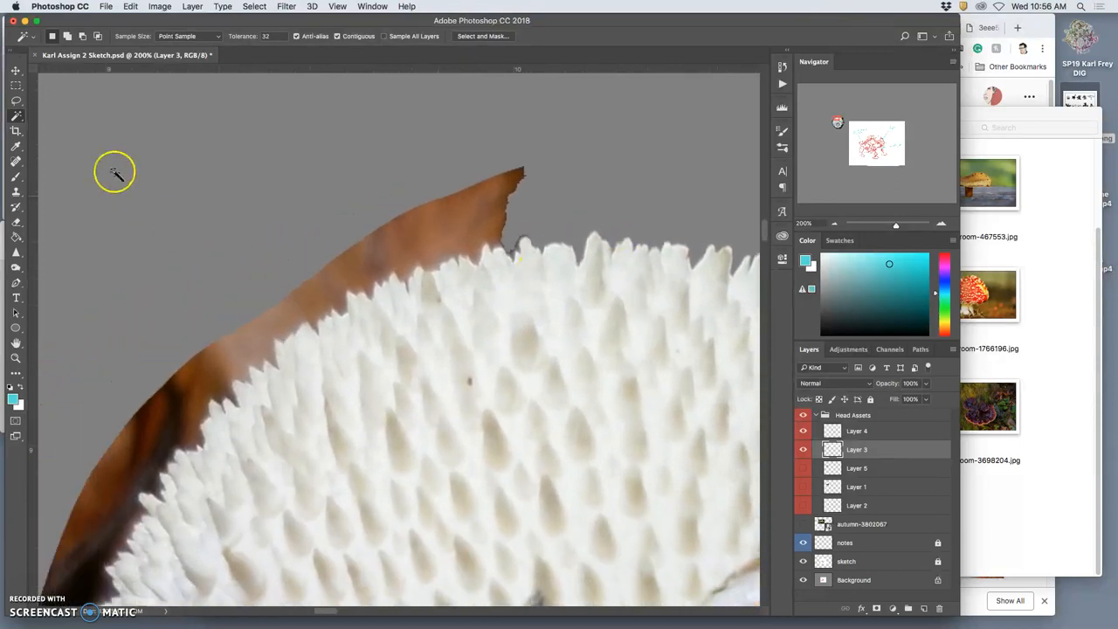
left_click(16, 115)
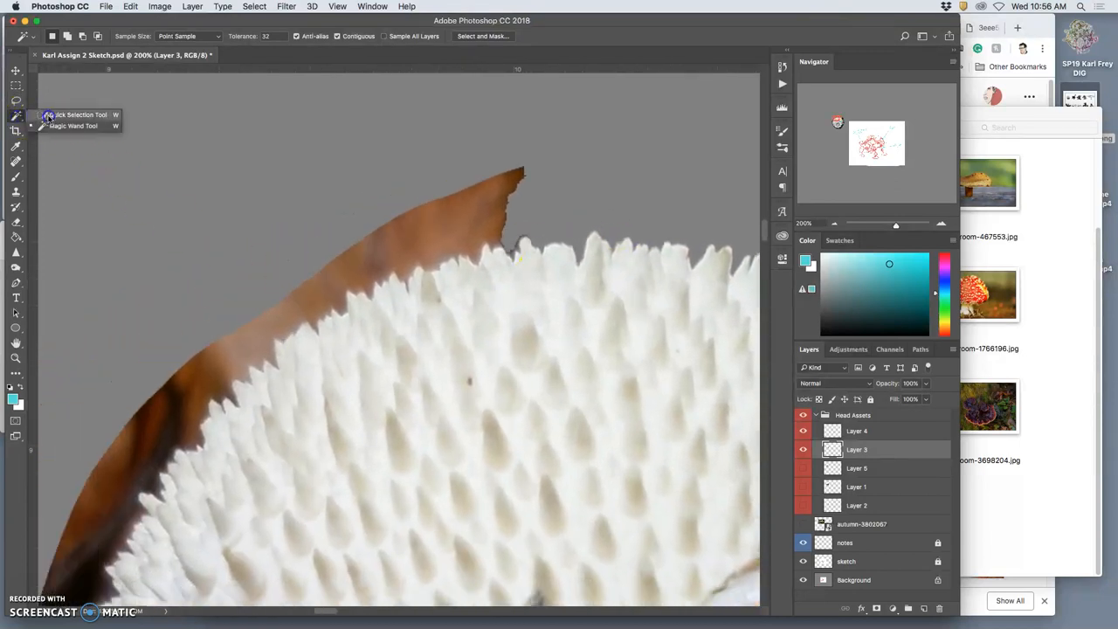
- Switch to the Quick Selection tool and adjust its brush size and hardness
left_click(81, 115)
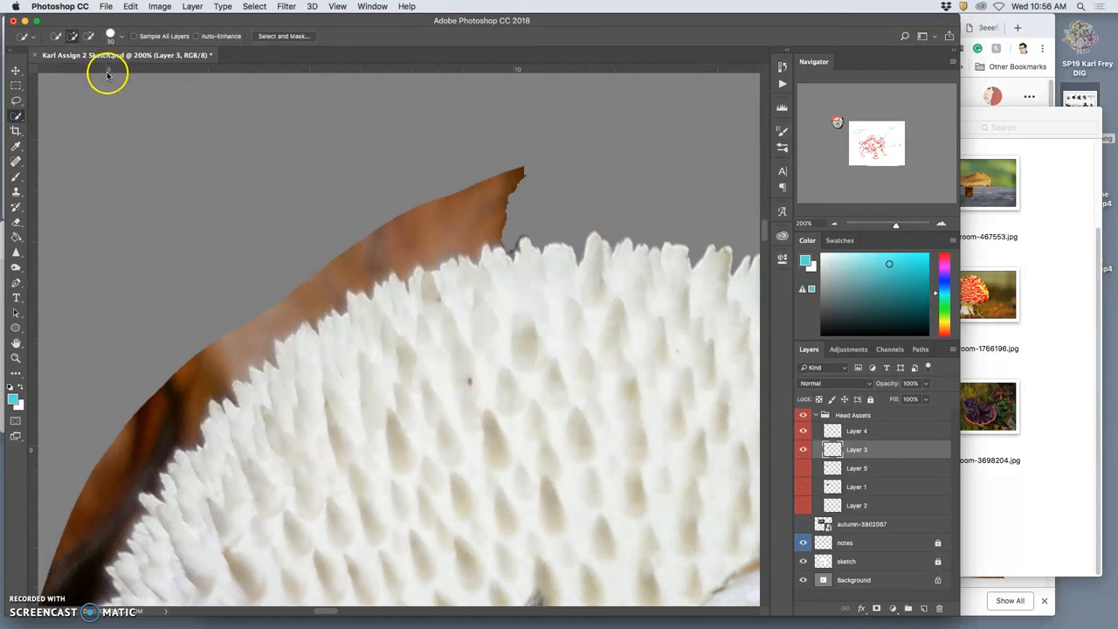
mouse_move(147, 87)
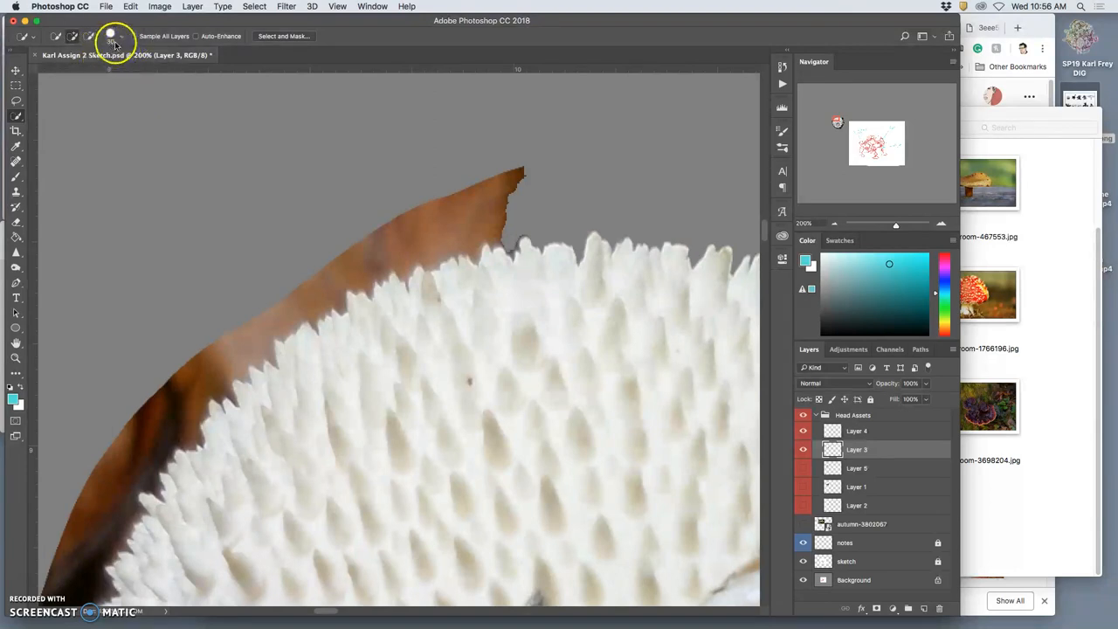
left_click(73, 38)
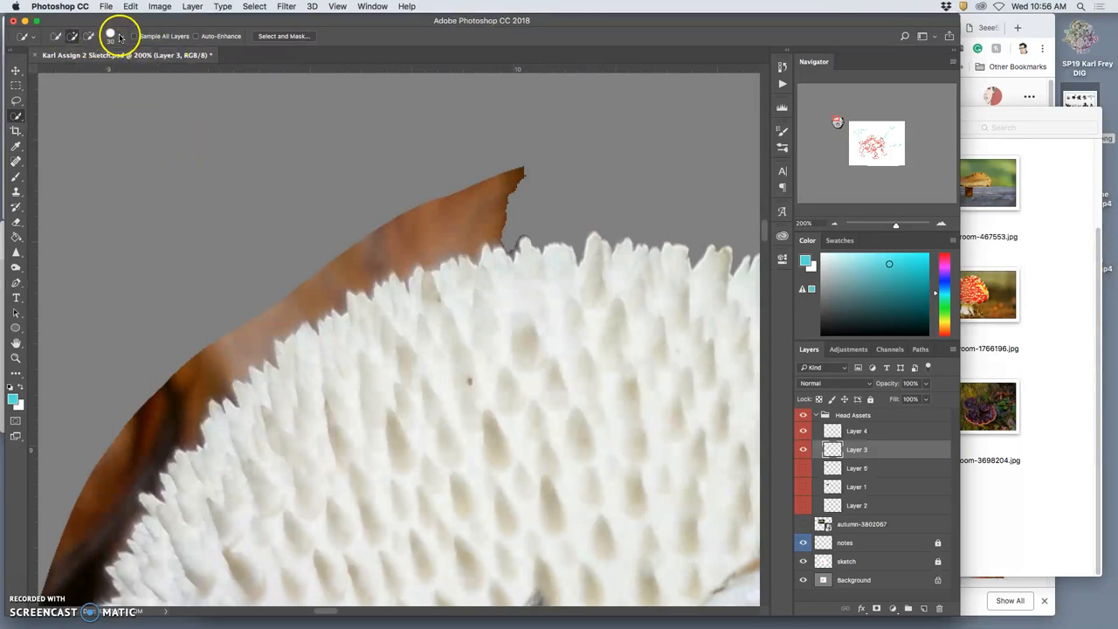
left_click(110, 35)
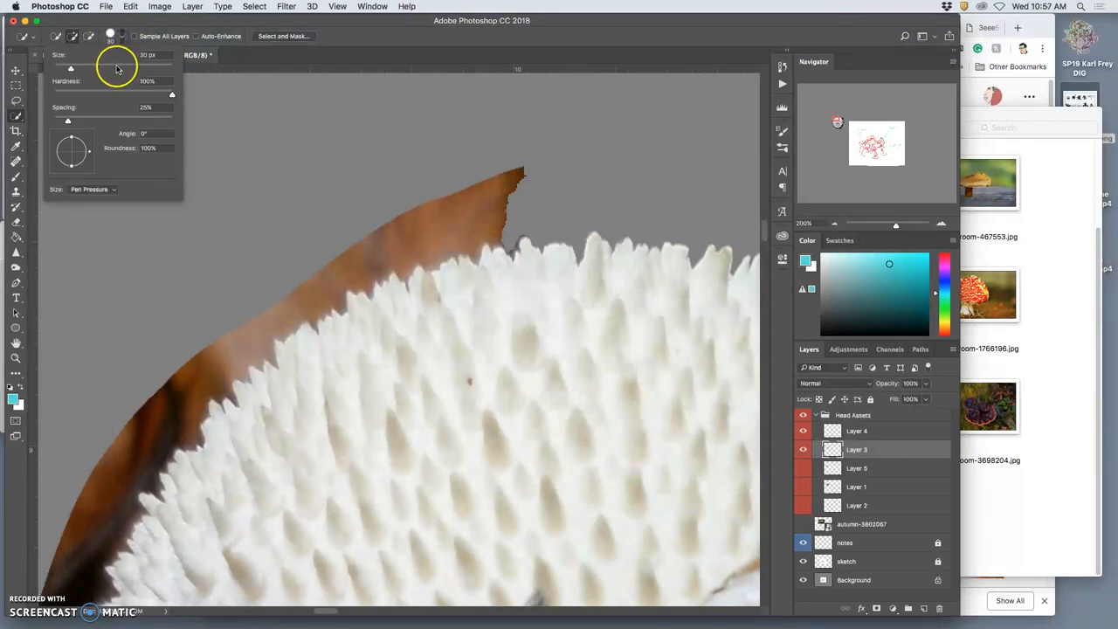
mouse_move(115, 77)
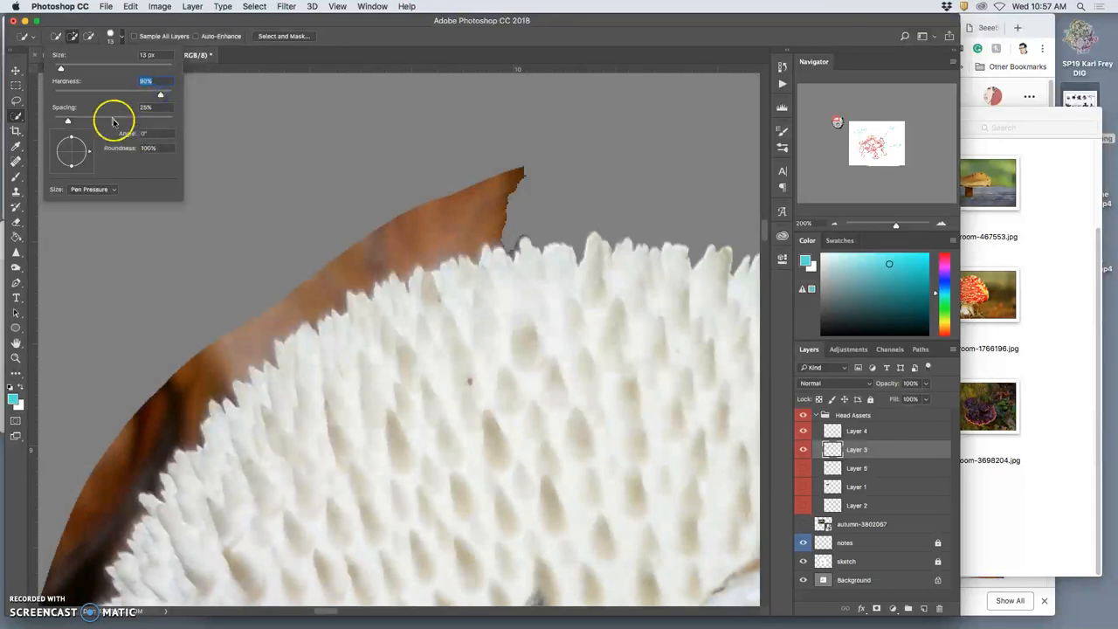
mouse_move(138, 138)
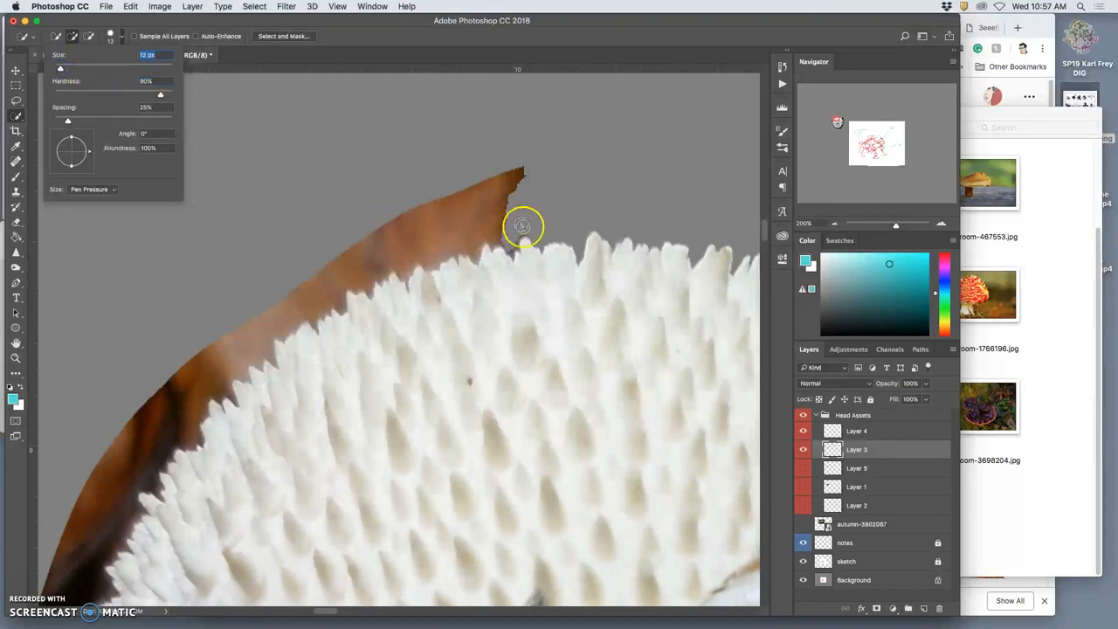
mouse_move(524, 230)
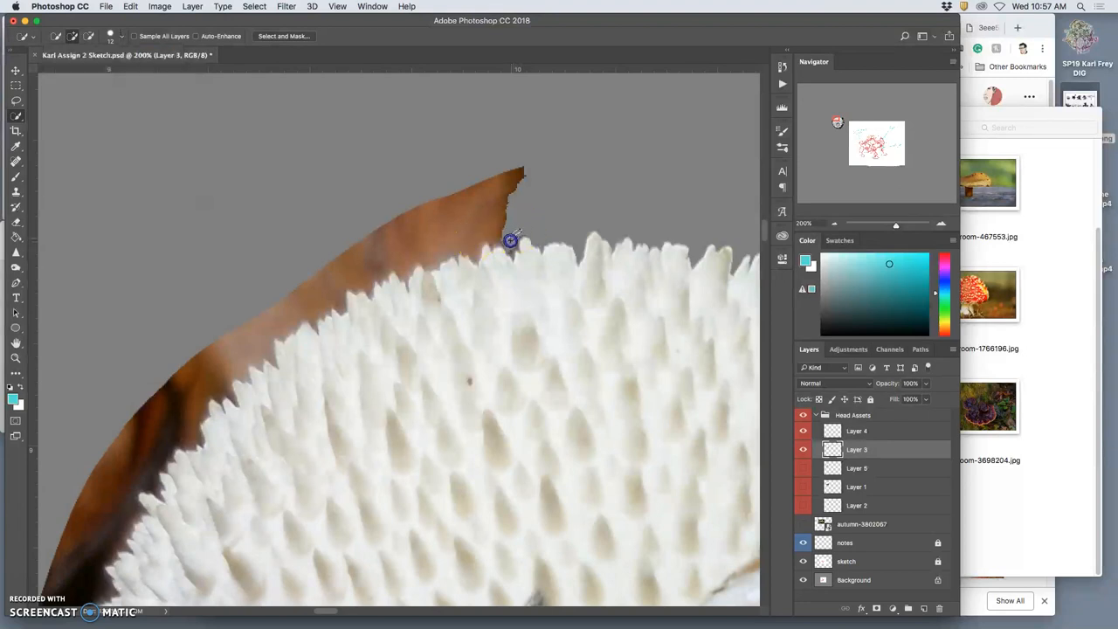
mouse_move(513, 244)
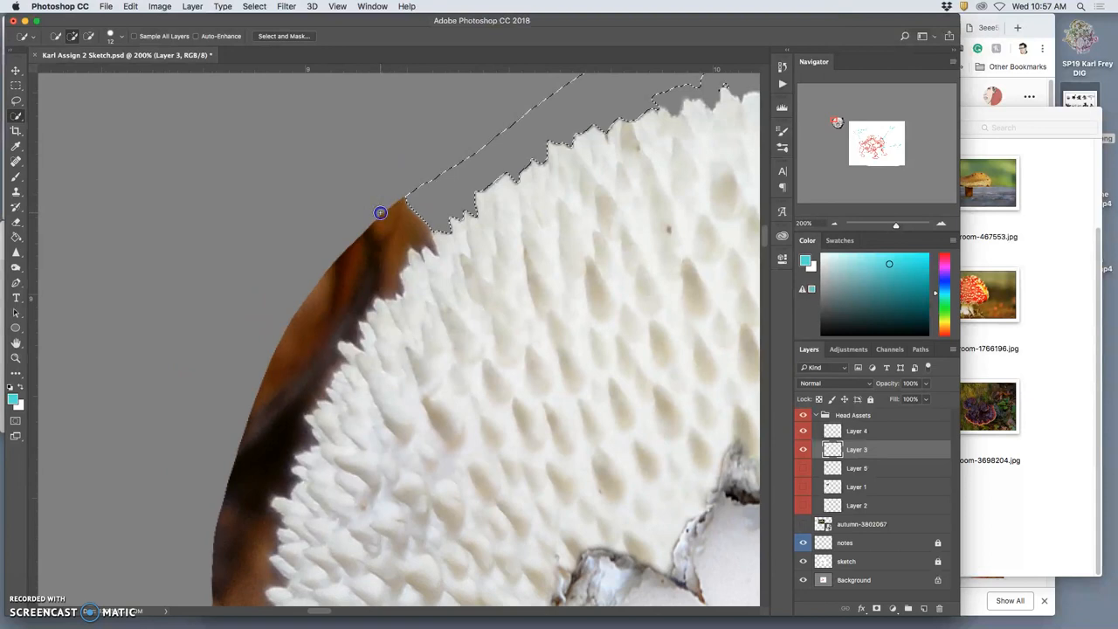
- Quick-select and delete the brown strip along the spiky mushroom's upper-left edge
left_click(339, 297)
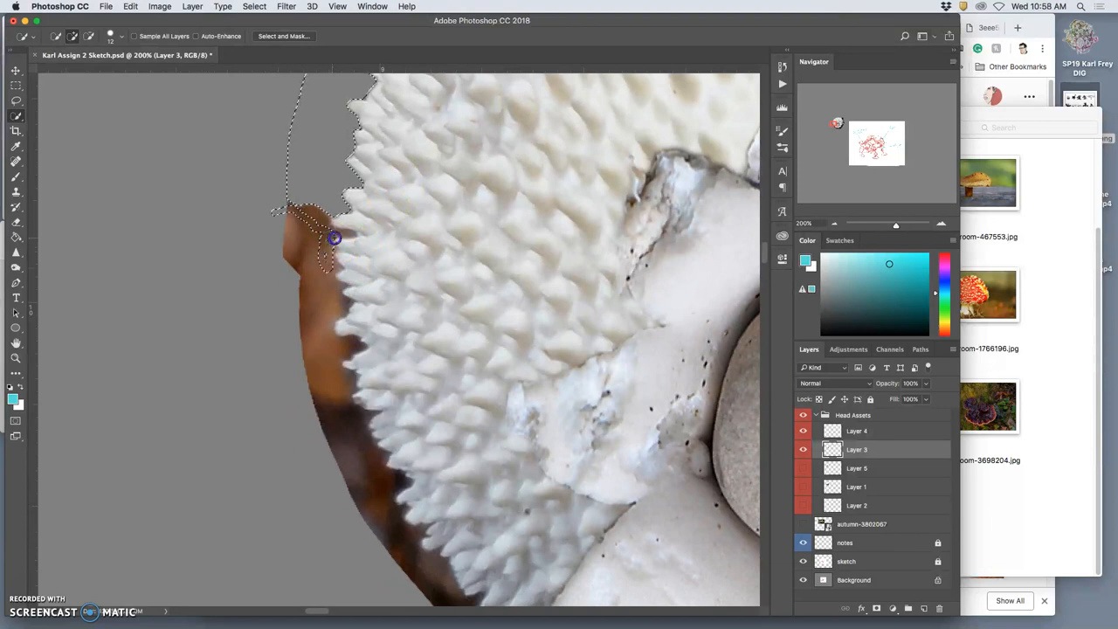
left_click_drag(335, 238, 349, 433)
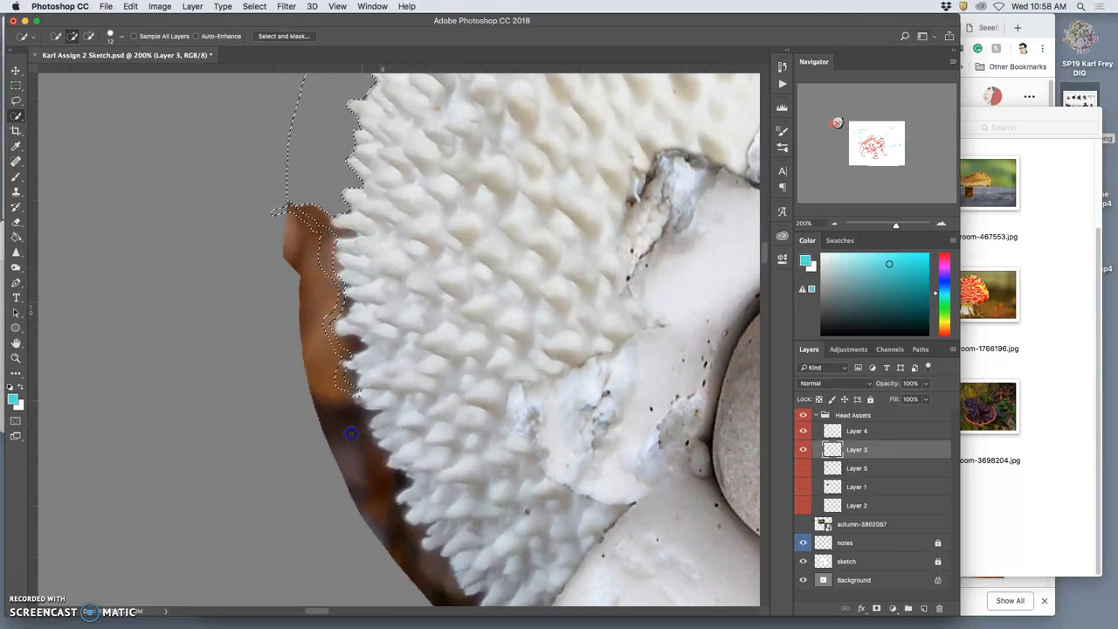
left_click_drag(350, 433, 454, 580)
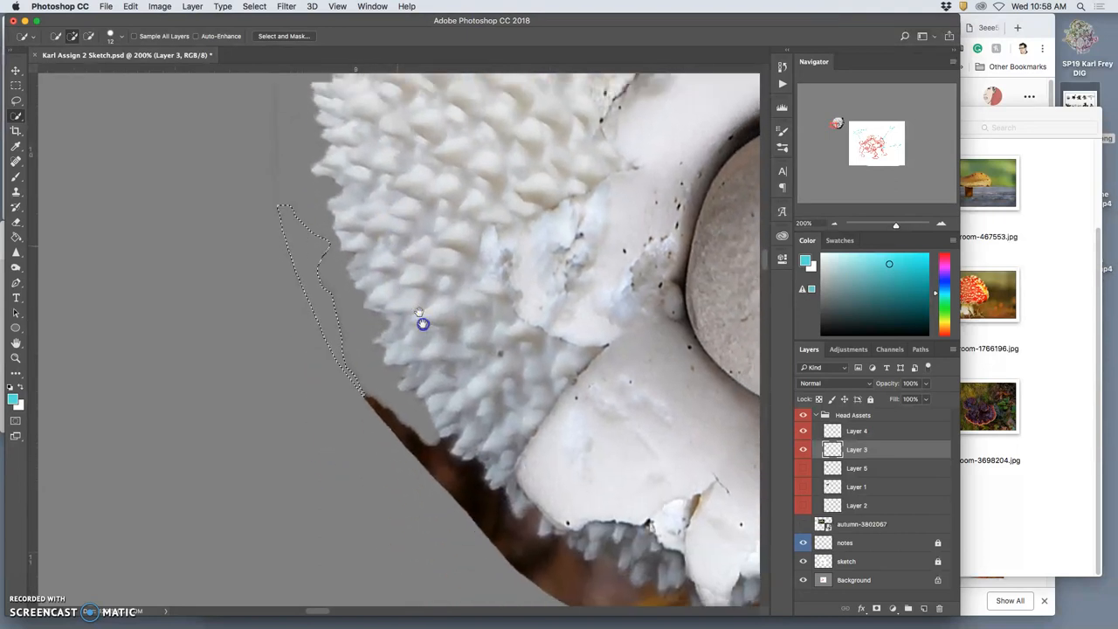
left_click_drag(422, 323, 454, 334)
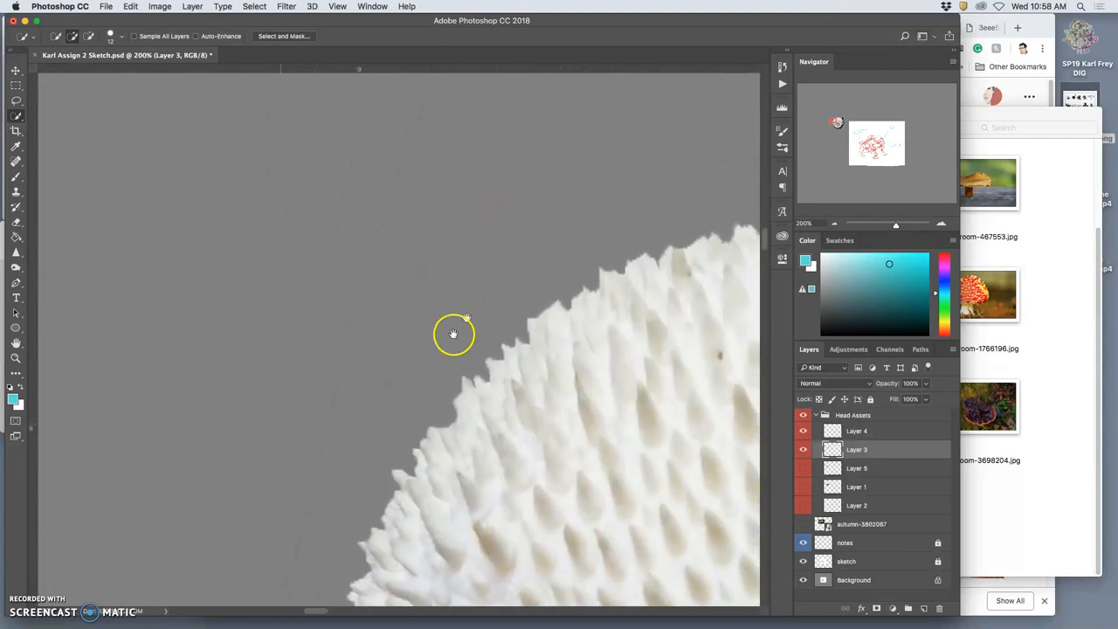
left_click_drag(454, 334, 433, 504)
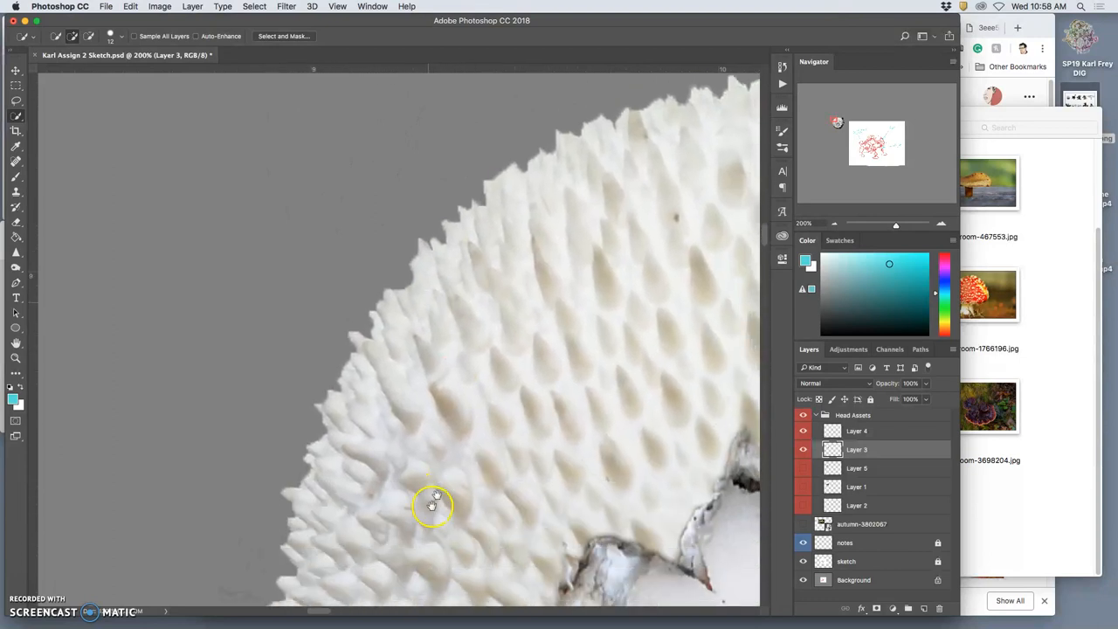
- Quick-select and delete the small brown patches beneath the mushroom's lower white lobes
left_click_drag(435, 505, 346, 339)
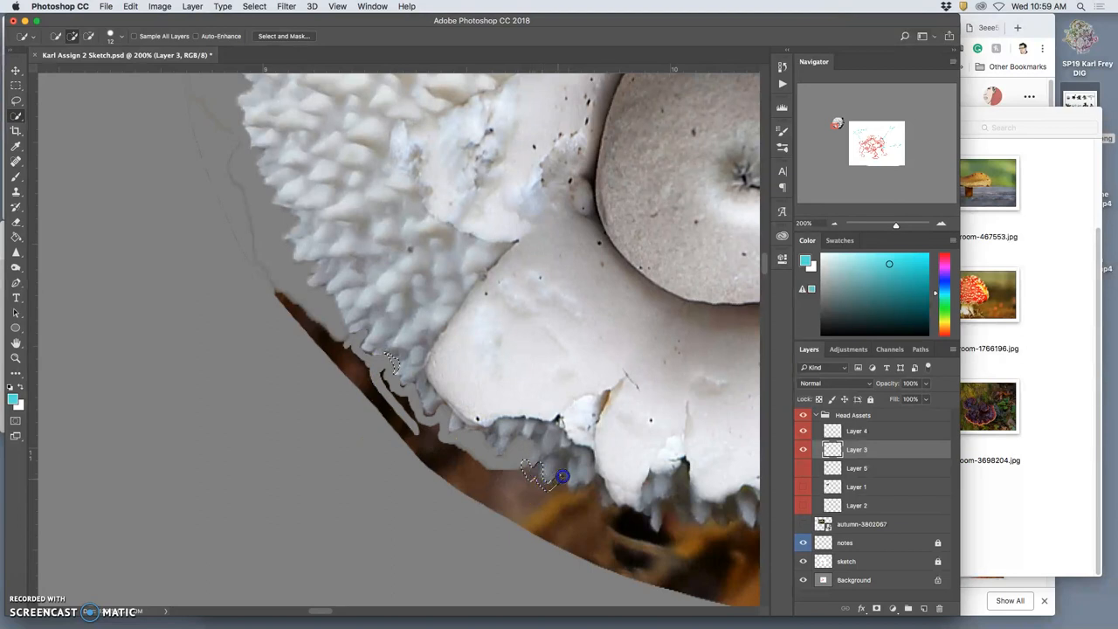
left_click_drag(563, 475, 601, 478)
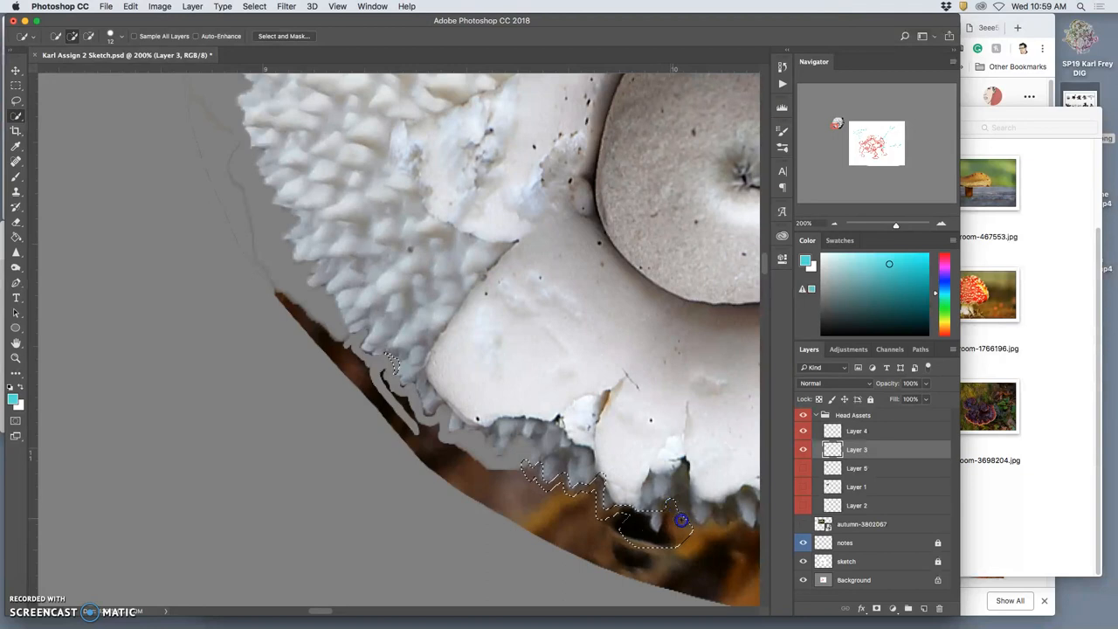
left_click_drag(681, 520, 730, 540)
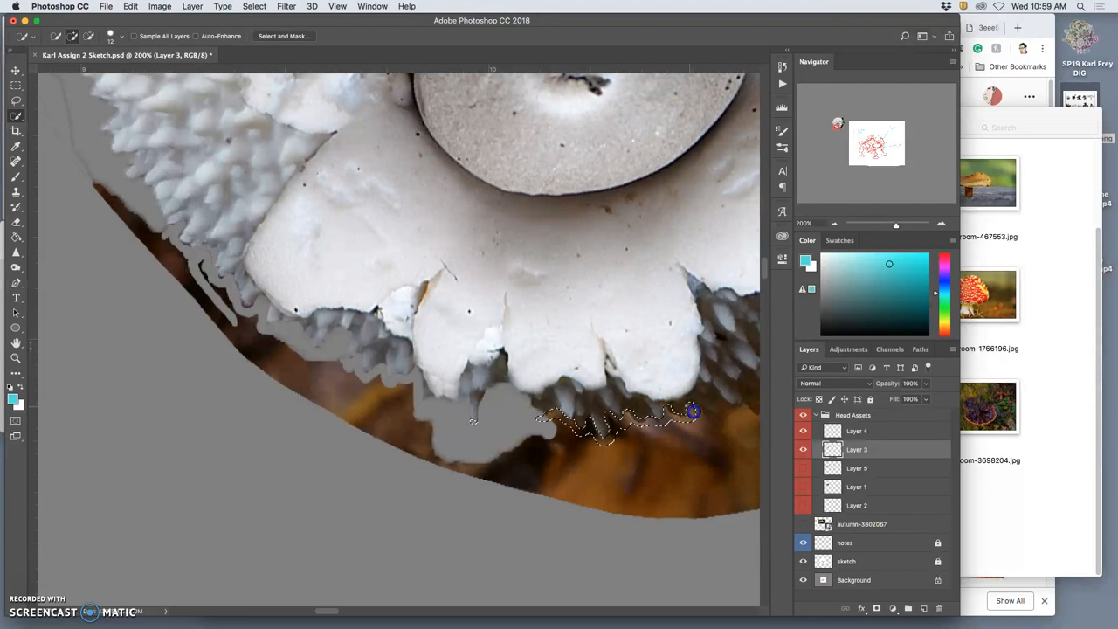
left_click_drag(695, 413, 740, 405)
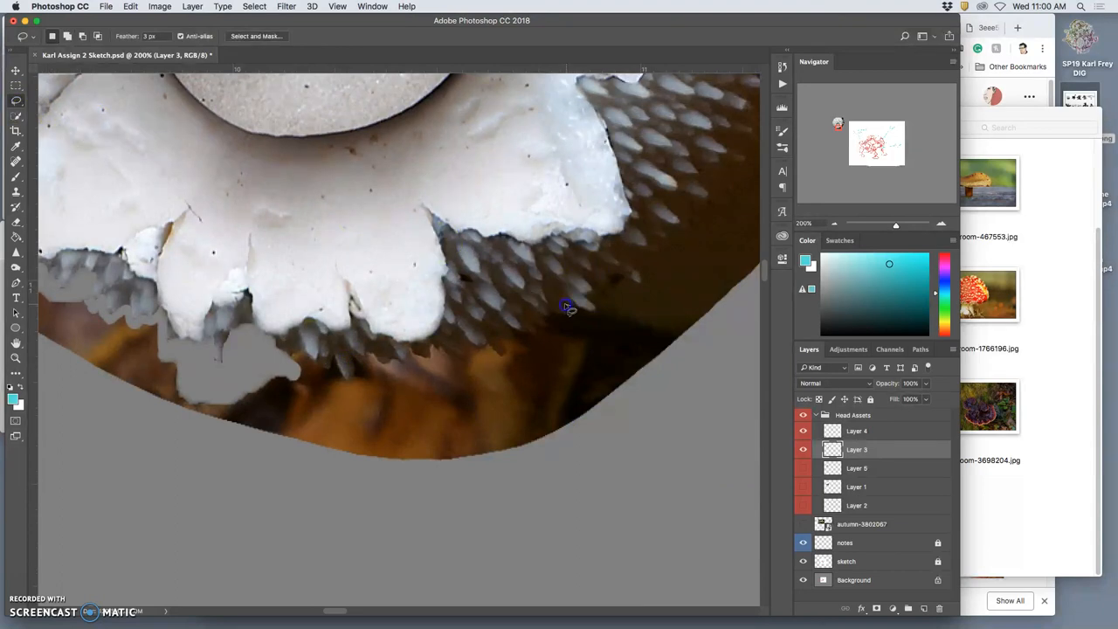
mouse_move(550, 315)
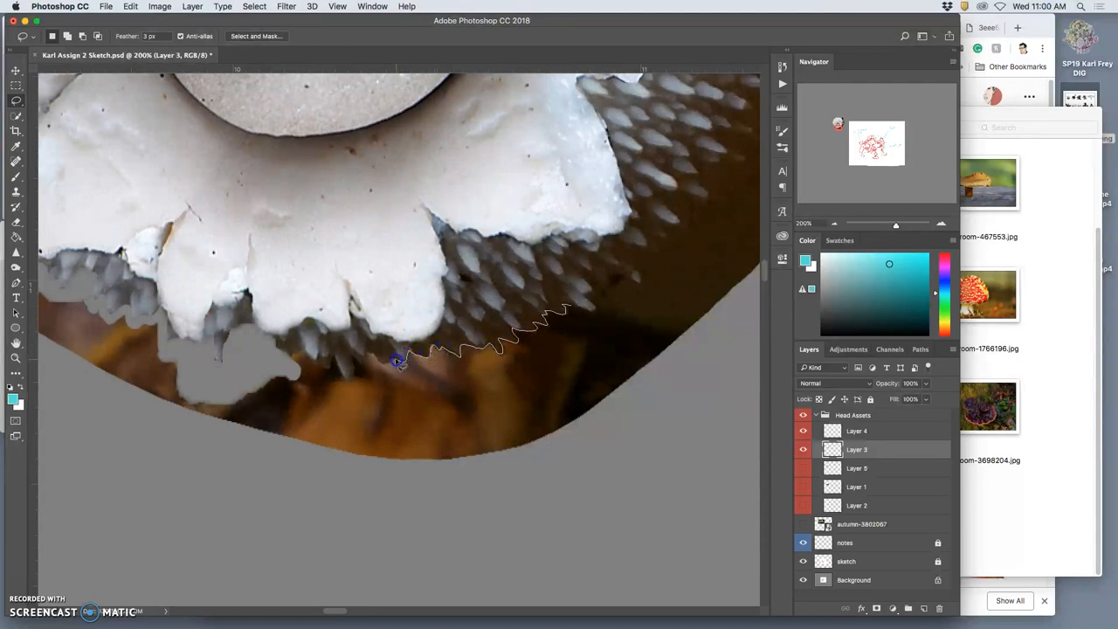
mouse_move(352, 362)
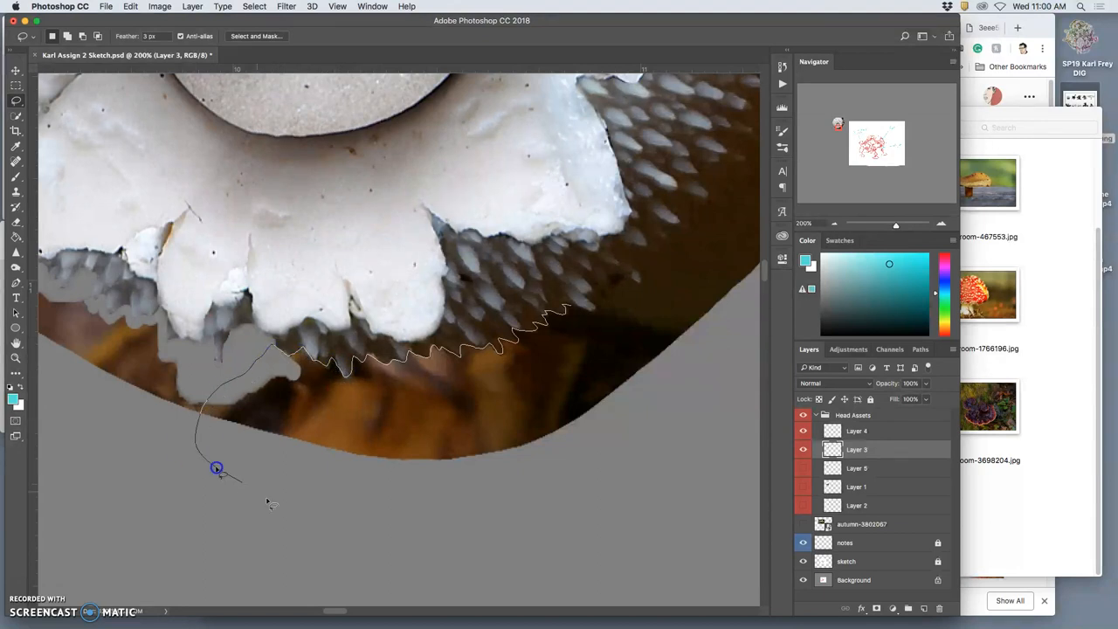
- Lasso and delete the brown background strip below the puffball's lower lobes
left_click_drag(216, 468, 630, 384)
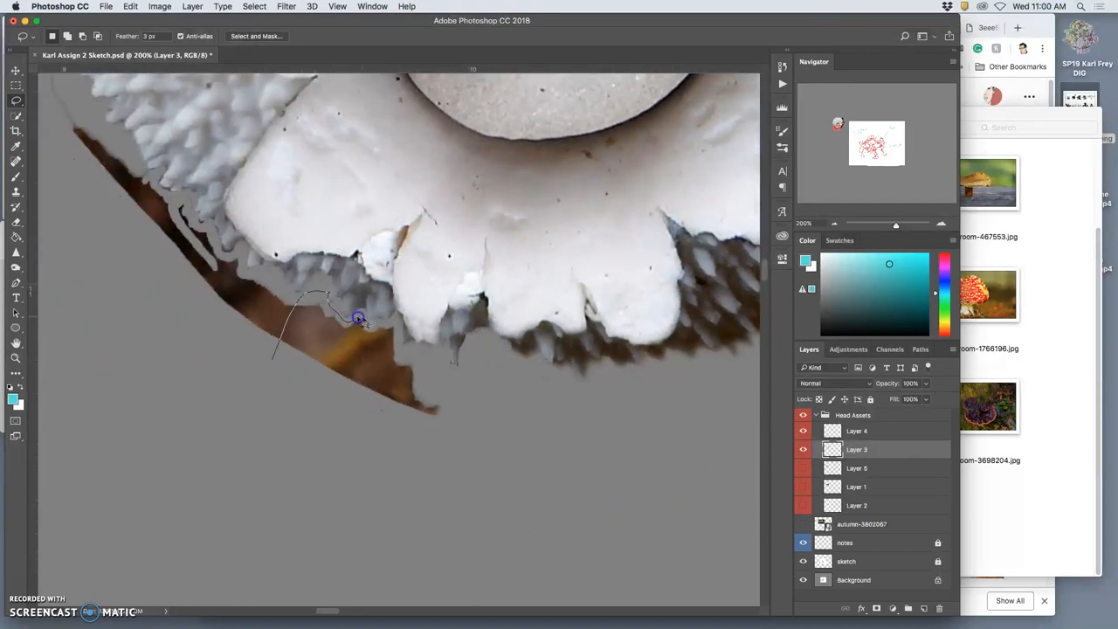
left_click_drag(358, 318, 428, 366)
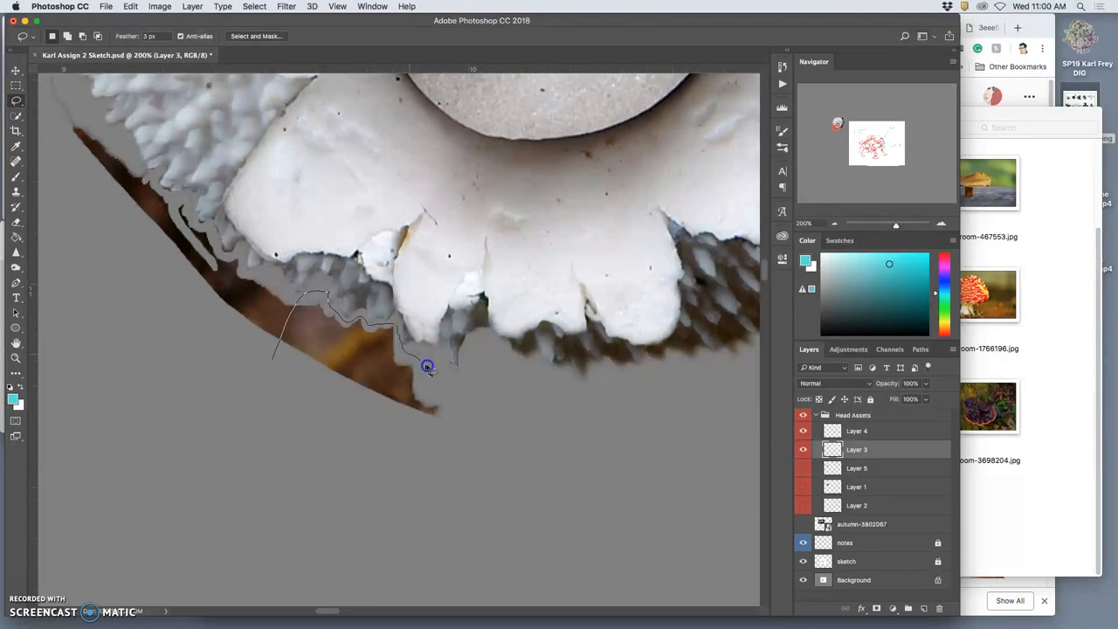
left_click_drag(426, 365, 328, 511)
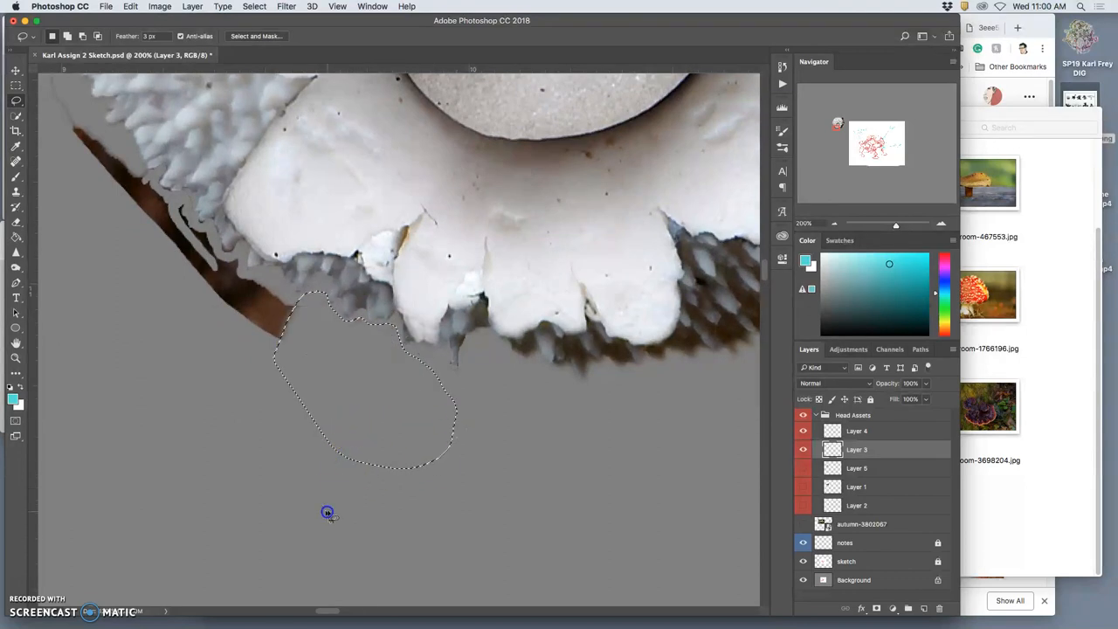
left_click(329, 510)
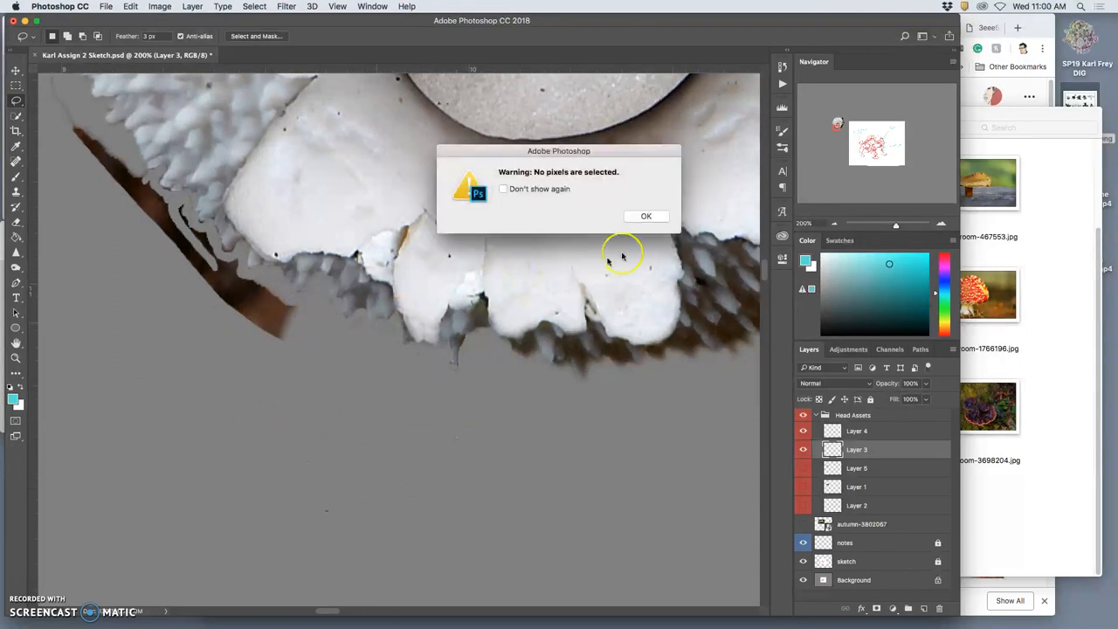
left_click(646, 217)
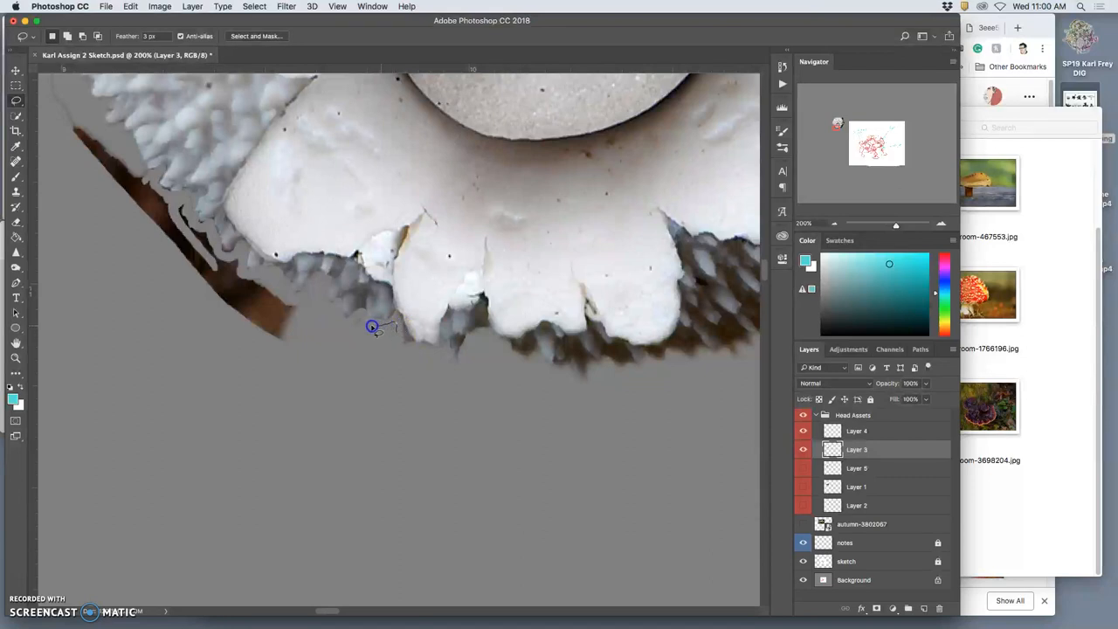
- Lasso and delete leftover brown slivers at the lower left and stray pixels along the left and top spikes
left_click_drag(370, 327, 398, 341)
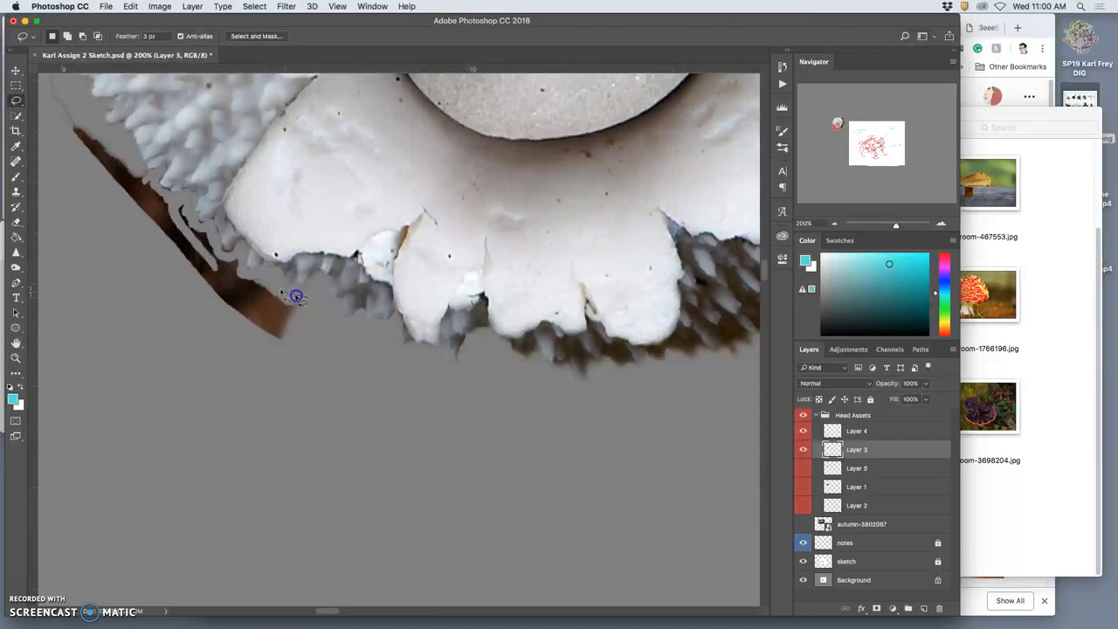
left_click_drag(296, 297, 206, 229)
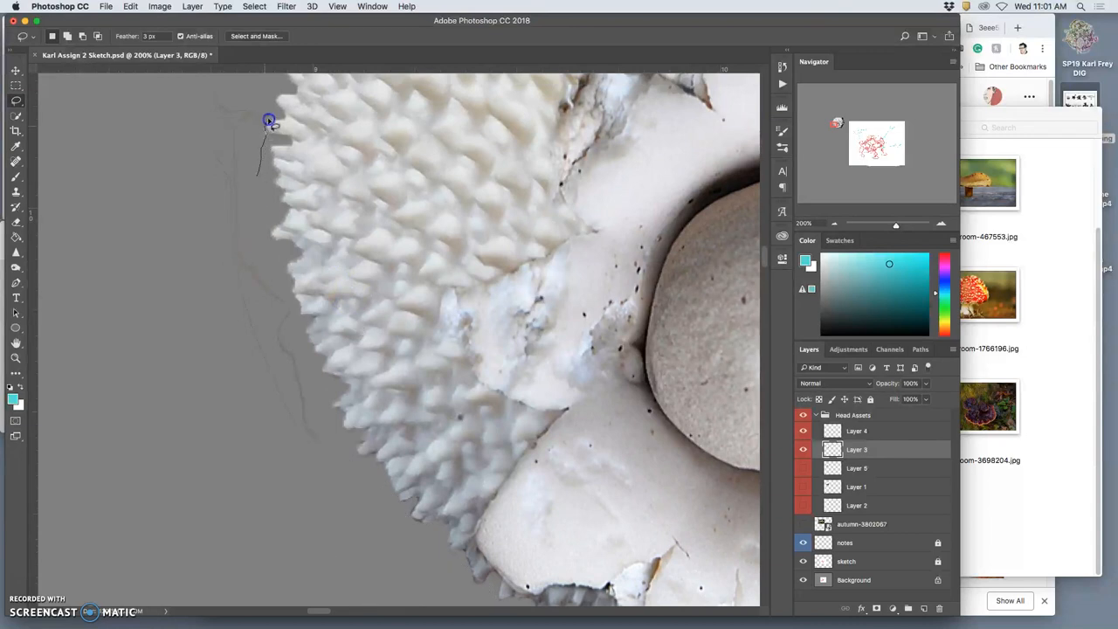
left_click_drag(269, 118, 304, 370)
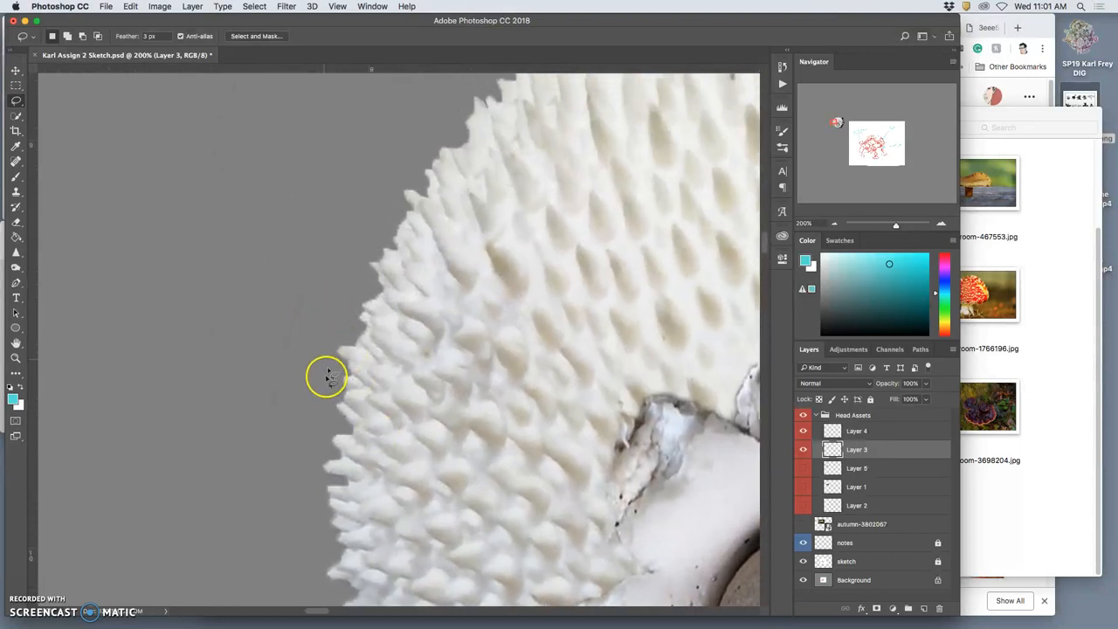
mouse_move(346, 241)
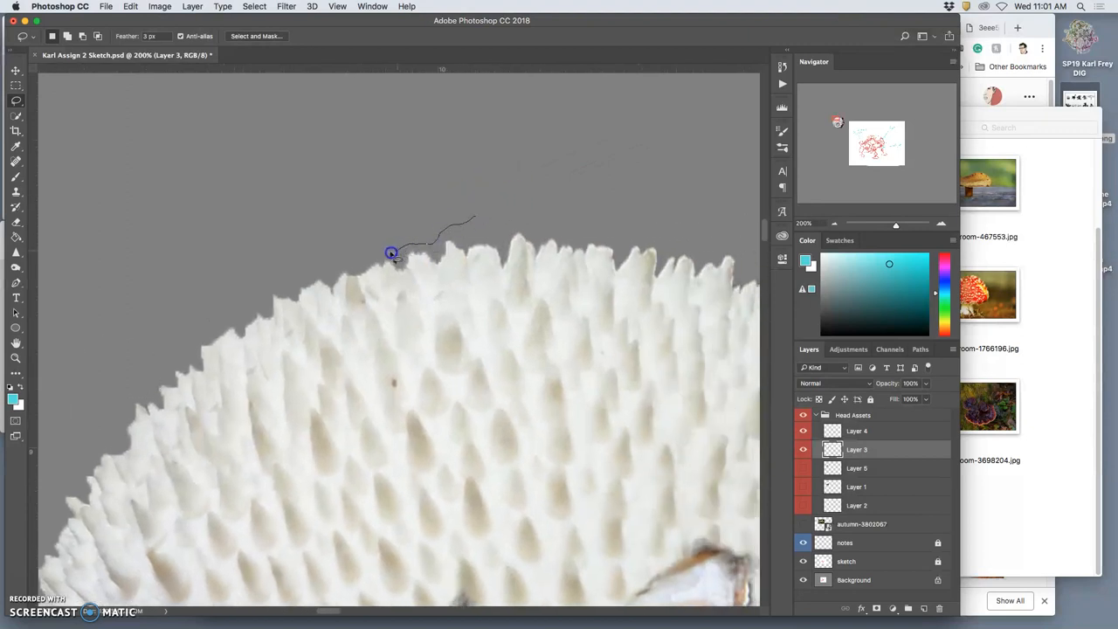
left_click_drag(391, 253, 478, 161)
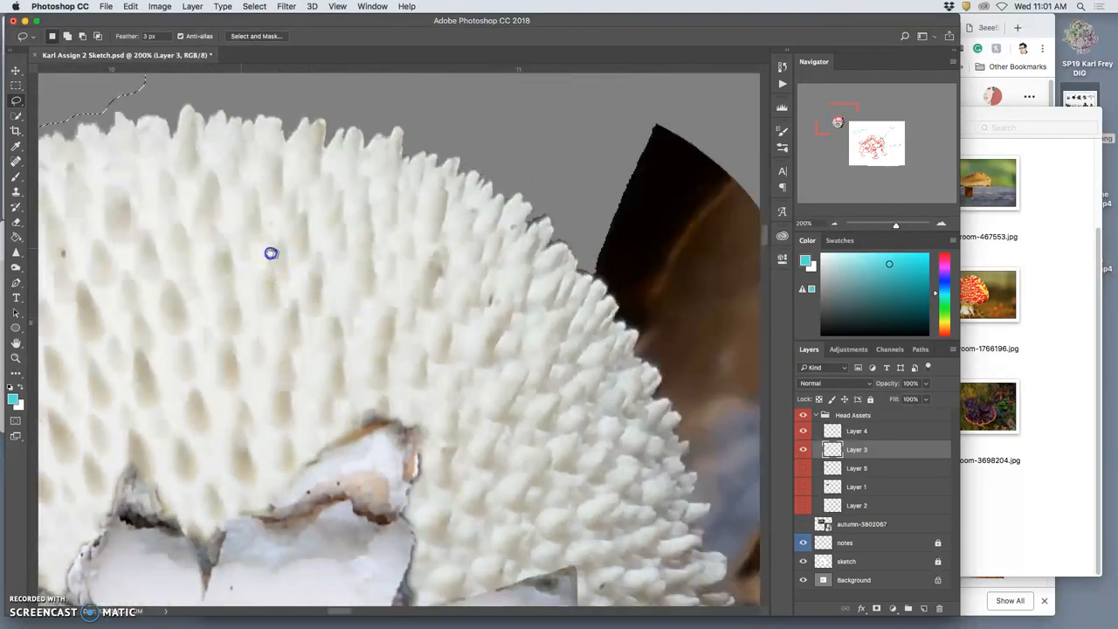
- Move to the remaining brown wedge beside the right-hand spikes and dismiss the selection warning
left_click_drag(271, 253, 416, 191)
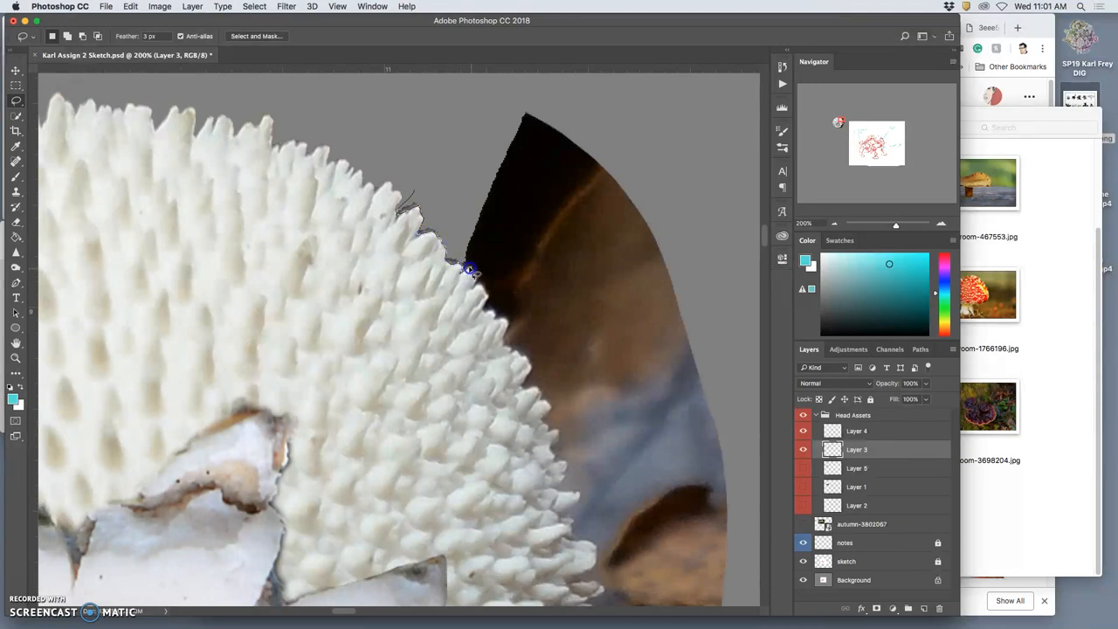
left_click(559, 126)
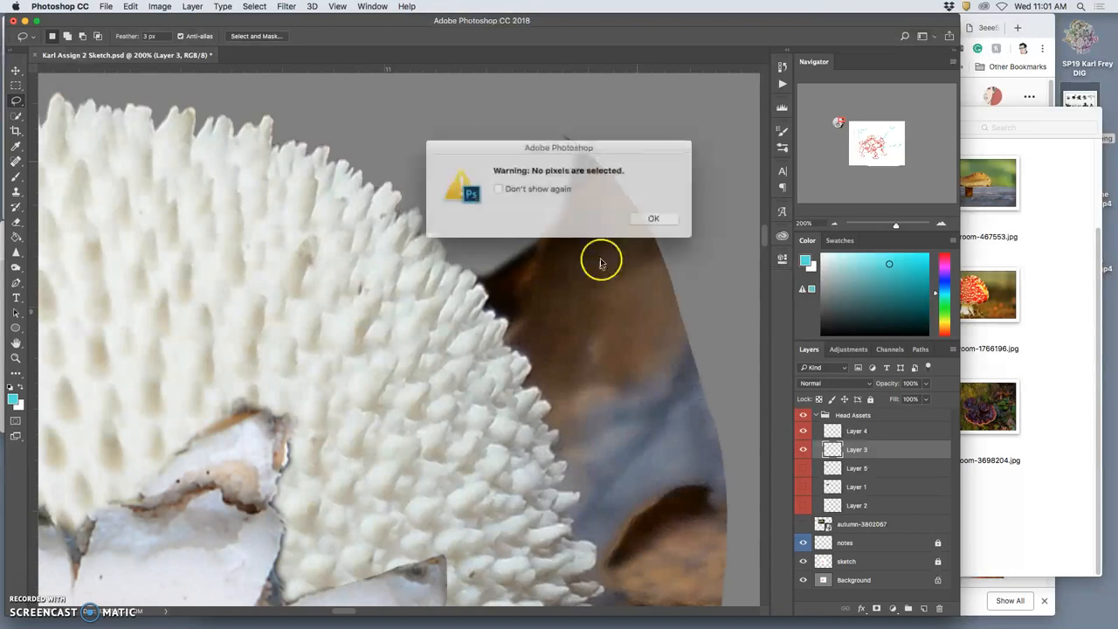
left_click(653, 219)
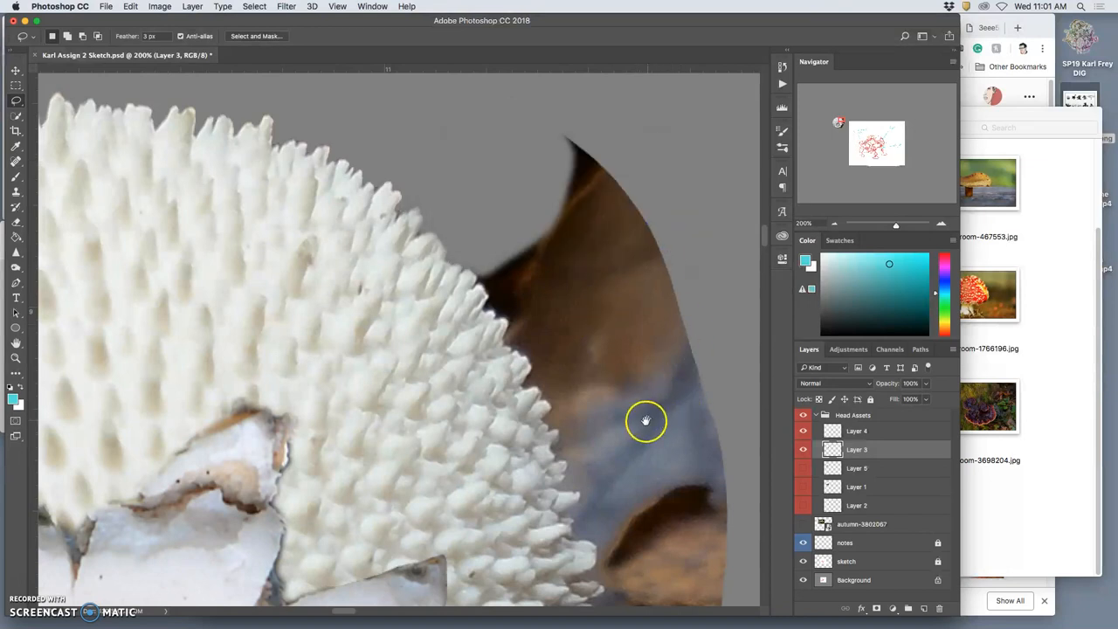
- Lasso and delete brown background between the upper spines and along the lower-left spines
left_click_drag(646, 420, 508, 340)
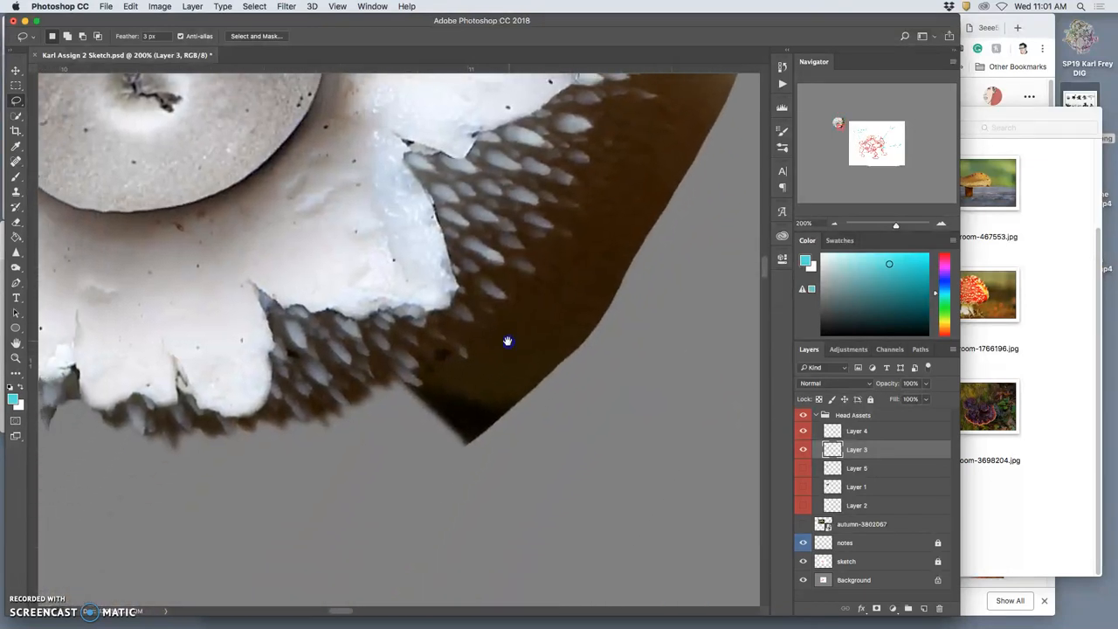
left_click_drag(506, 341, 608, 109)
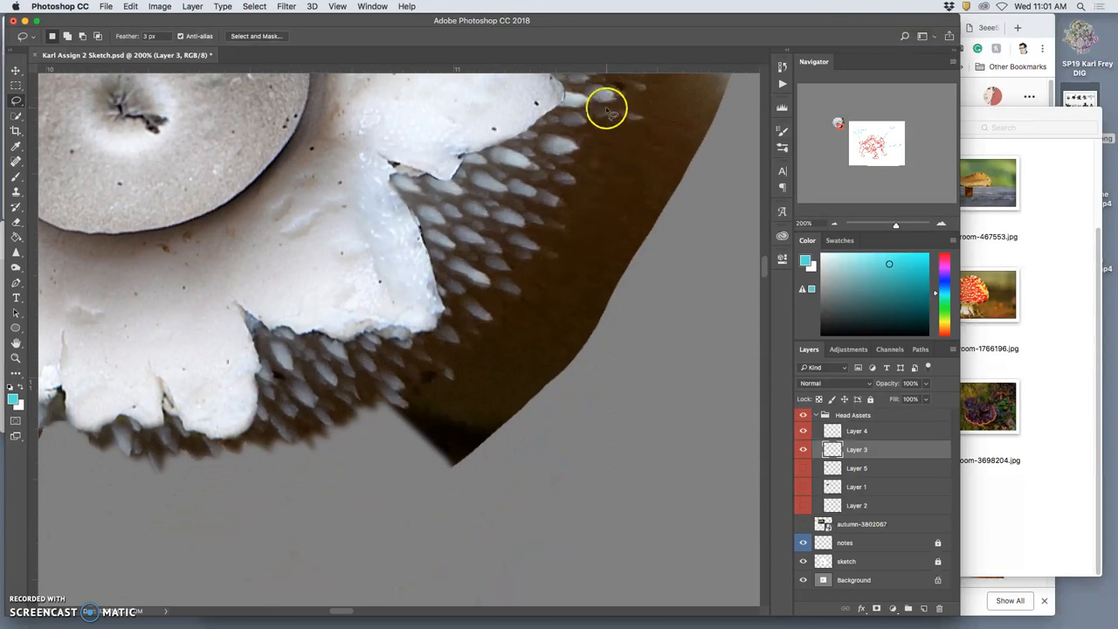
mouse_move(597, 119)
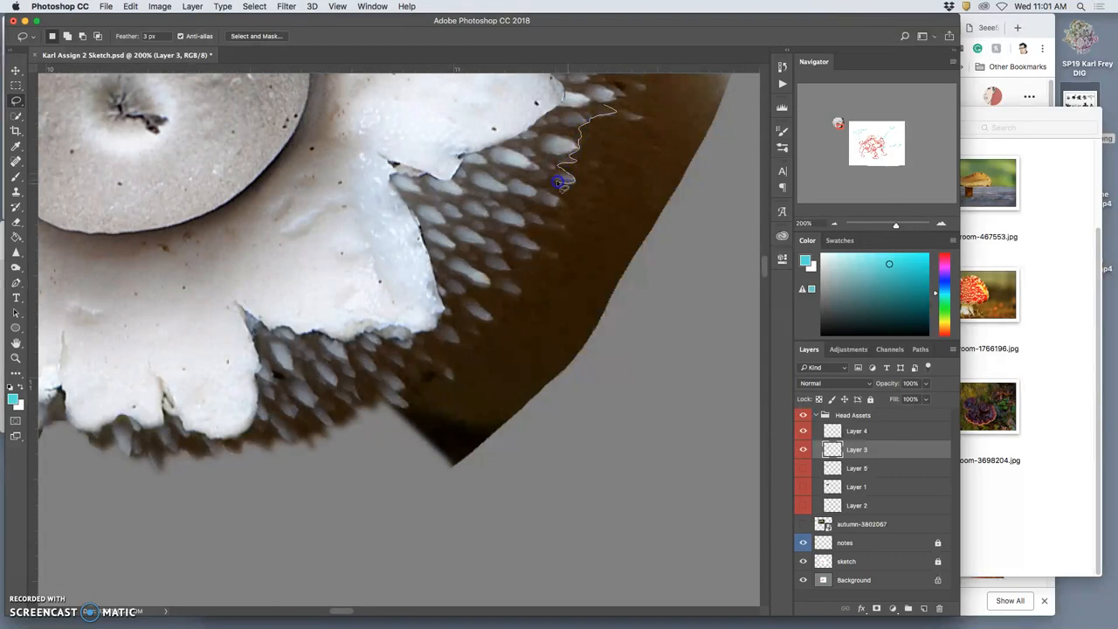
left_click_drag(562, 184, 559, 206)
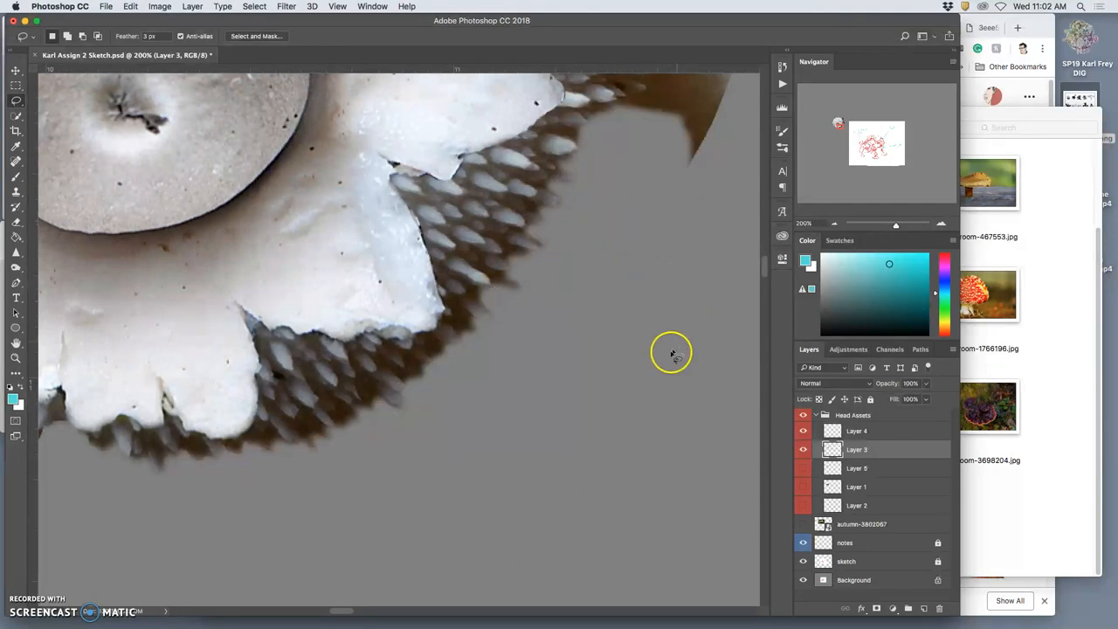
left_click_drag(670, 352, 196, 576)
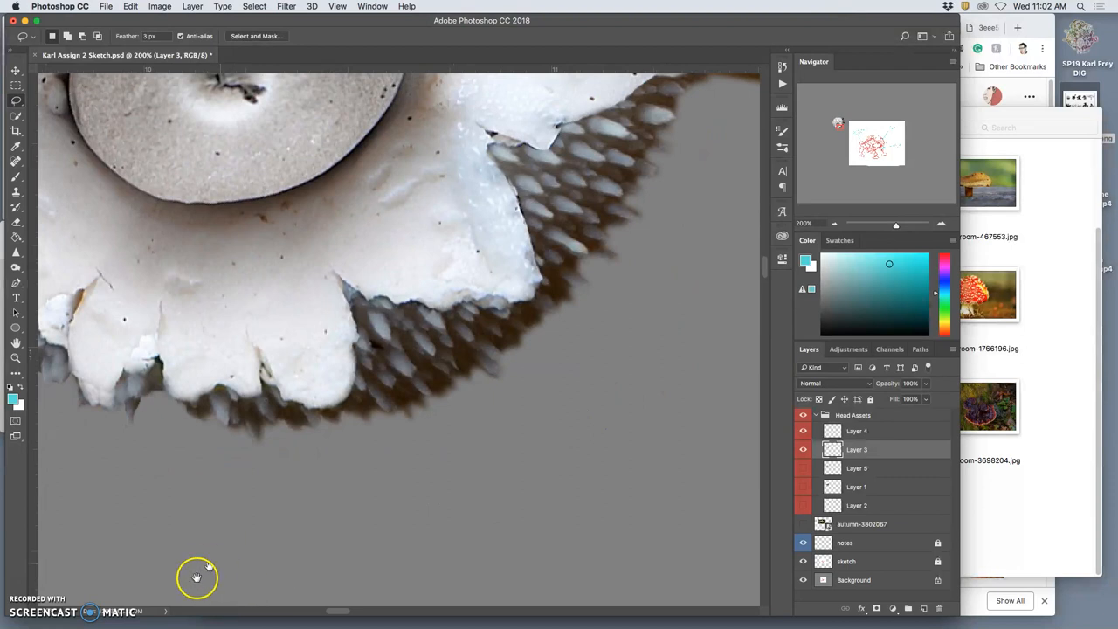
left_click_drag(196, 578, 393, 492)
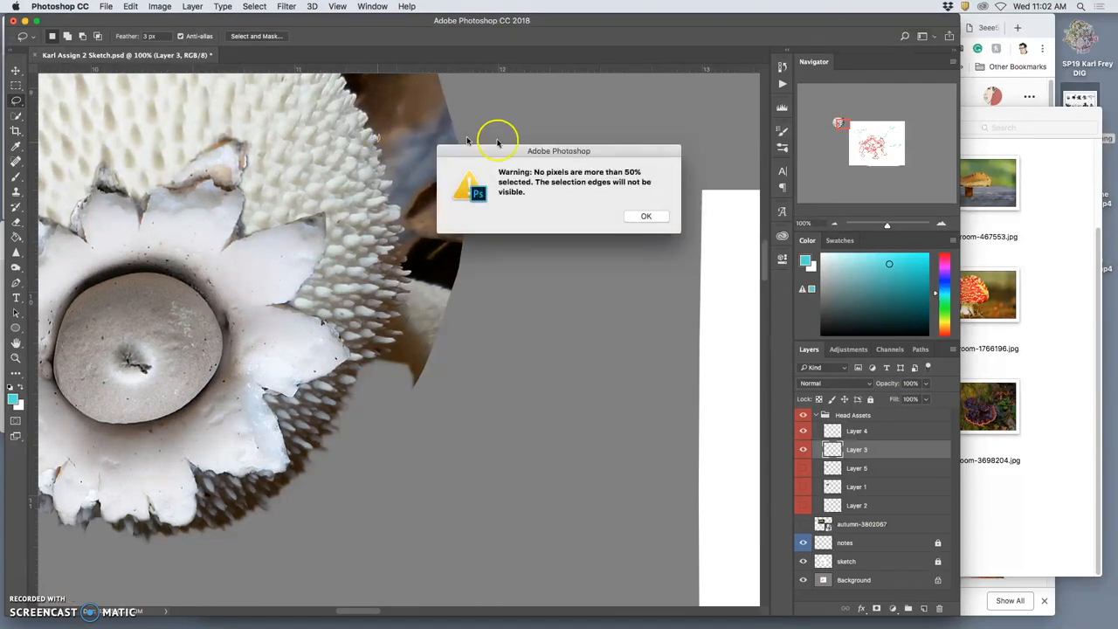
- Dismiss the warning, then lasso and delete the brown scrap and wedge on the mushroom's right edge
left_click(646, 216)
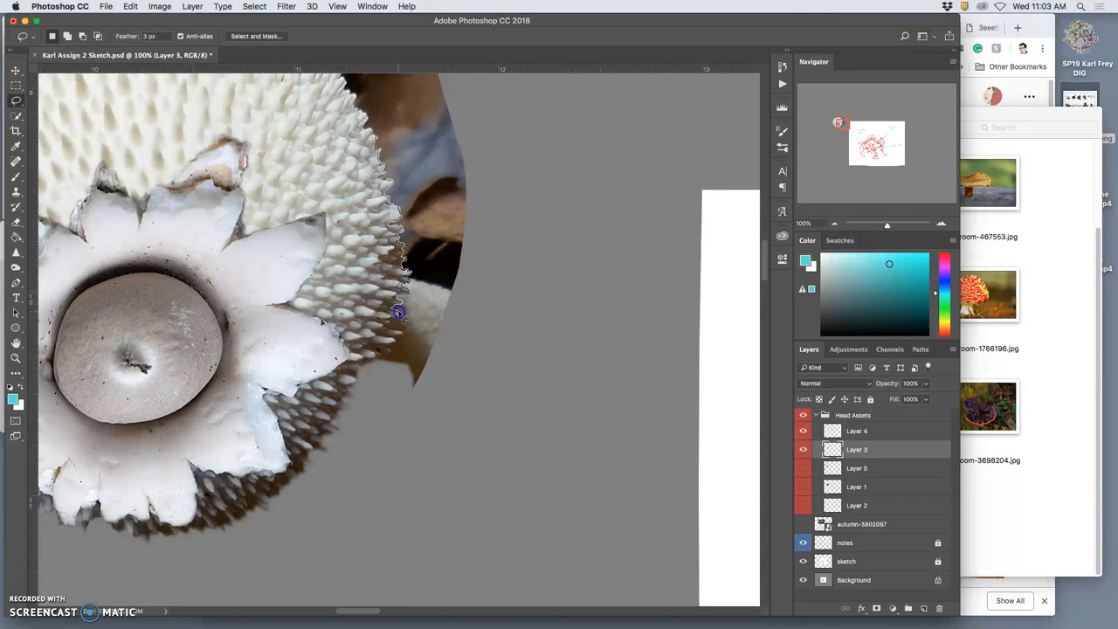
mouse_move(388, 328)
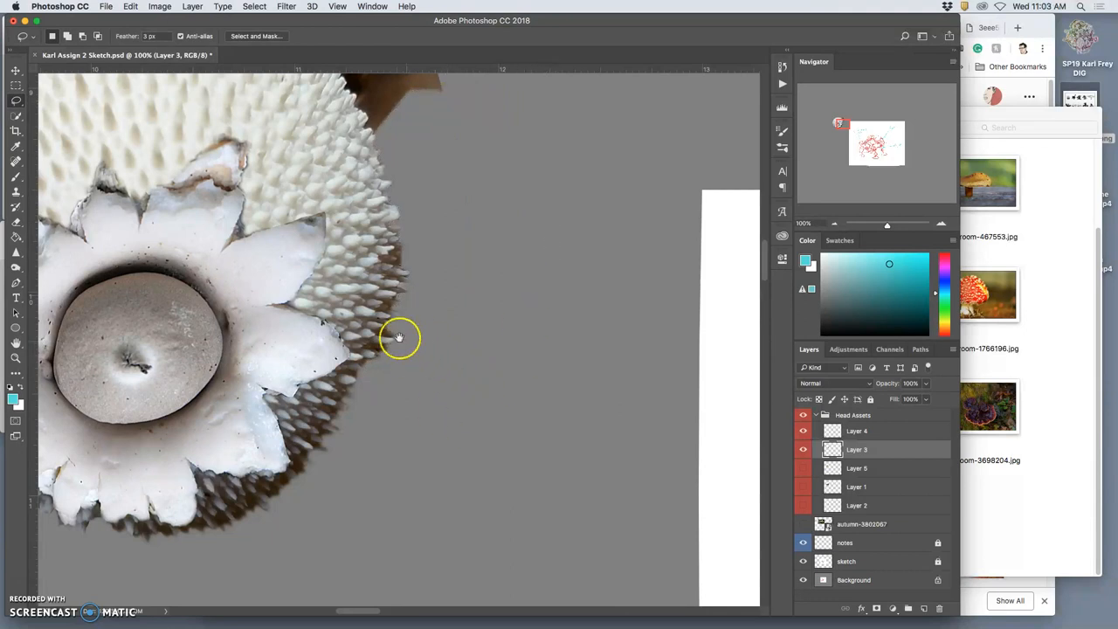
left_click_drag(399, 337, 454, 230)
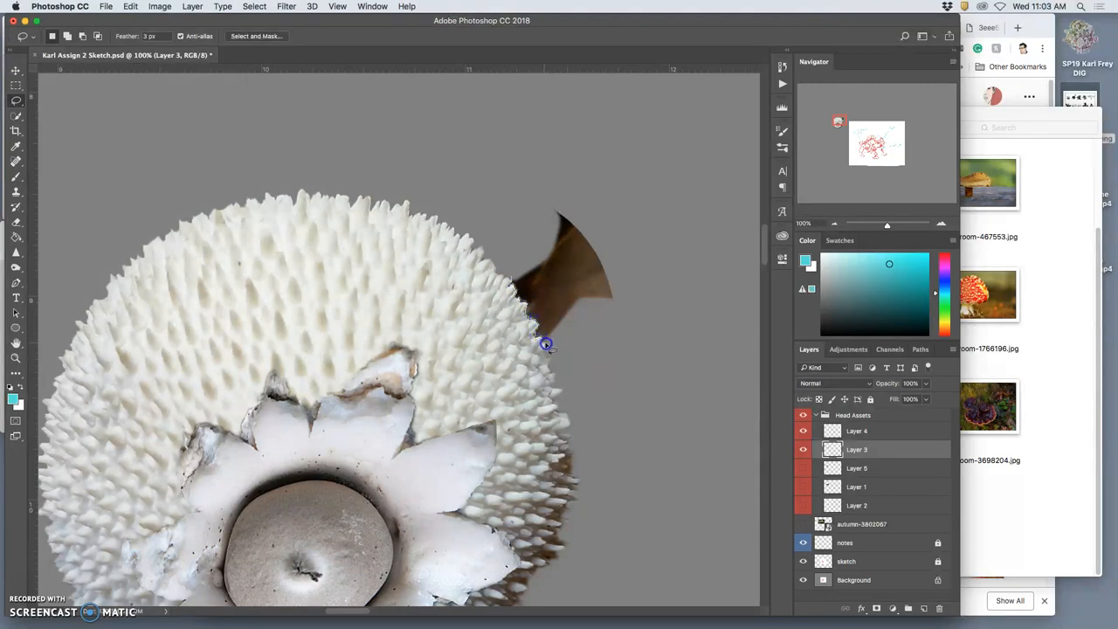
left_click_drag(544, 342, 524, 183)
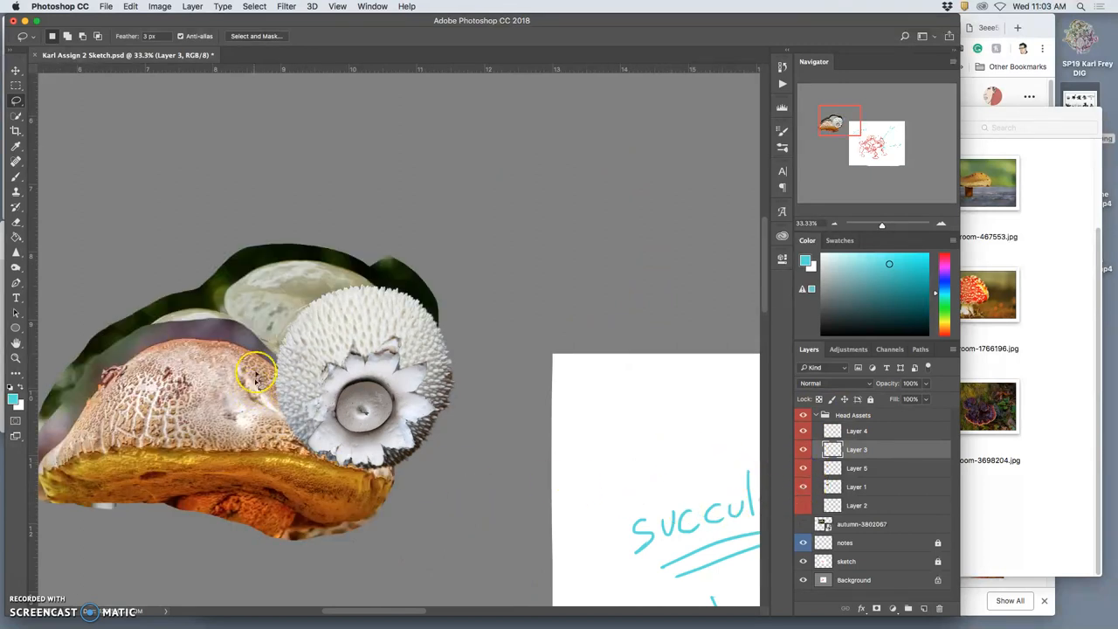
mouse_move(167, 360)
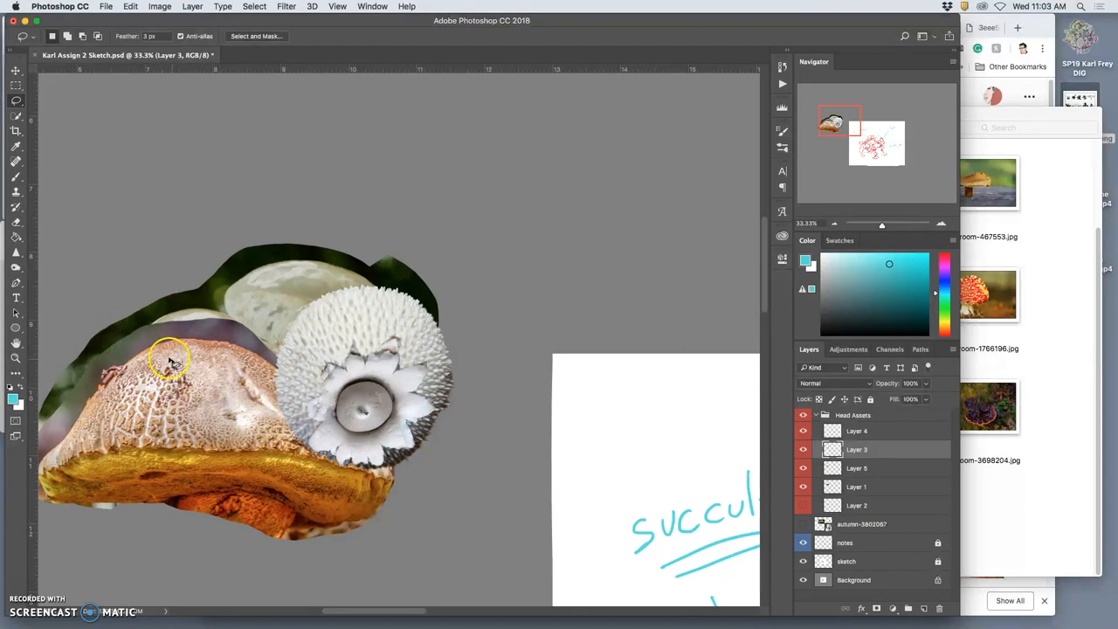
- Toggle the star-shaped collar layer, then put the upper-lip mushroom into Warp transform mode
left_click(804, 449)
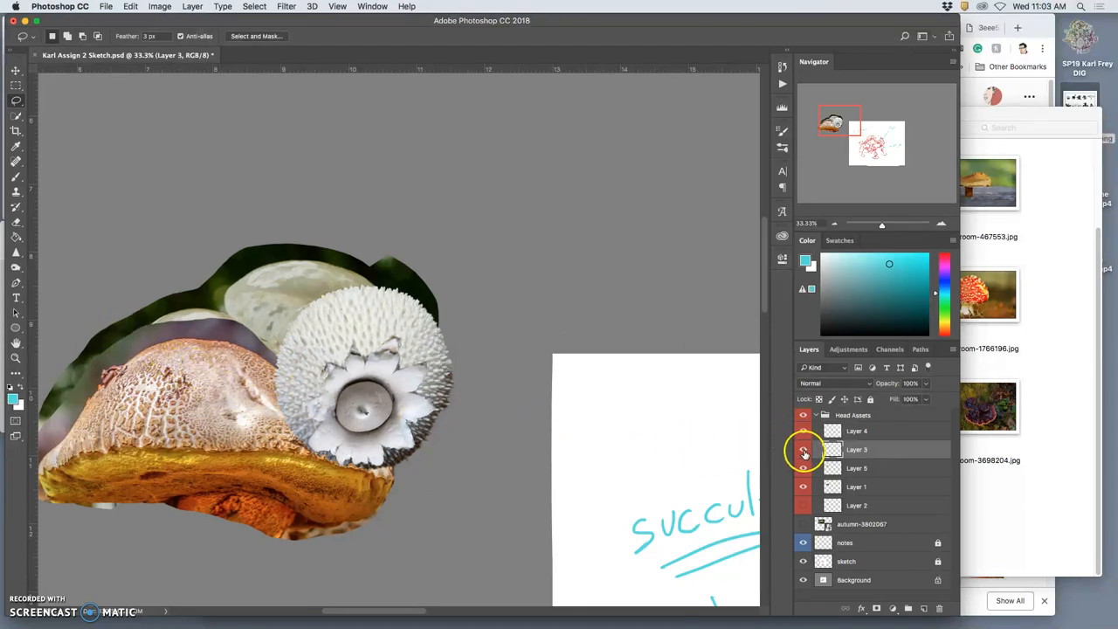
left_click(803, 429)
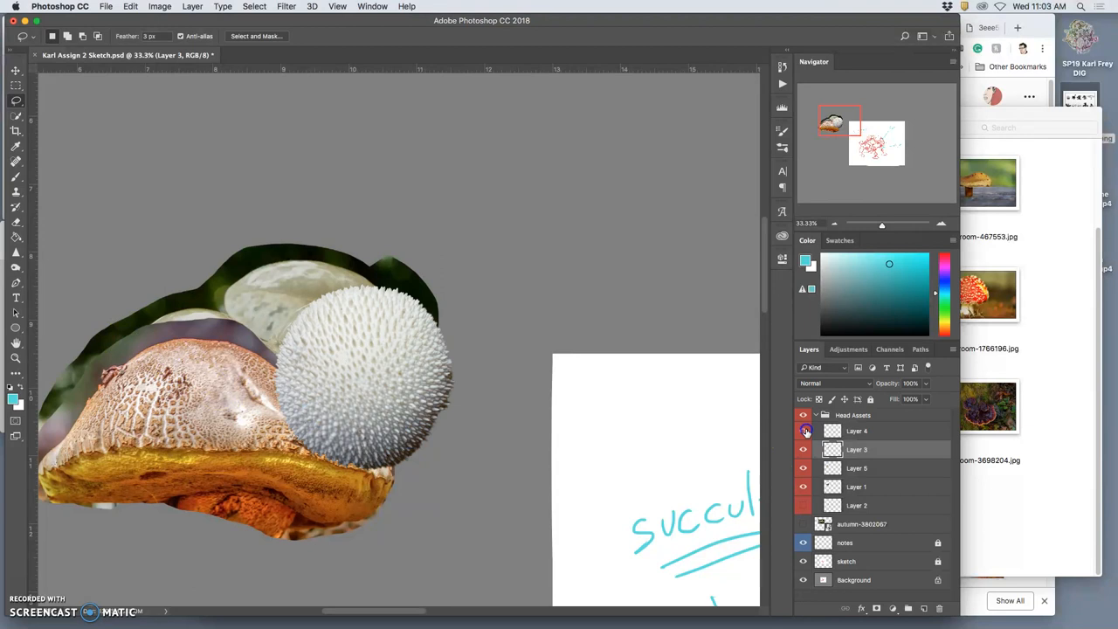
left_click(855, 468)
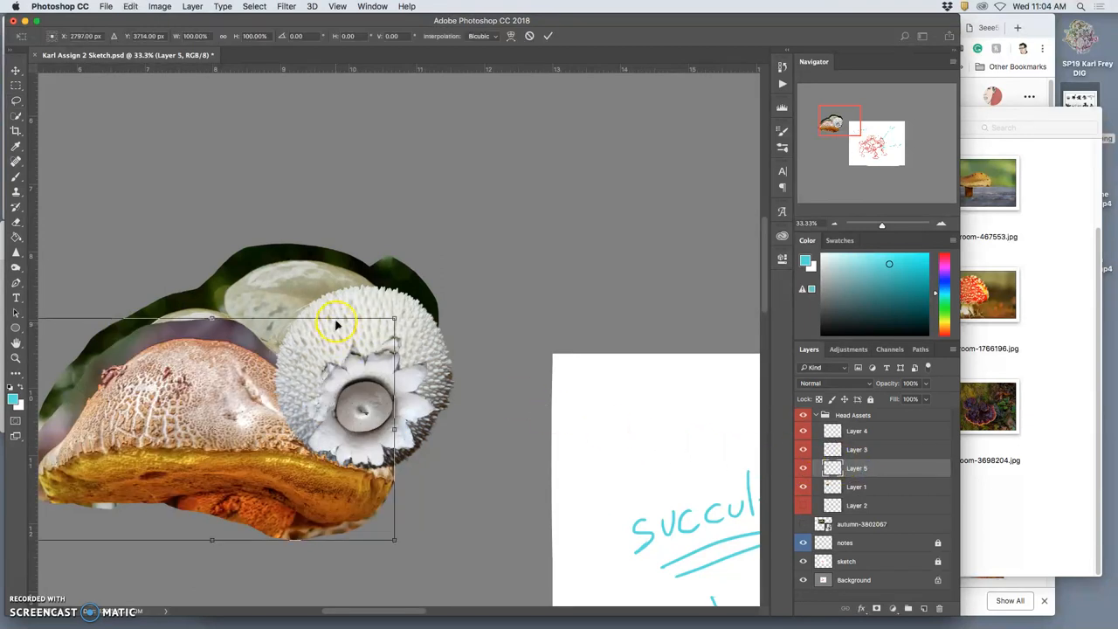
right_click(336, 323)
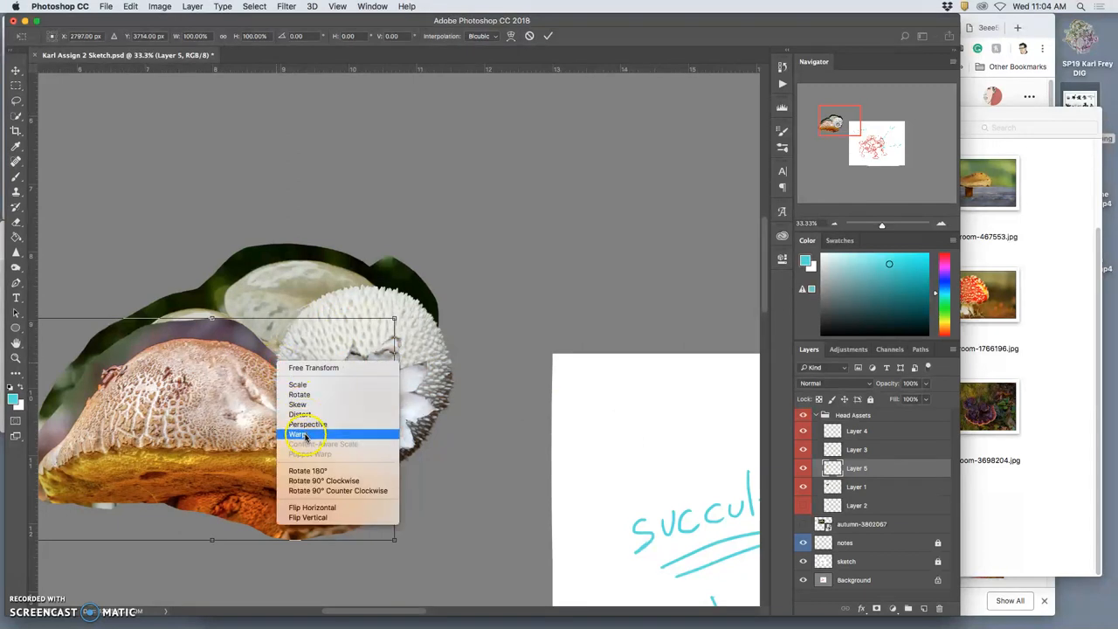
left_click(297, 433)
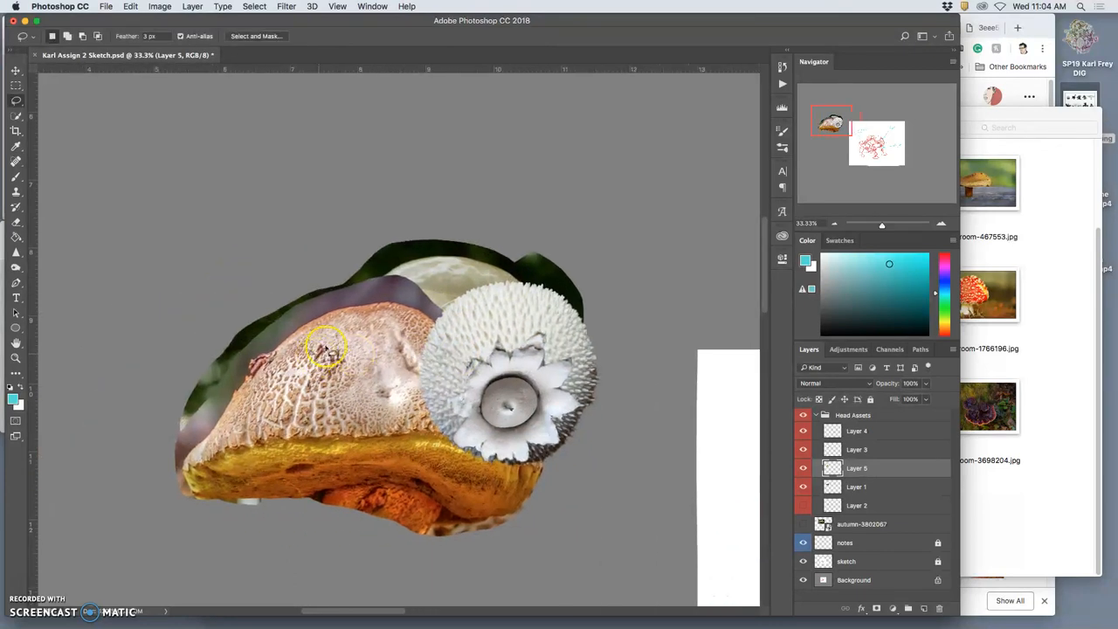
mouse_move(403, 306)
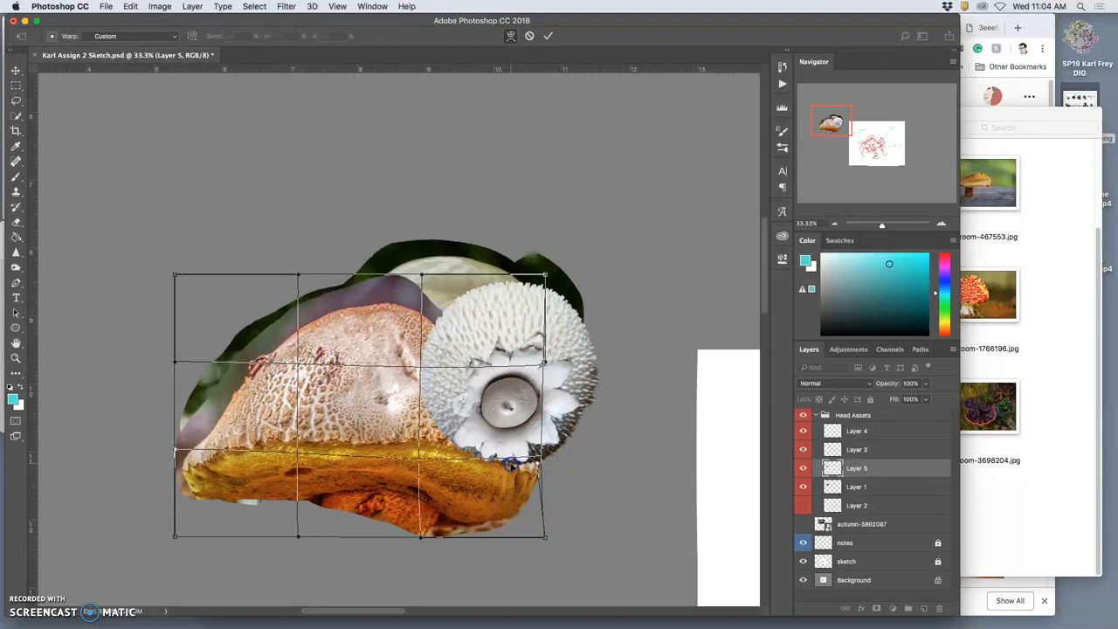
- Adjust the lip mushroom's Levels: midtones near 1.15 and white output point lowered slightly
left_click(160, 7)
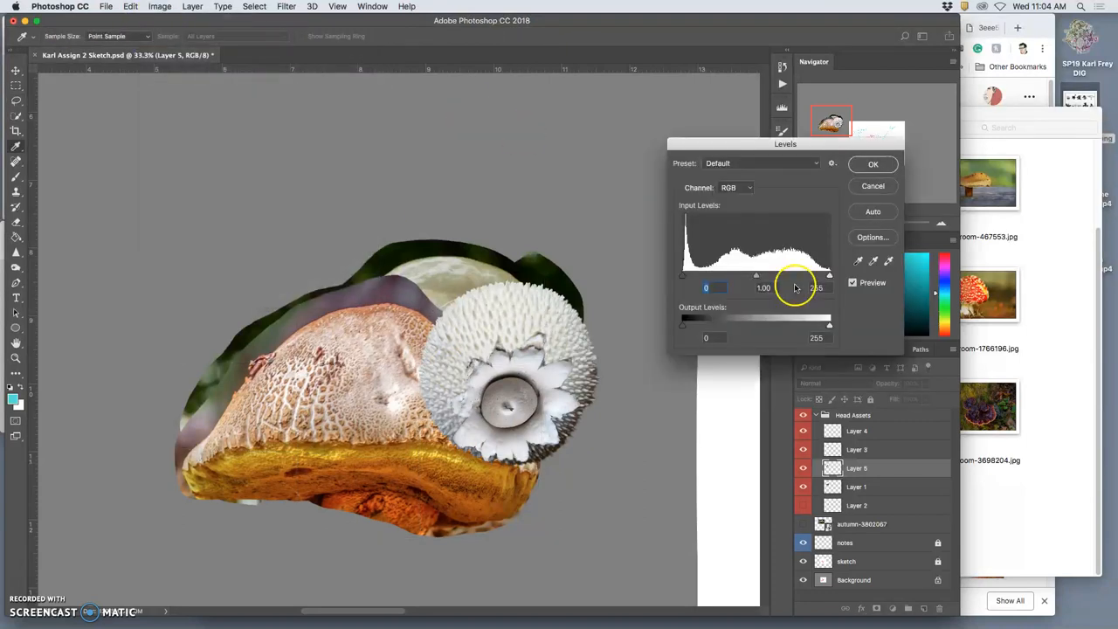
left_click_drag(793, 276, 759, 276)
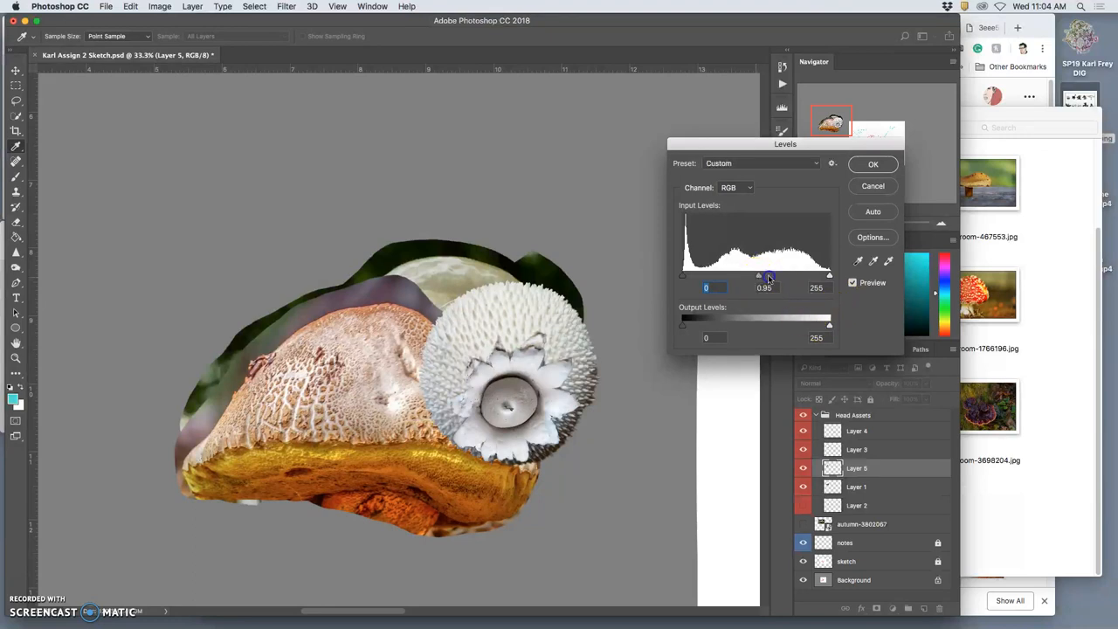
left_click_drag(758, 276, 765, 276)
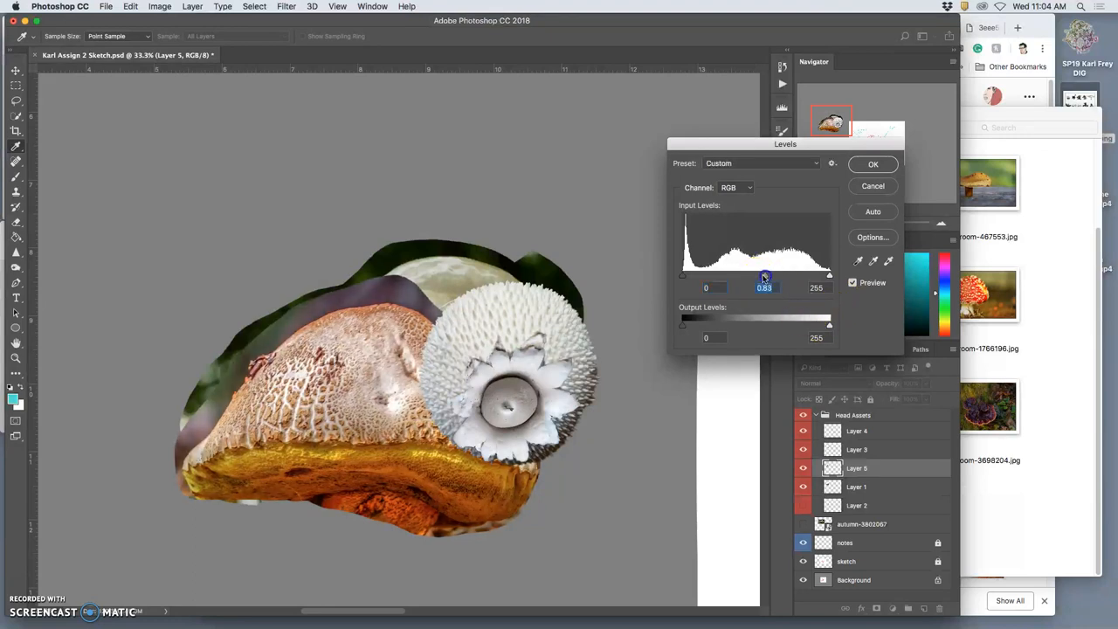
left_click_drag(765, 276, 737, 276)
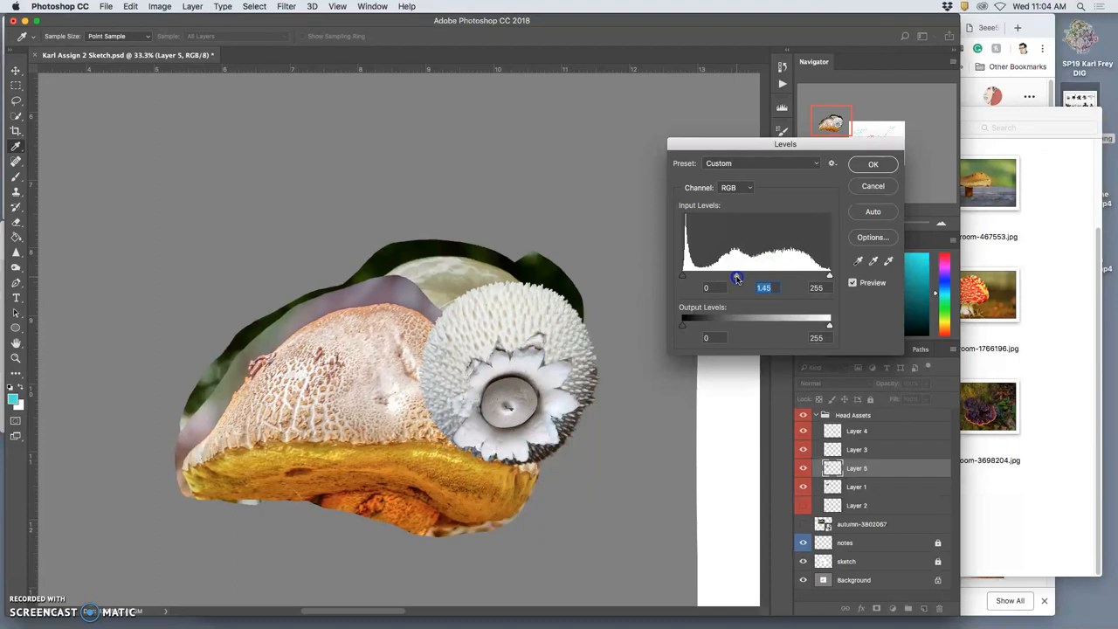
left_click_drag(737, 276, 772, 276)
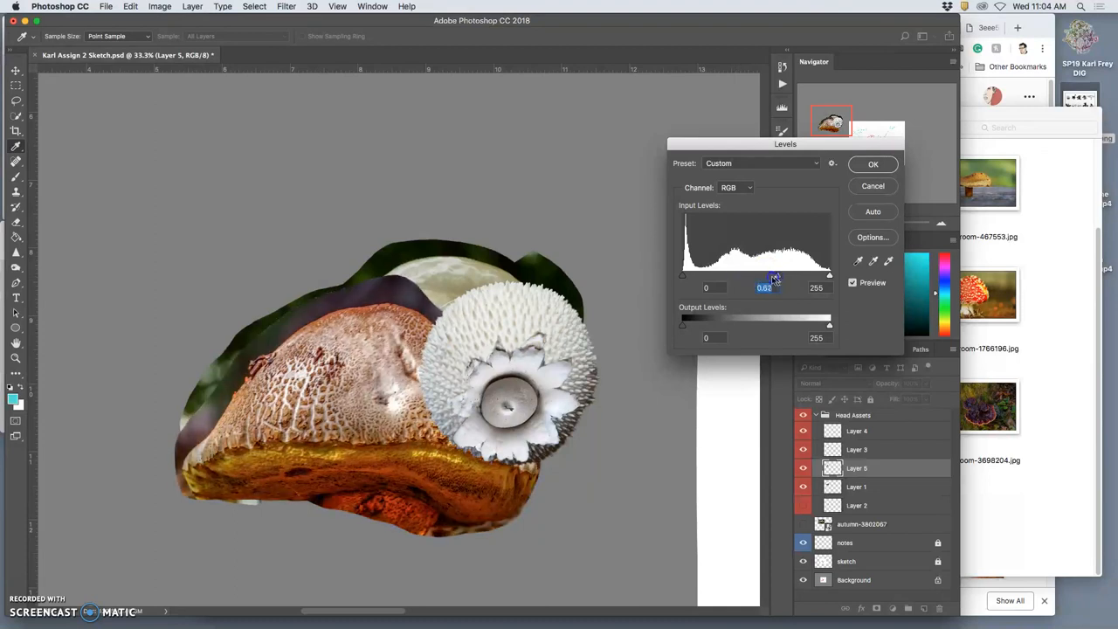
left_click_drag(772, 276, 747, 276)
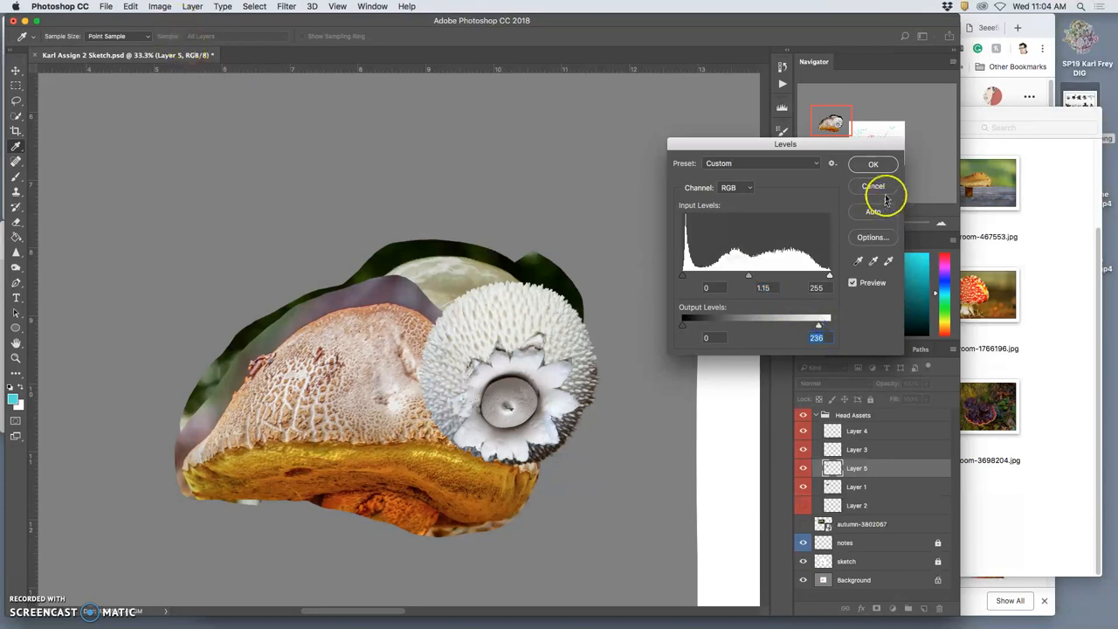
- Apply Color Balance to the cap's midtones, about -29 toward cyan and +21 toward blue
left_click(161, 7)
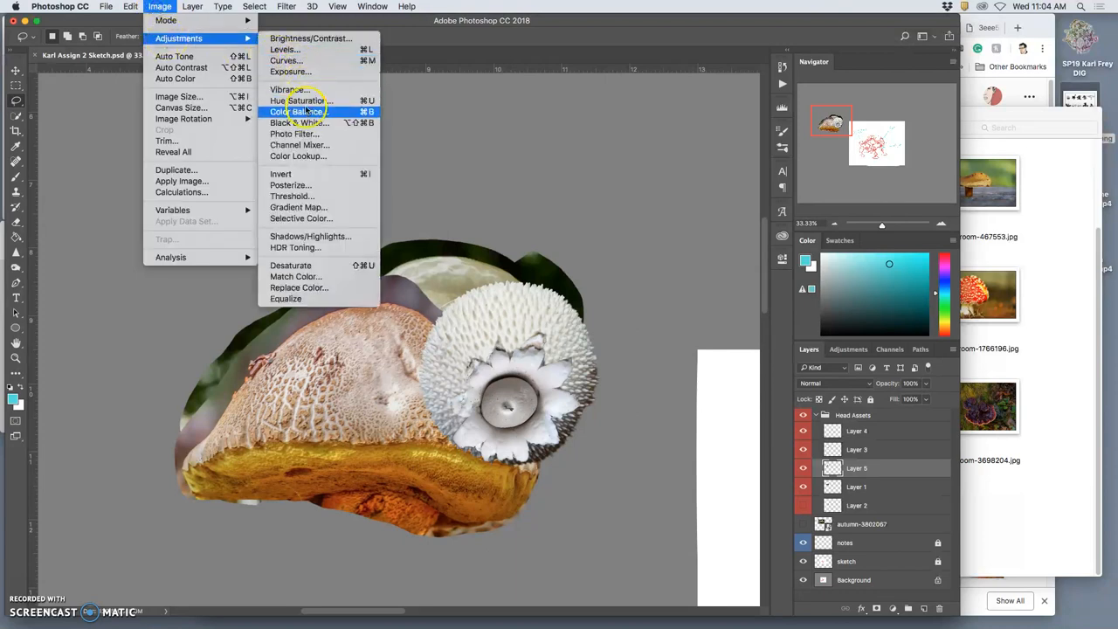
left_click(300, 112)
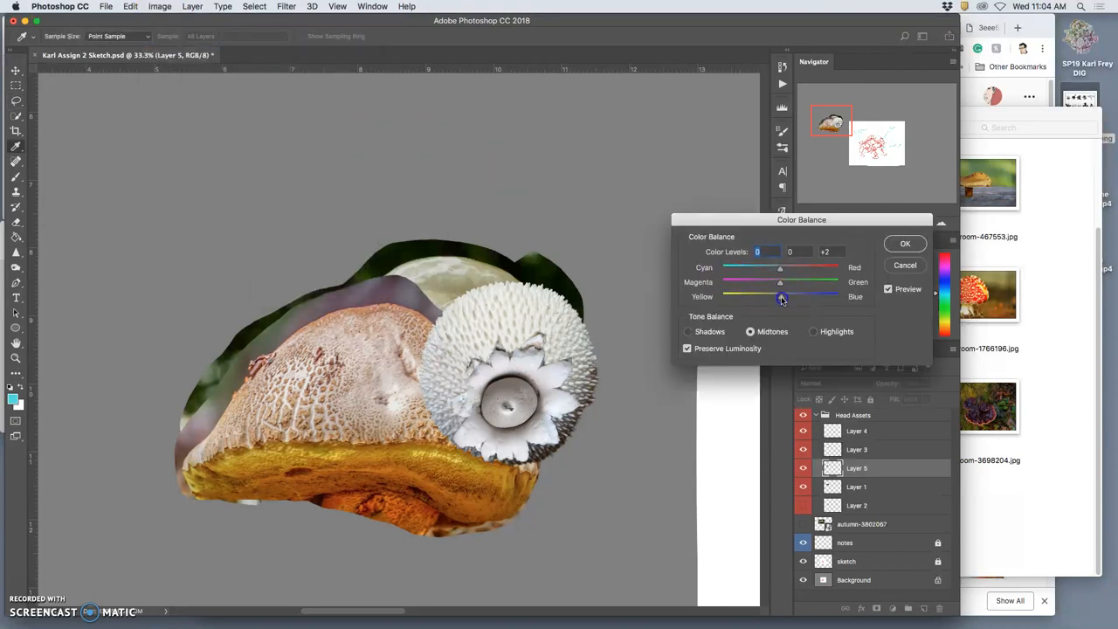
left_click_drag(779, 297, 792, 297)
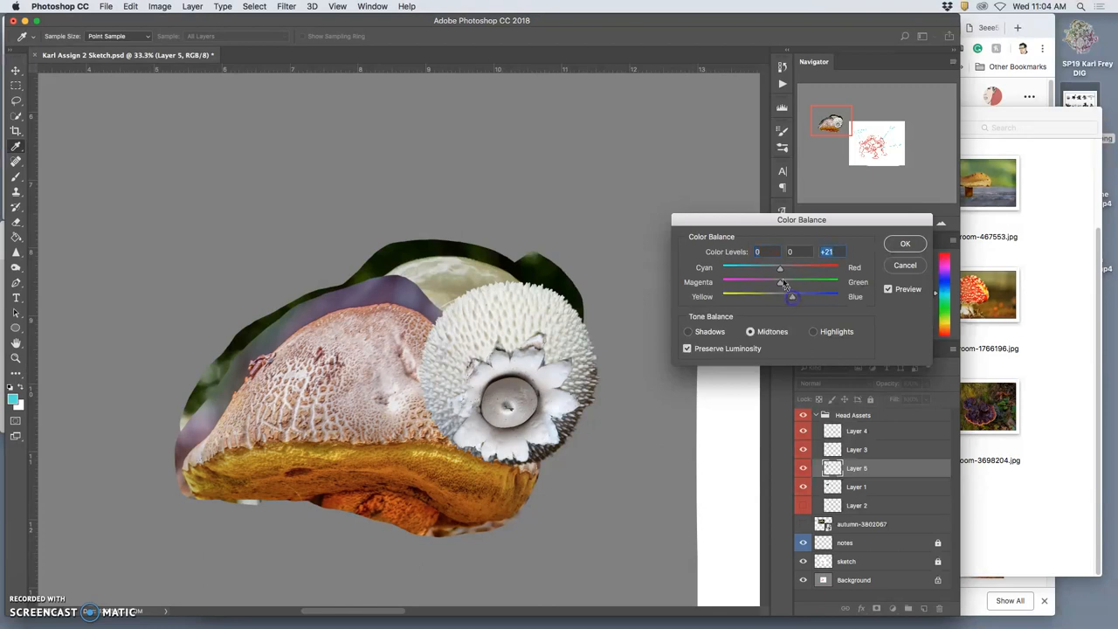
left_click_drag(779, 267, 761, 267)
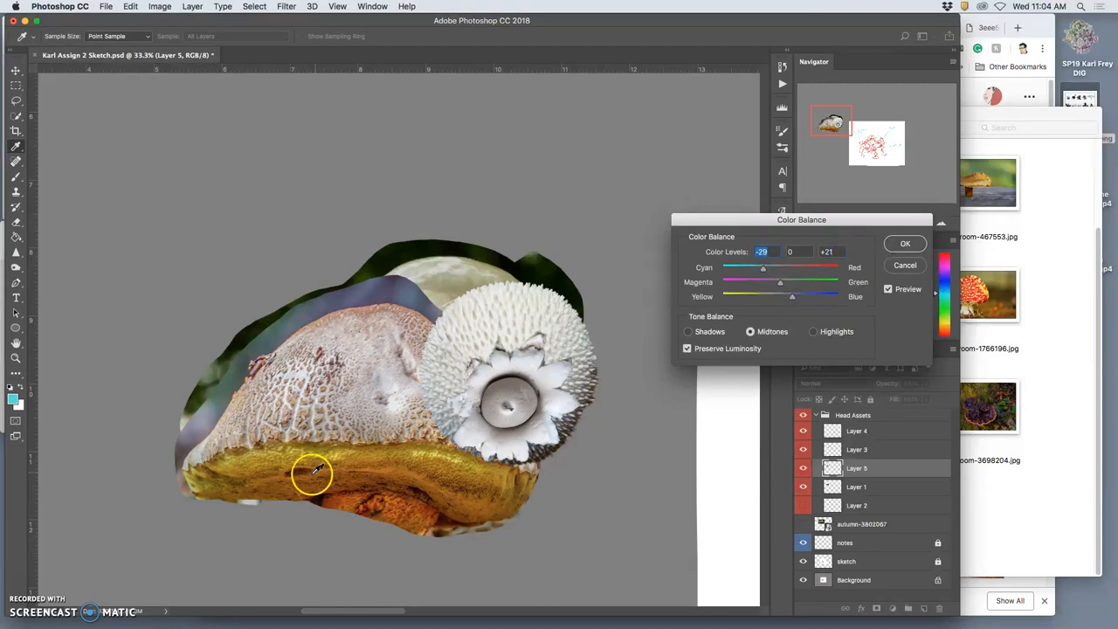
mouse_move(363, 387)
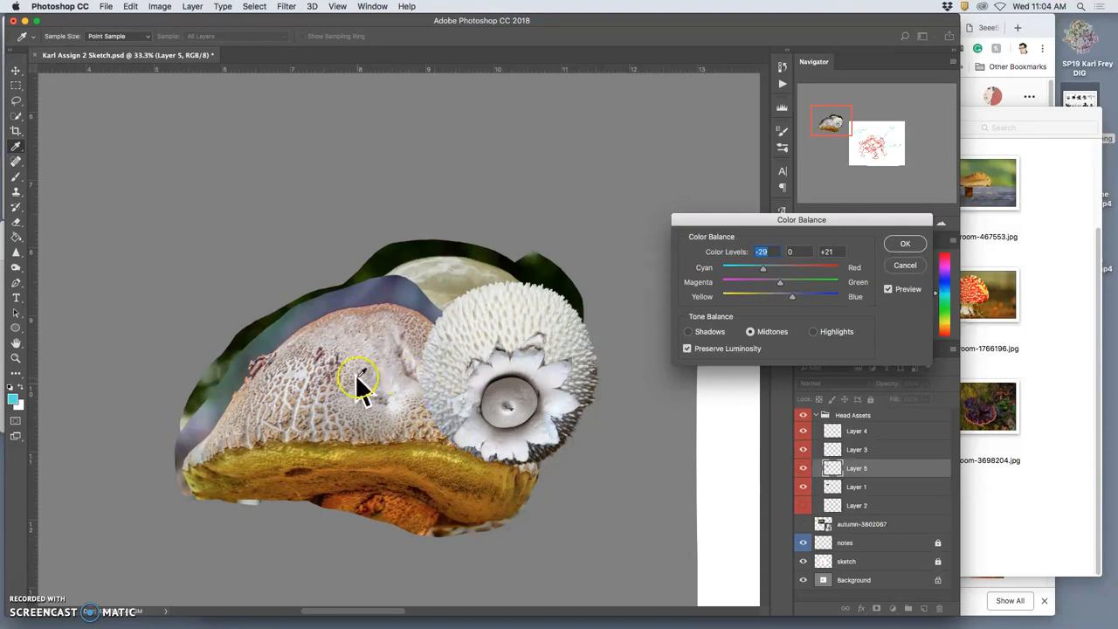
mouse_move(719, 311)
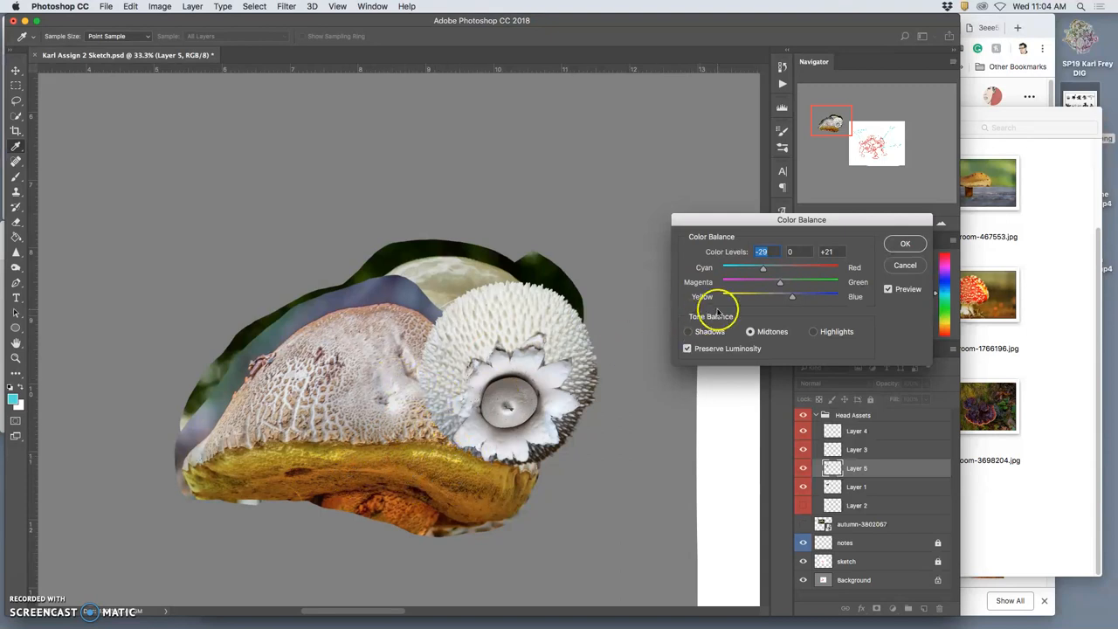